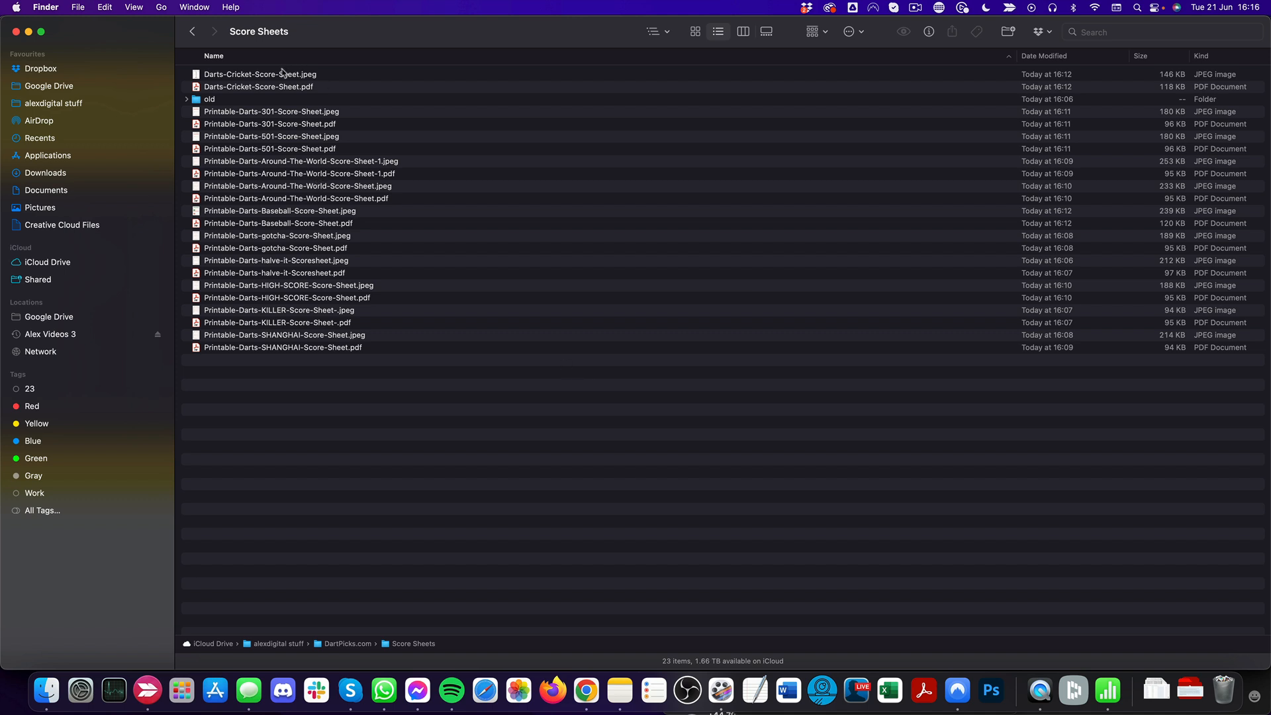
- Select all files in the Score Sheets folder and compress them into Archive.zip
left_click(252, 74)
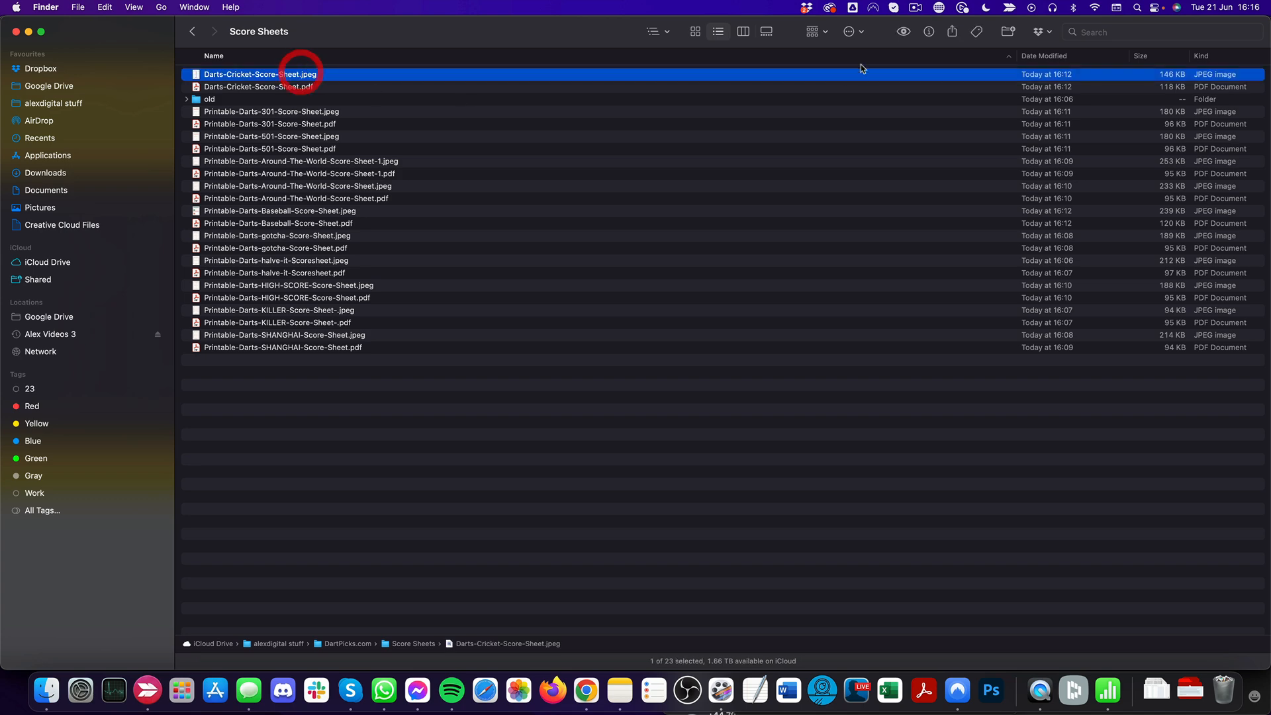
key("Space")
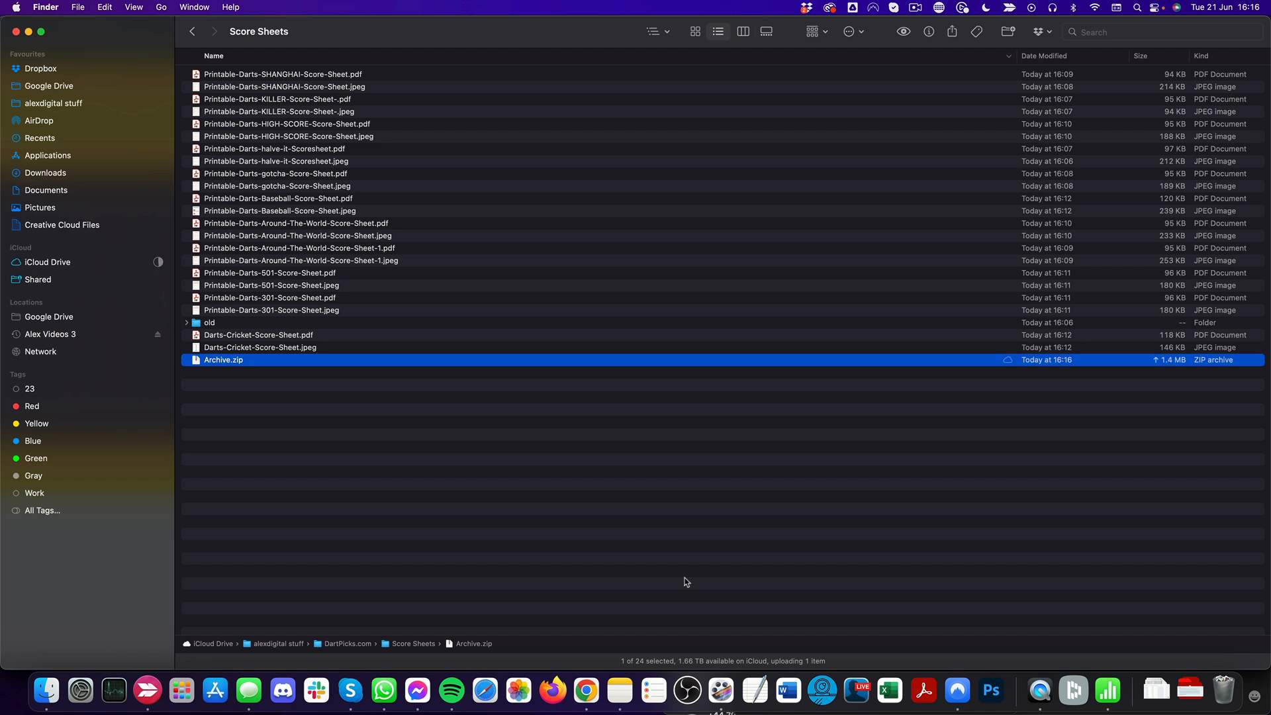
- Rename Archive.zip to dartpicksscoresheets.zip through its Get Info panel
right_click(223, 360)
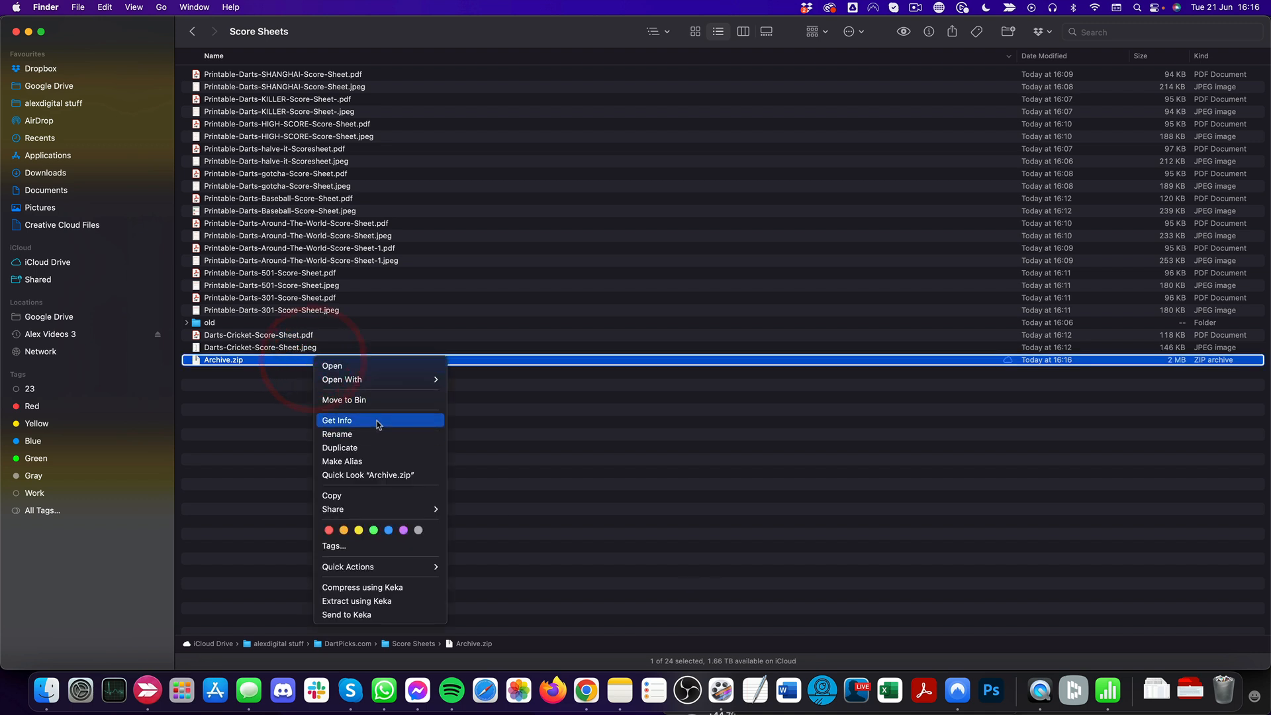
left_click(337, 421)
type("dartpicksscoresheets.zip")
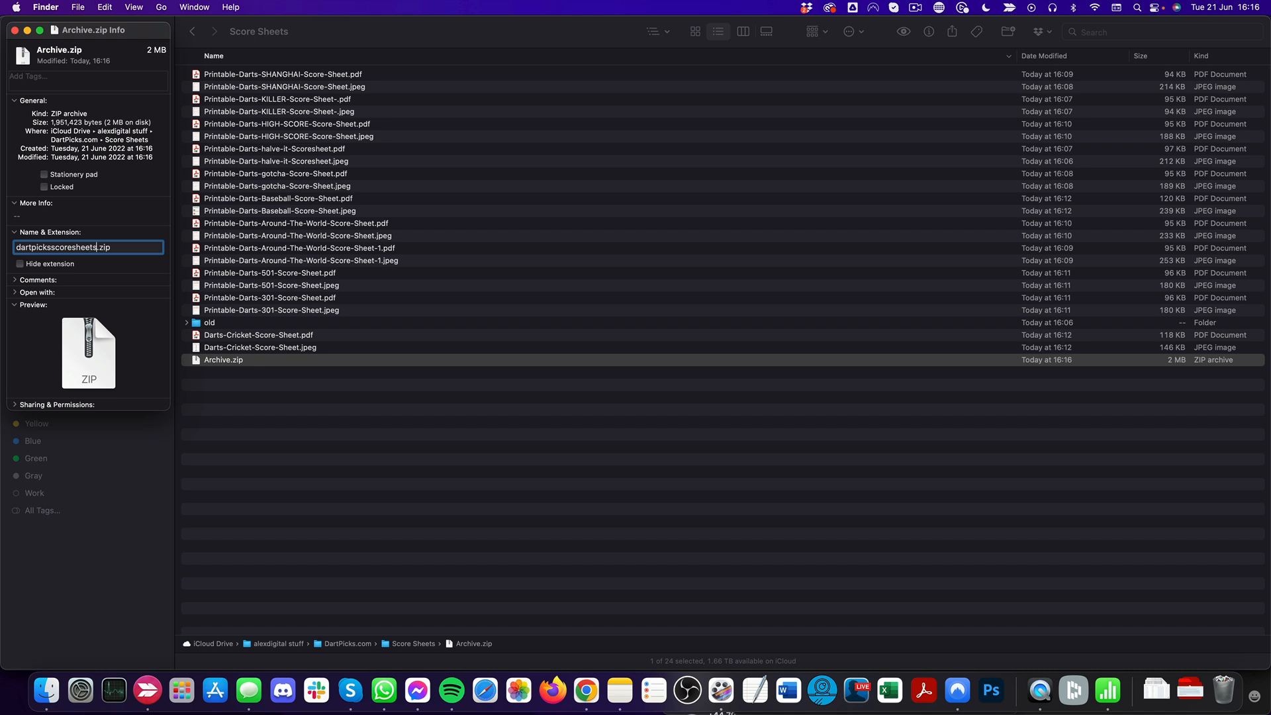
left_click(18, 39)
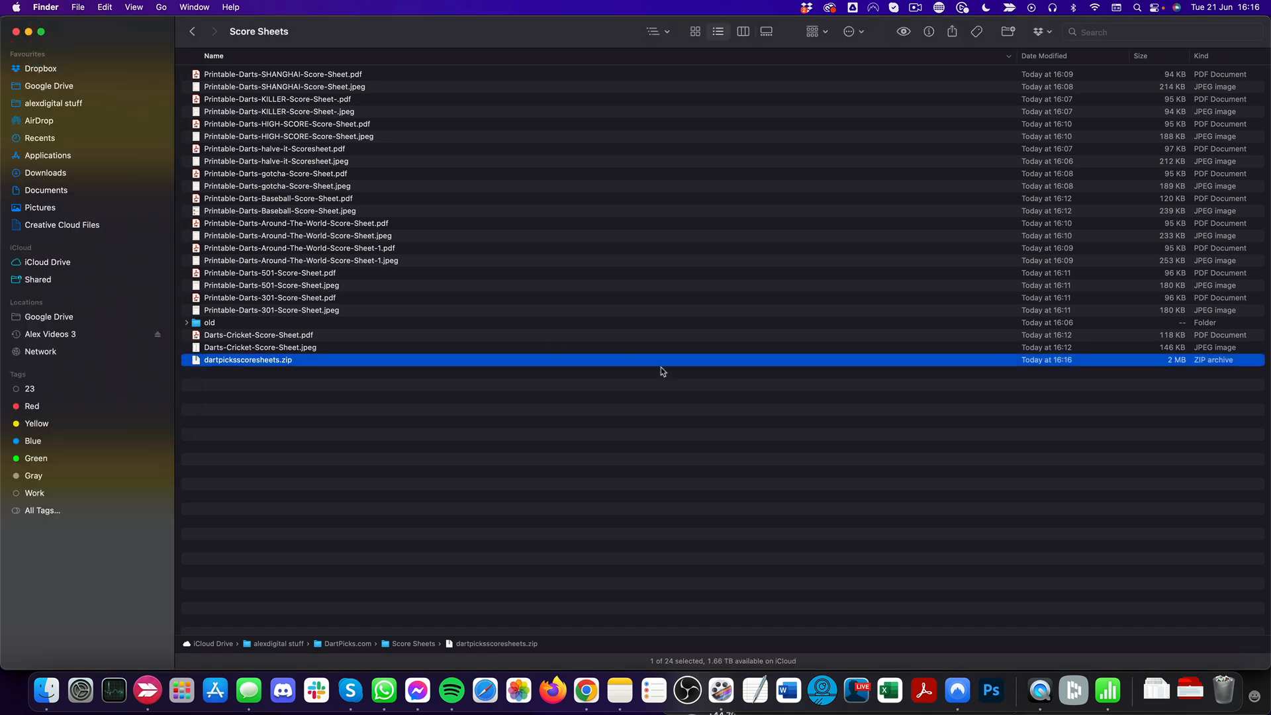
mouse_move(658, 372)
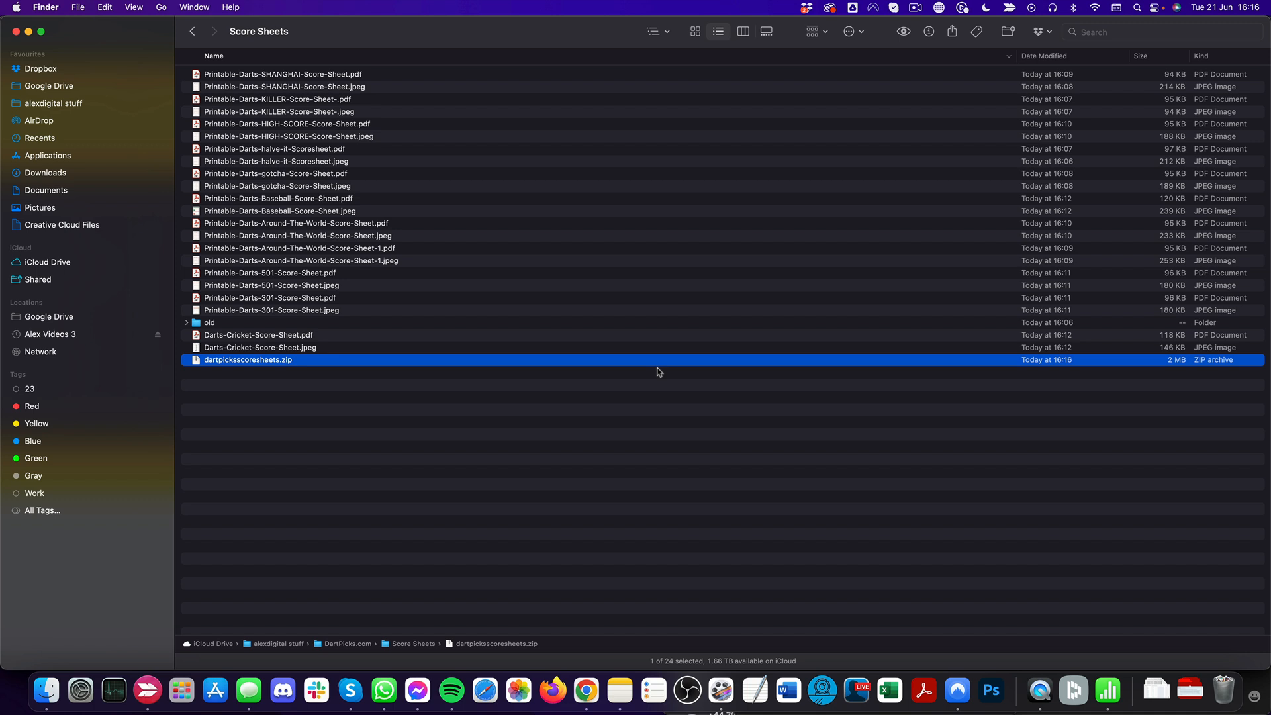
mouse_move(435, 419)
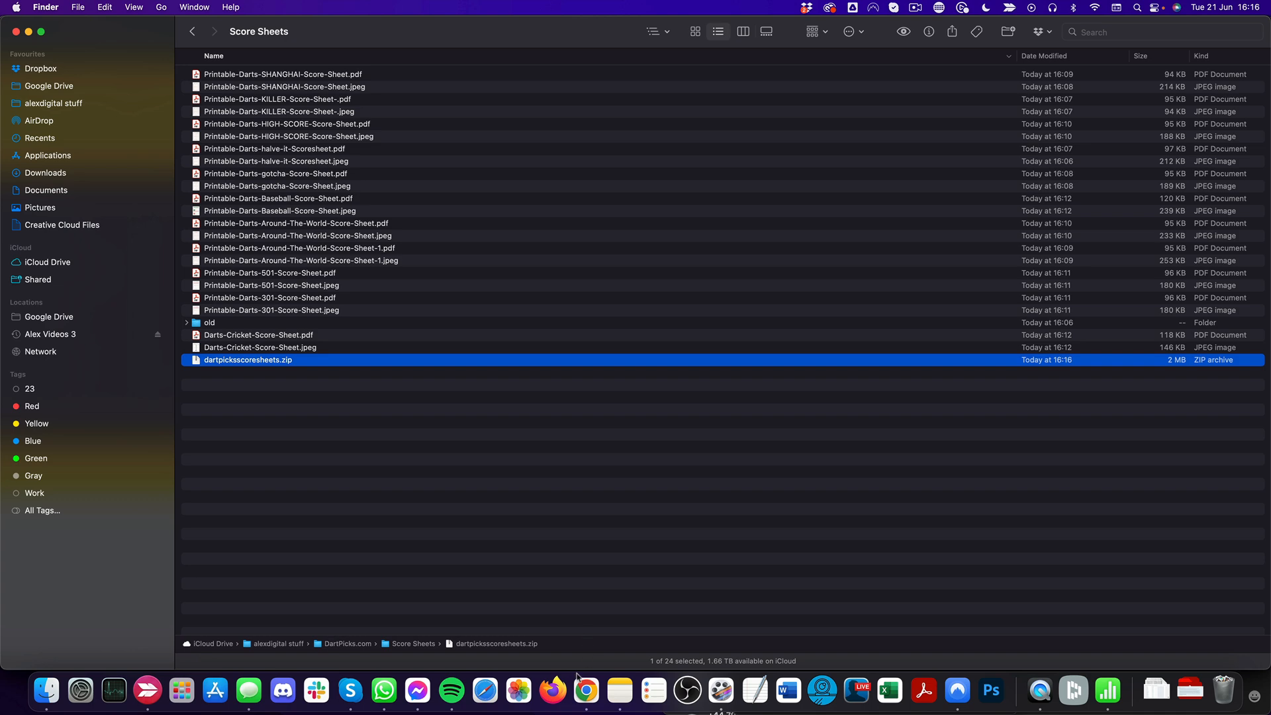
- Upload dartpicksscoresheets.zip to the WordPress Media Library
left_click(589, 689)
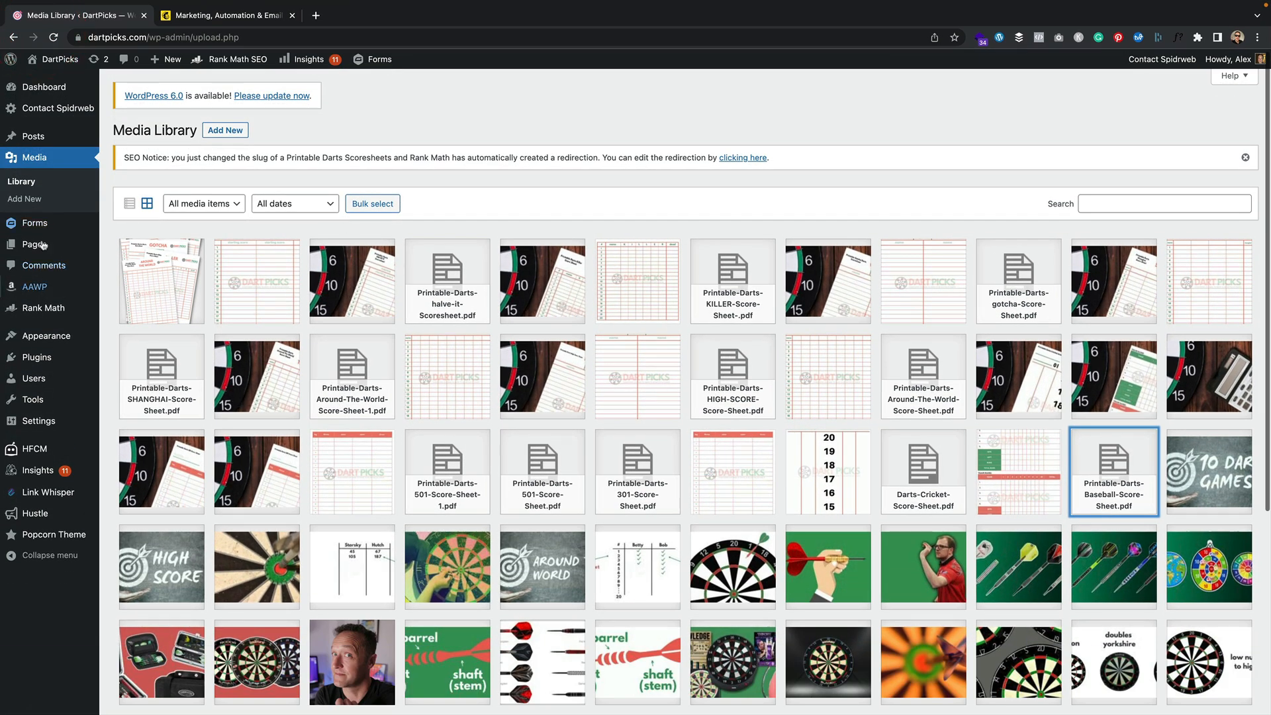
left_click(225, 130)
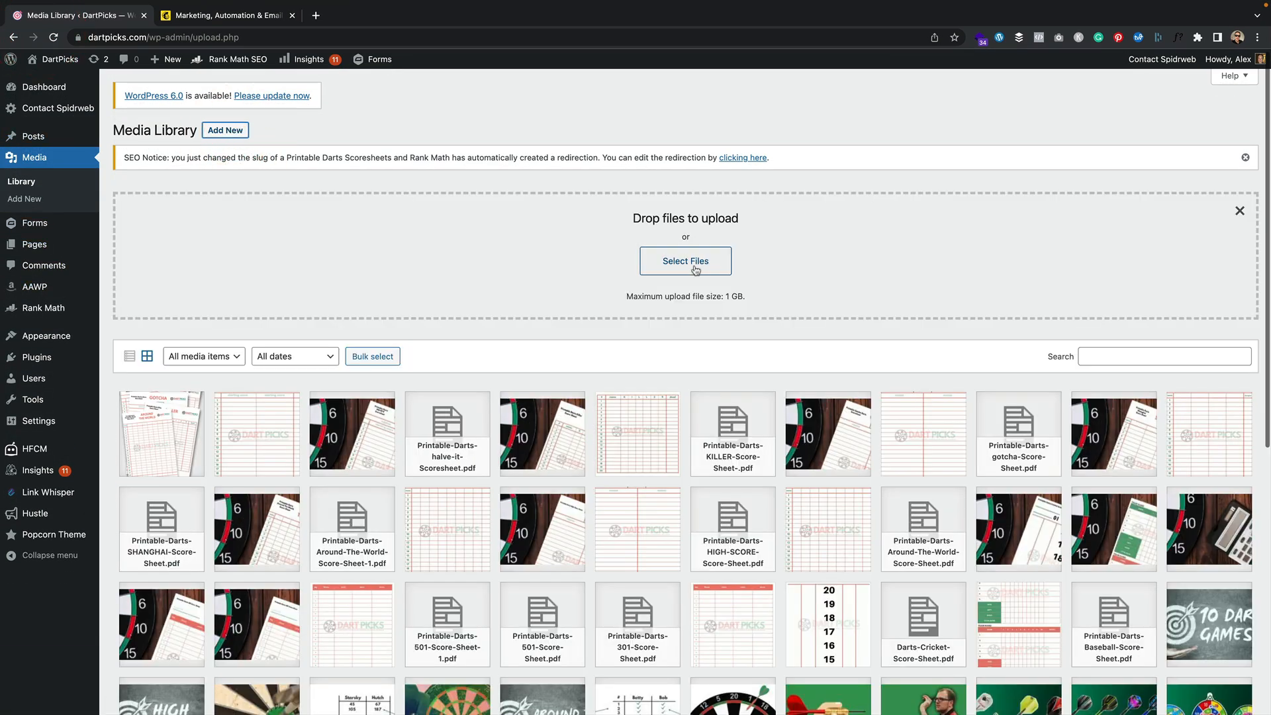
left_click(685, 261)
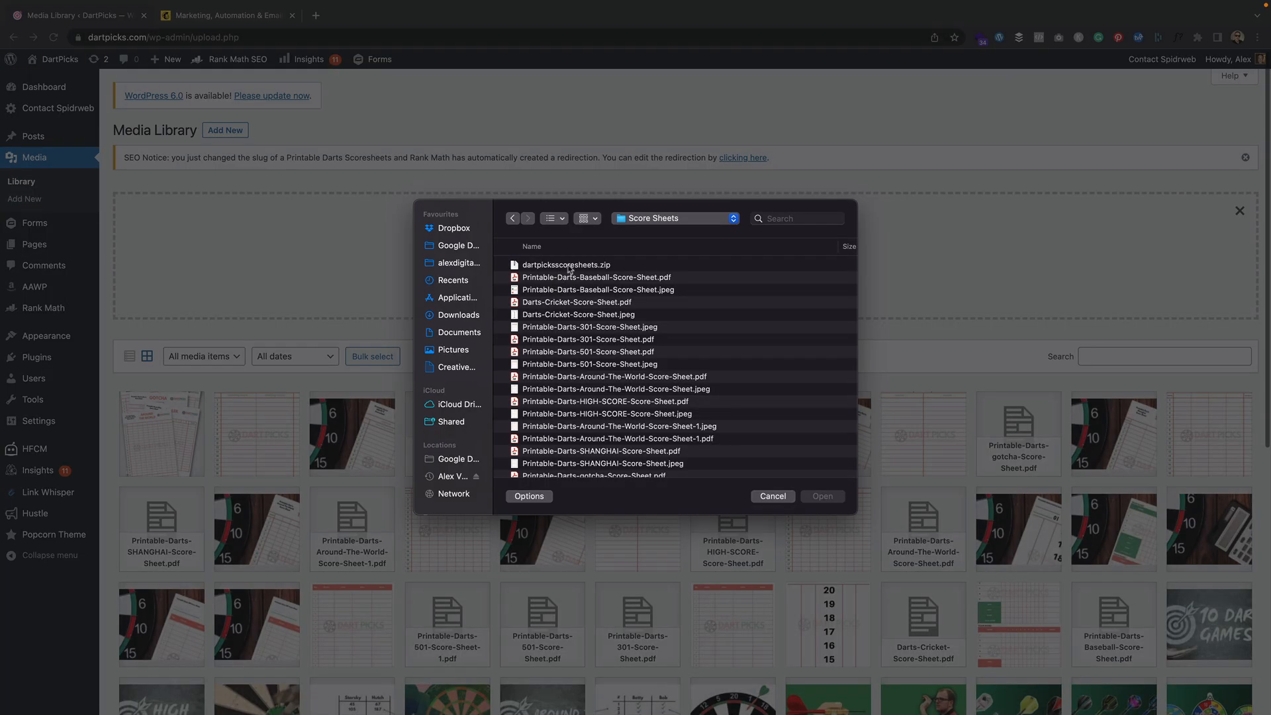
left_click(566, 265)
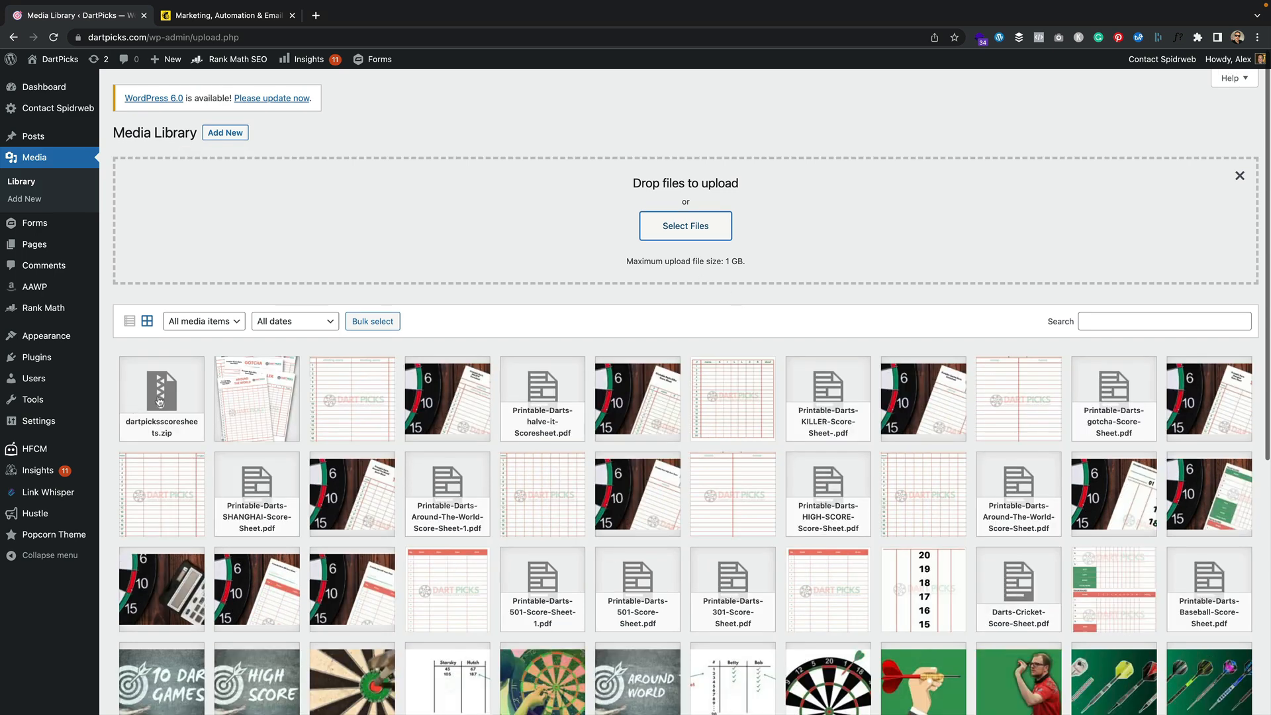
- Copy the uploaded zip's file URL from its attachment details
left_click(162, 385)
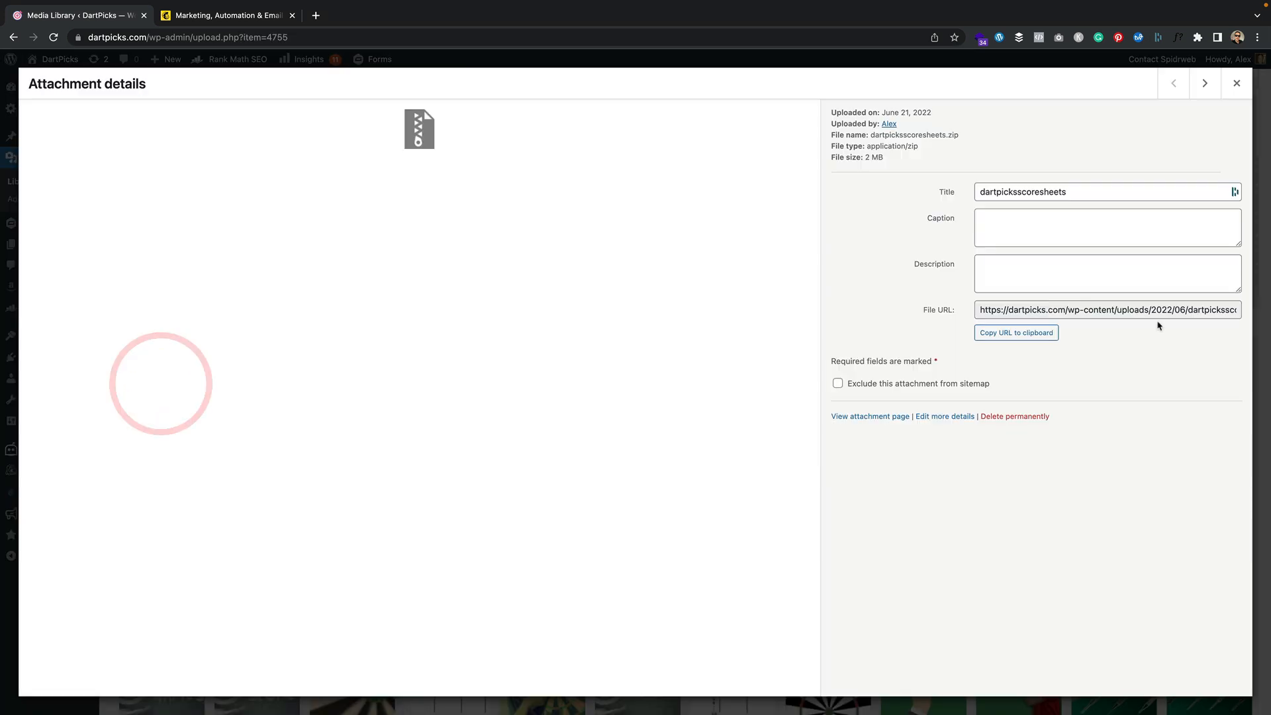
left_click(1117, 310)
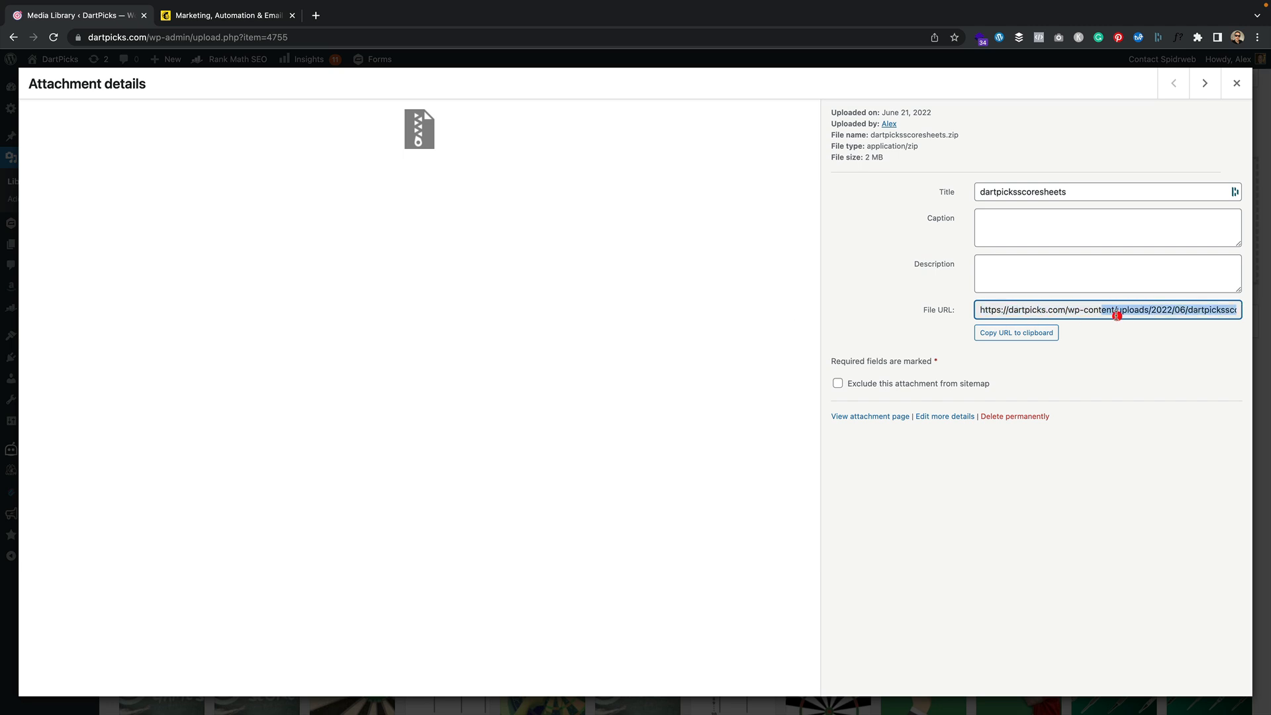
left_click(1016, 333)
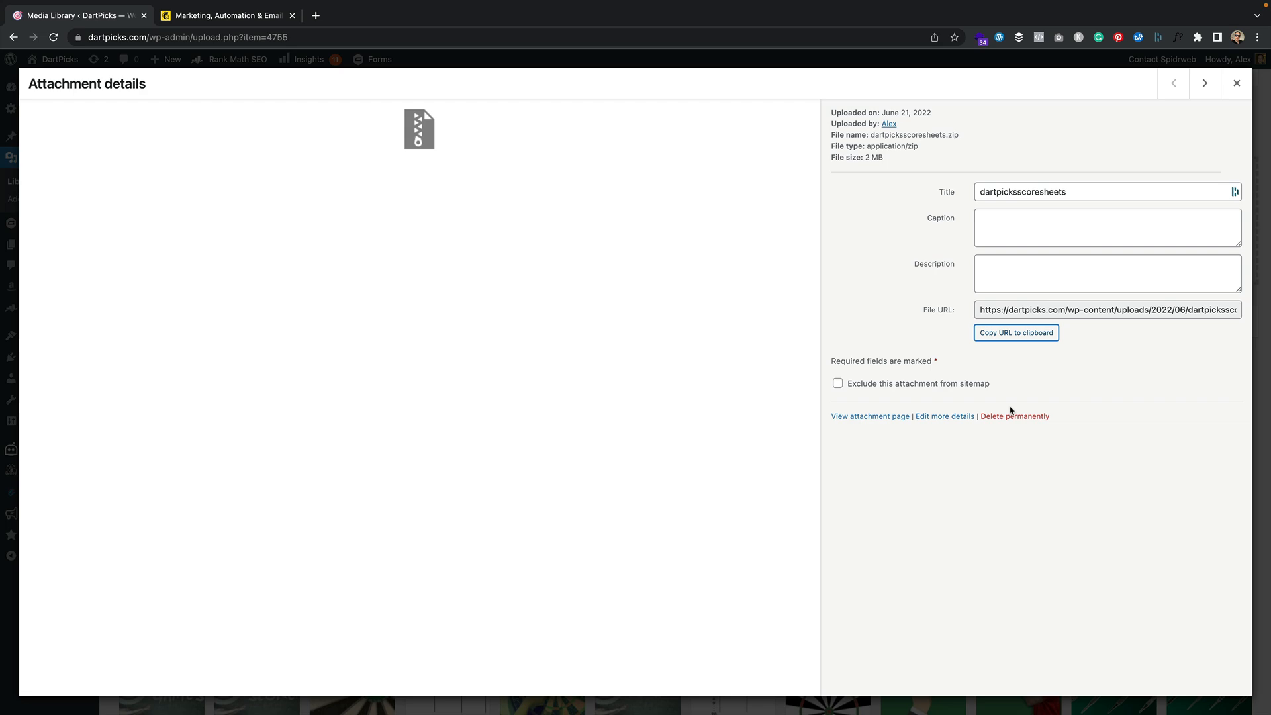
mouse_move(260, 268)
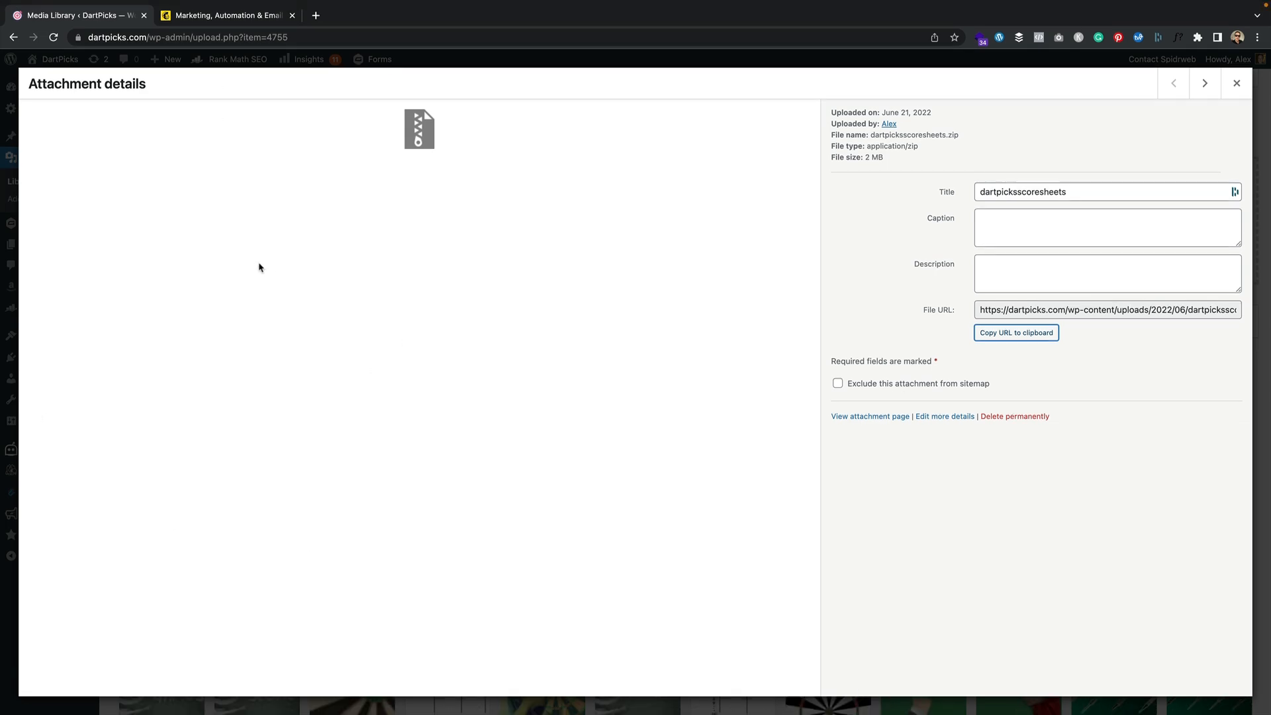
left_click(225, 15)
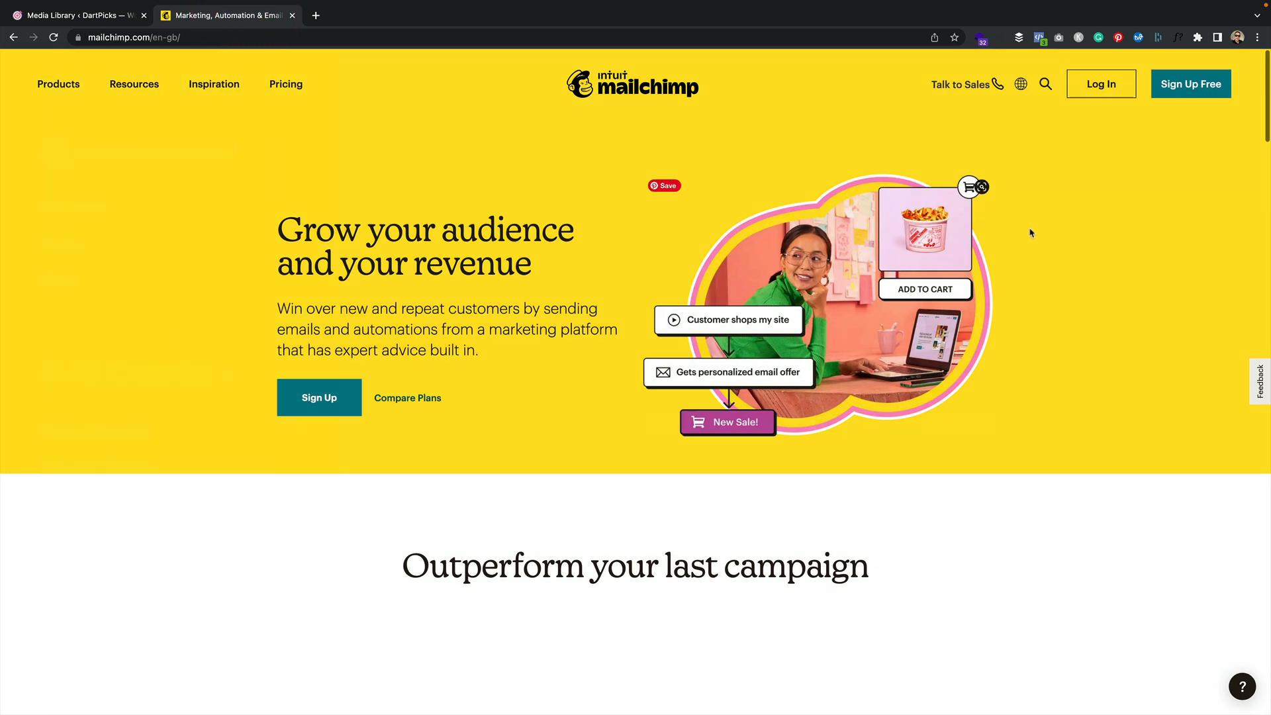
- Log in to Mailchimp and start a new journey from Customer Journeys
left_click(1101, 83)
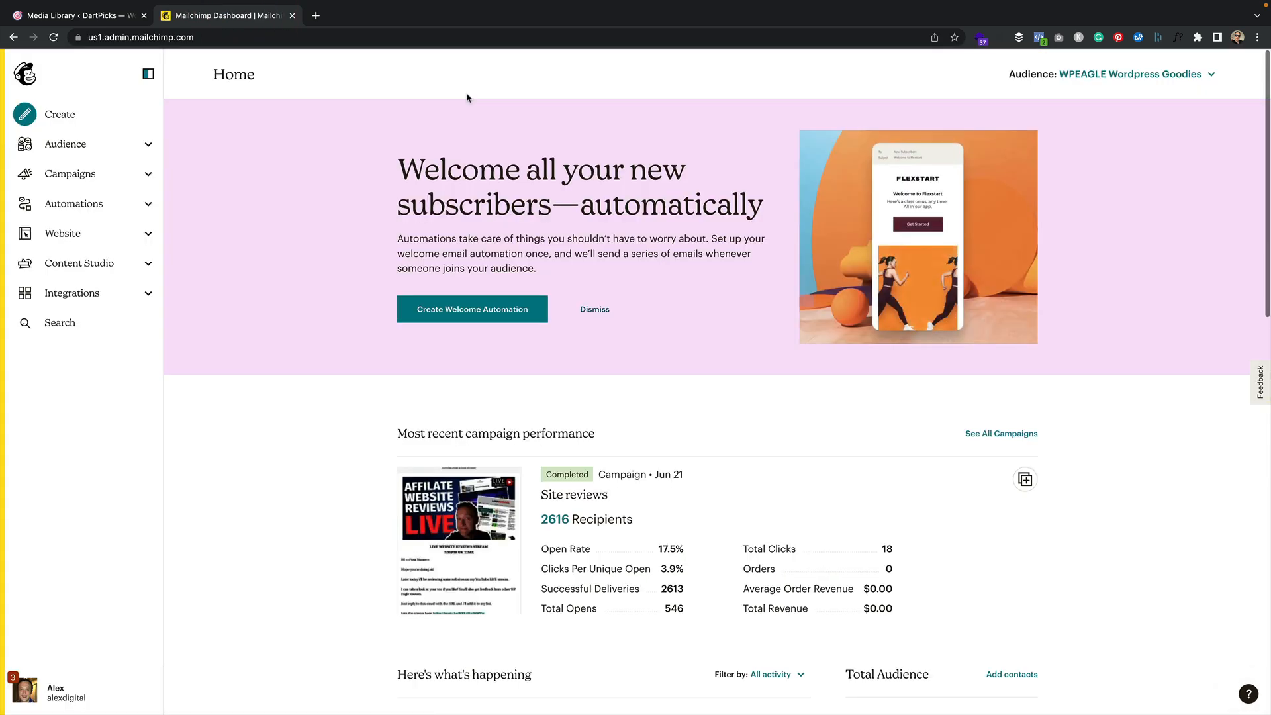
mouse_move(84, 214)
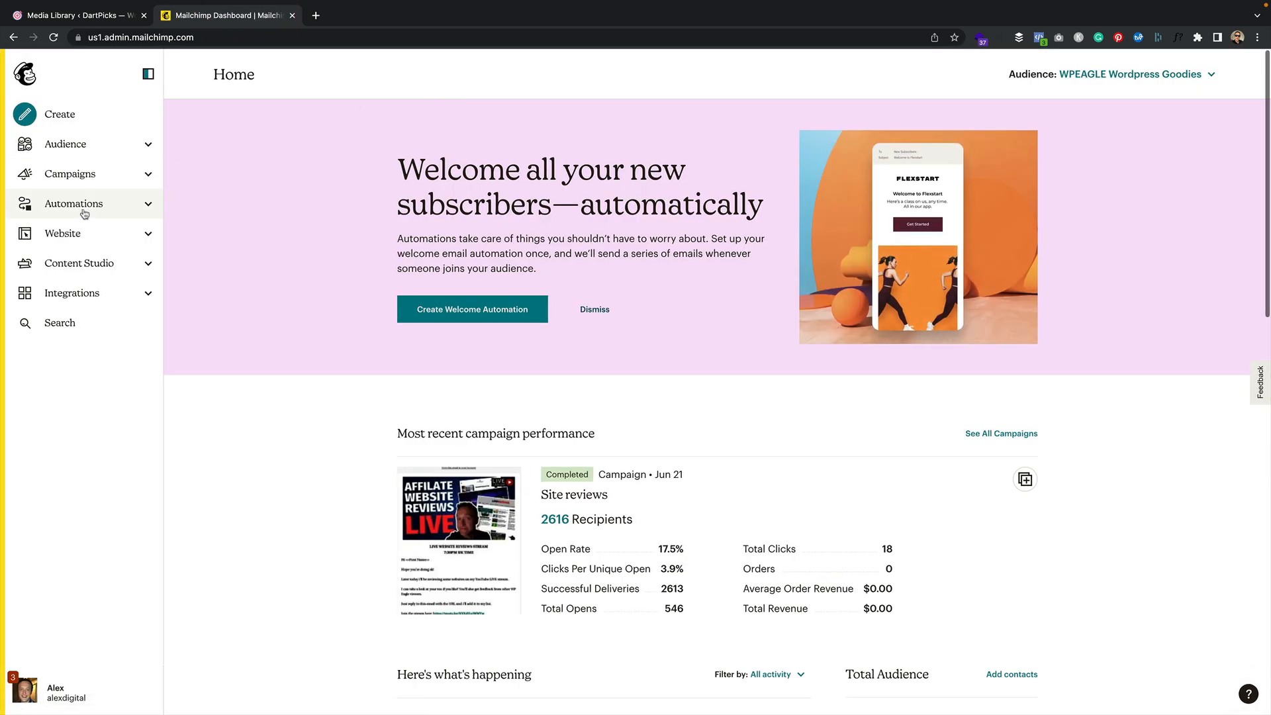
left_click(74, 203)
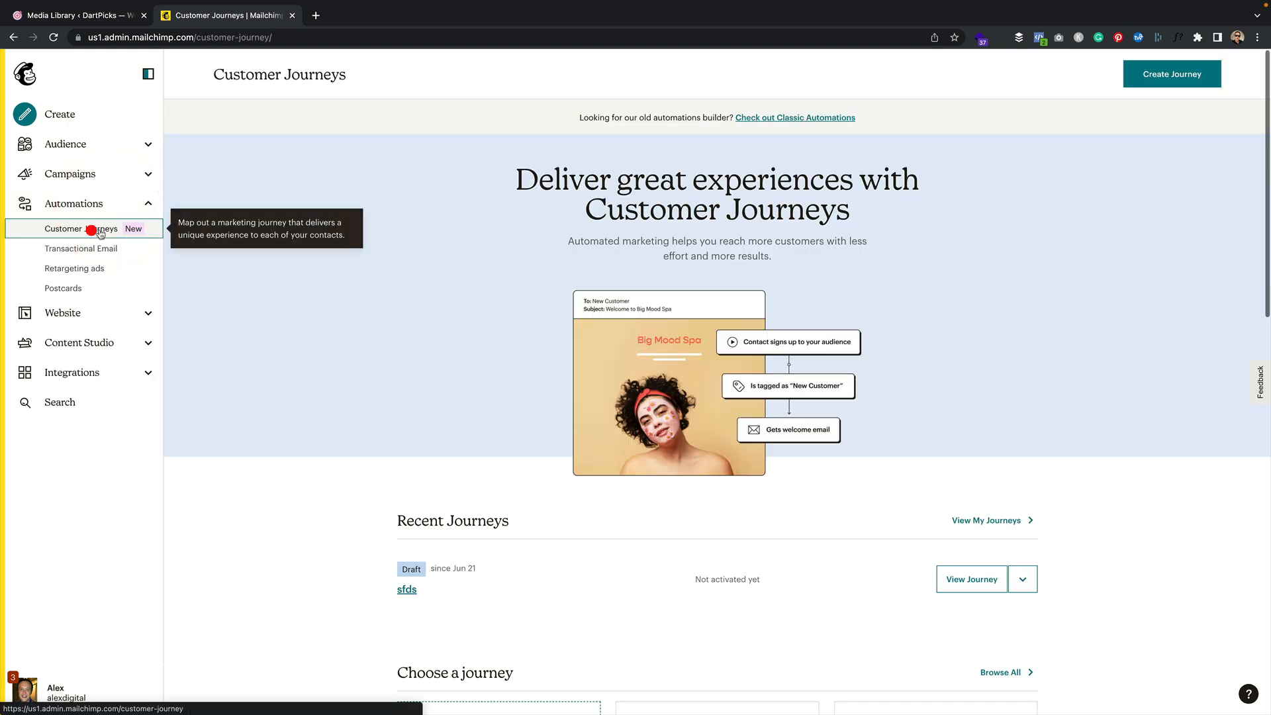
mouse_move(511, 227)
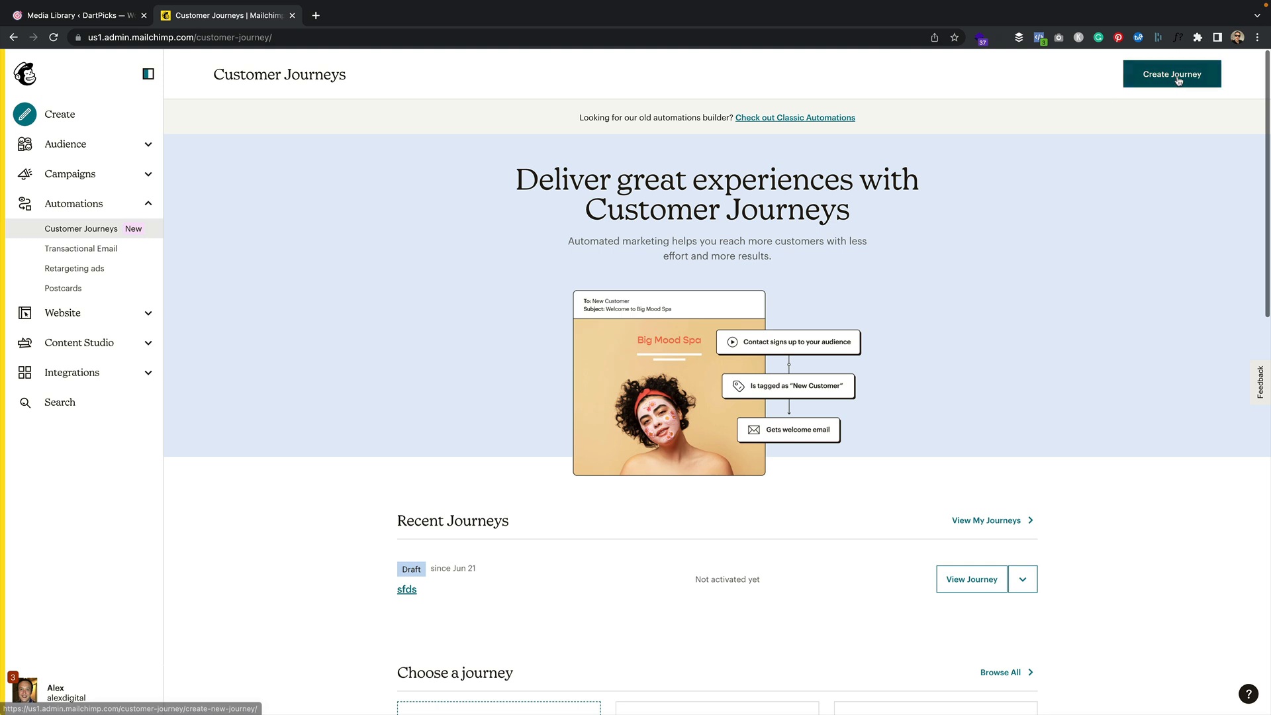
left_click(1173, 74)
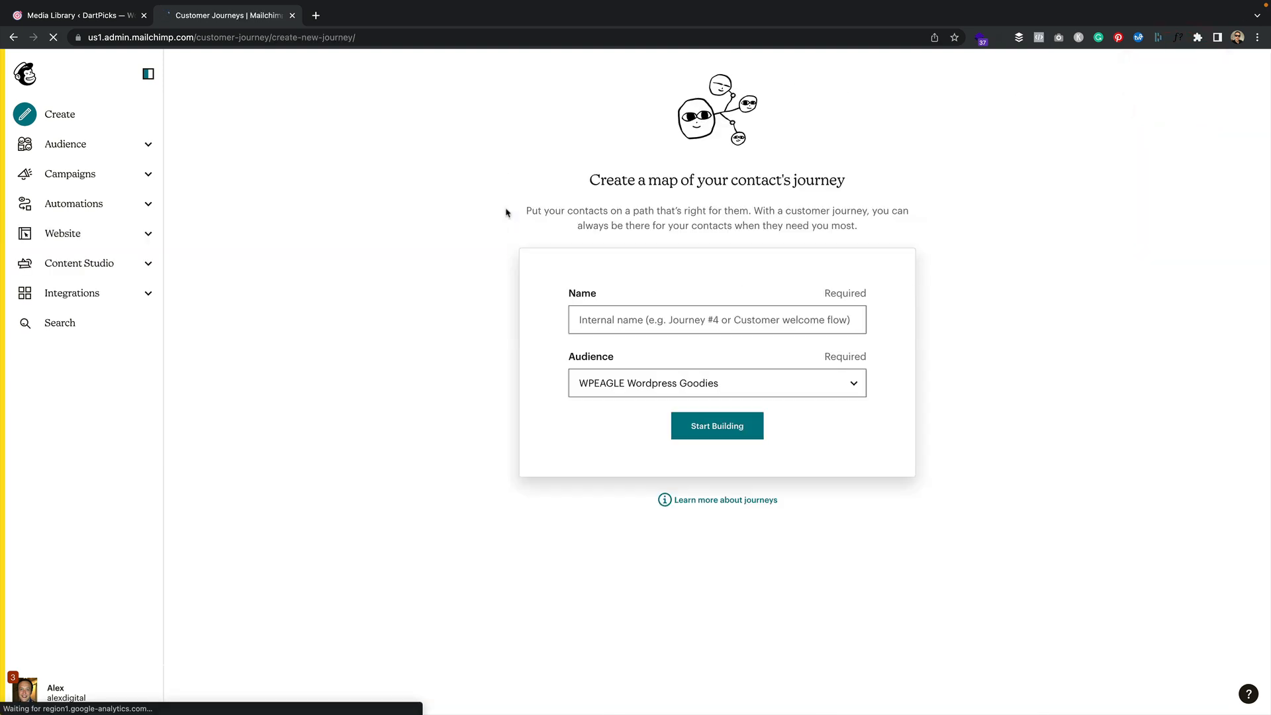
- Name the journey 'DartPicks Scoresheets Download', choose the DartPicks audience, and start building
left_click(685, 320)
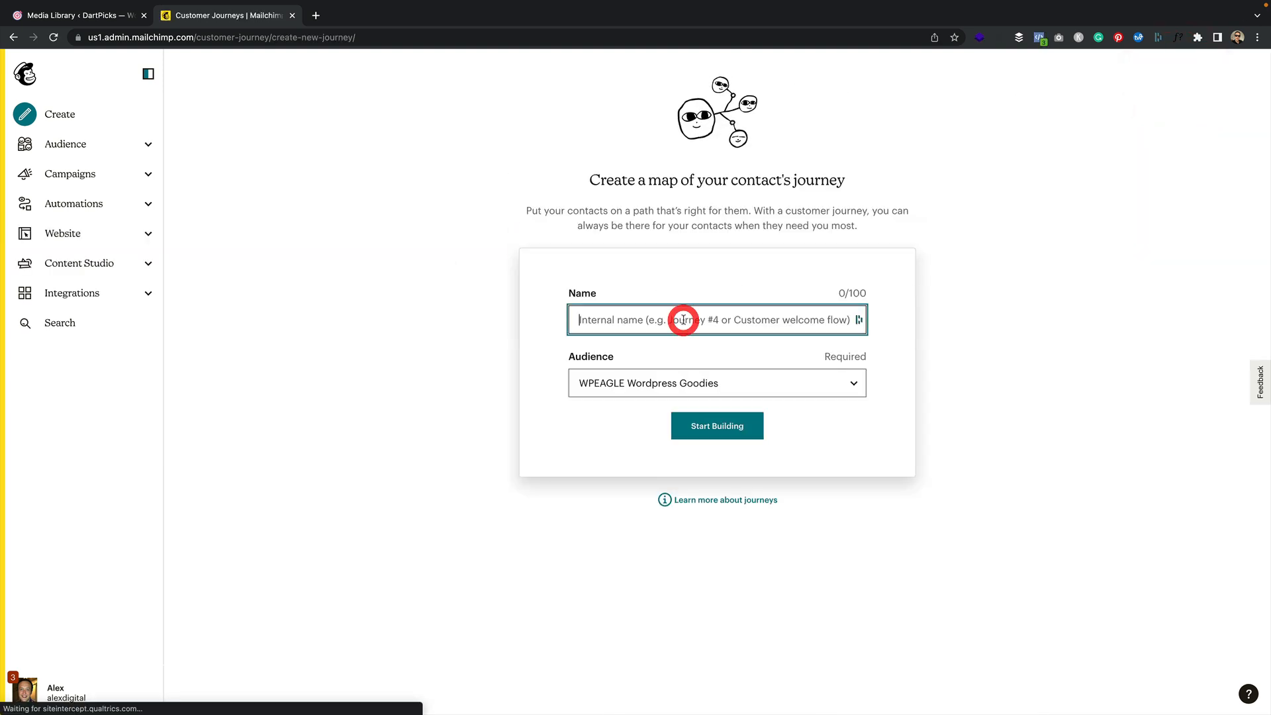
type("DartPicks")
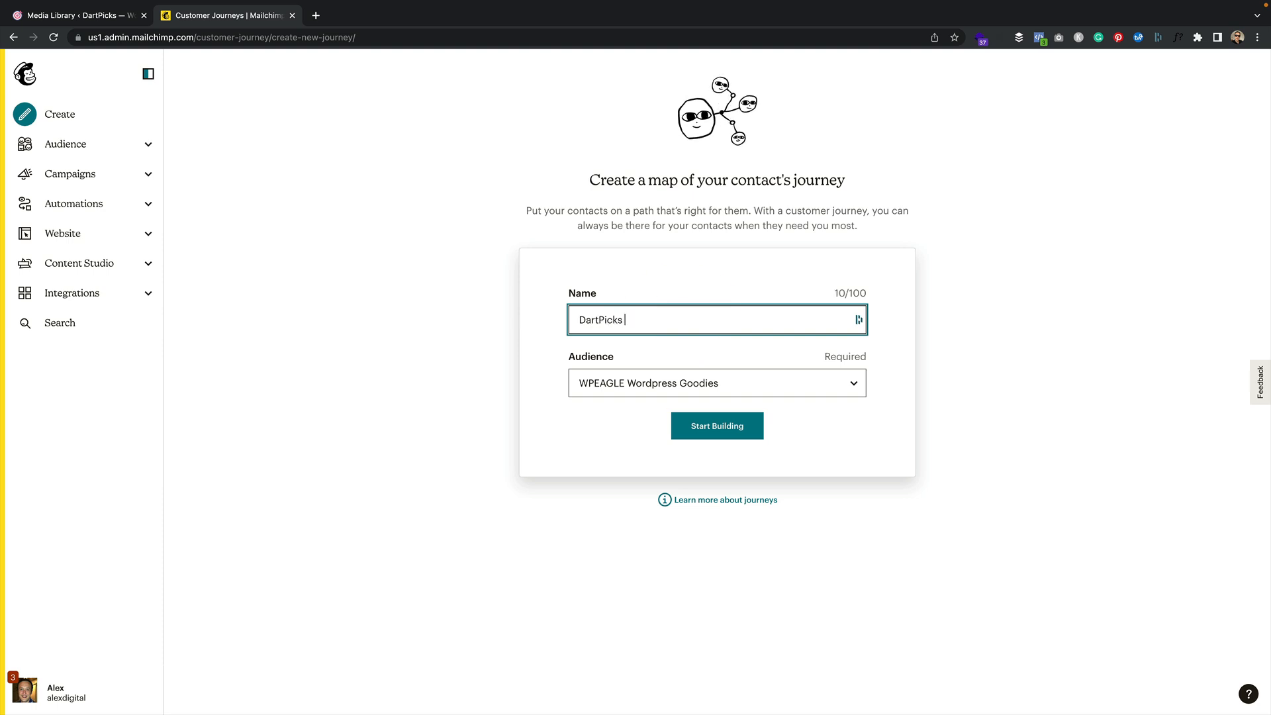
type("Scoresheets")
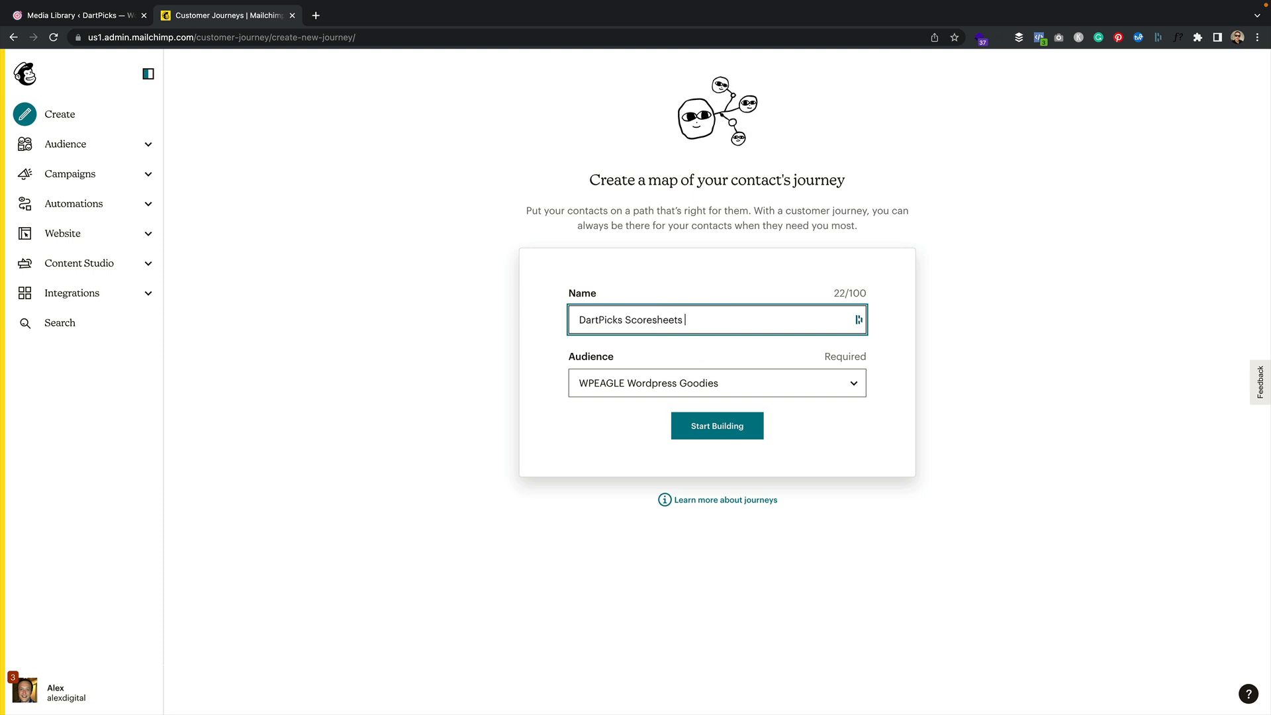
type("Download")
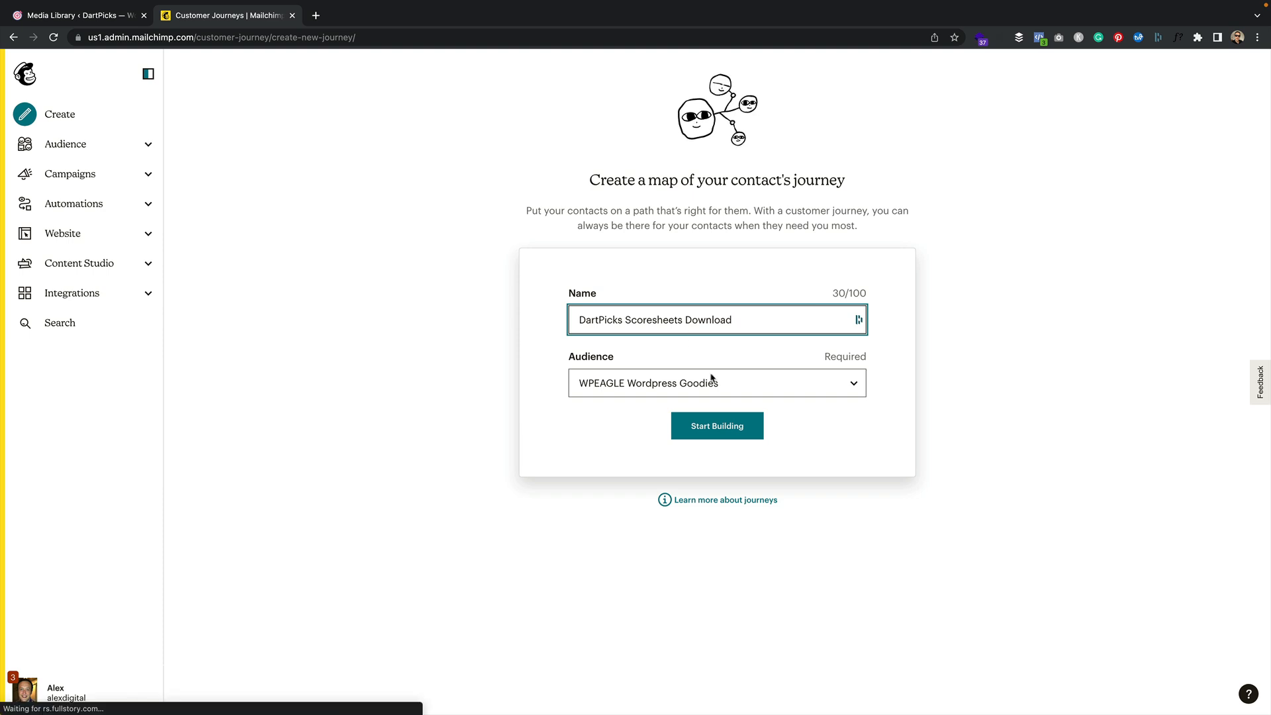
left_click(717, 426)
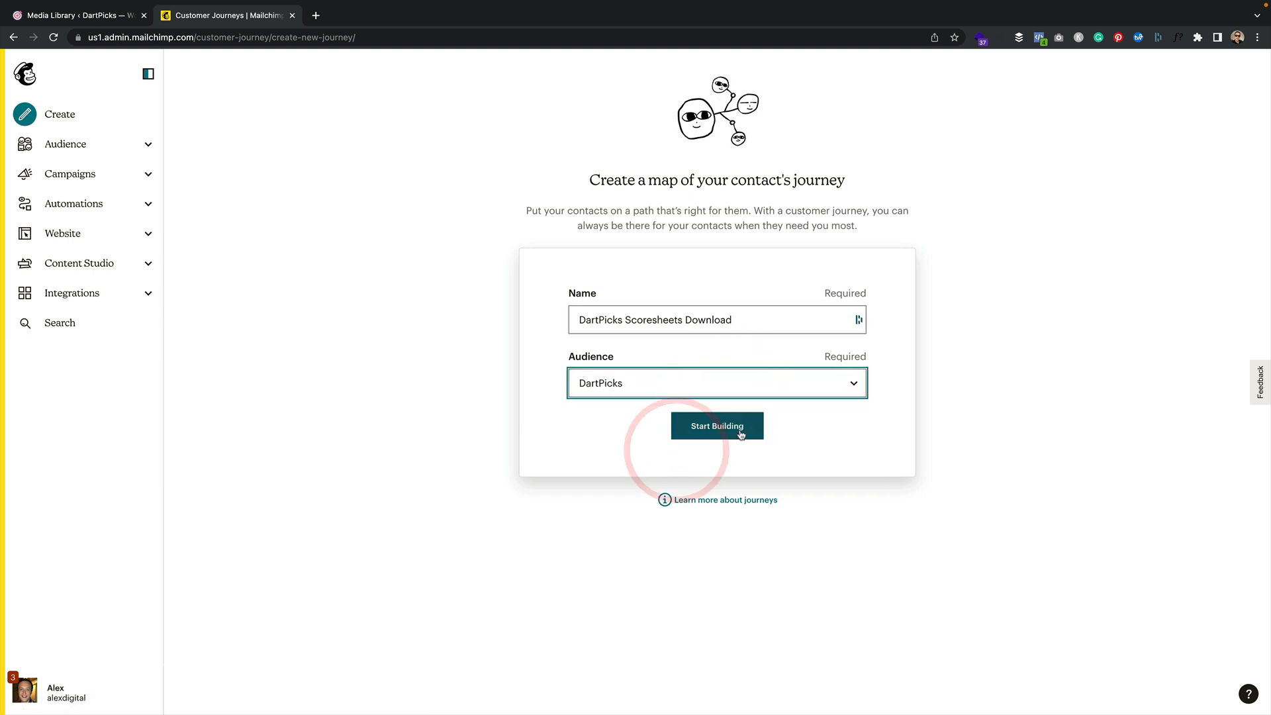
left_click(717, 426)
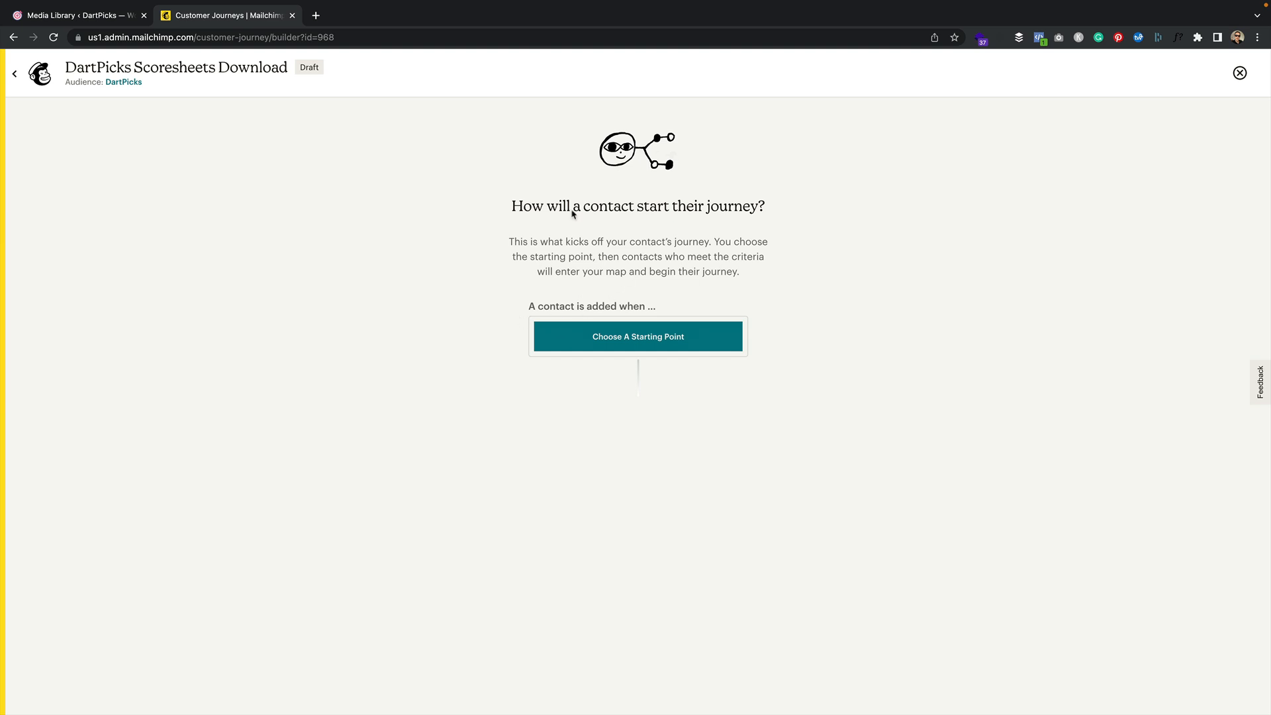
- Trigger the journey on DartPicks signup and add a Send email step after it
left_click(638, 336)
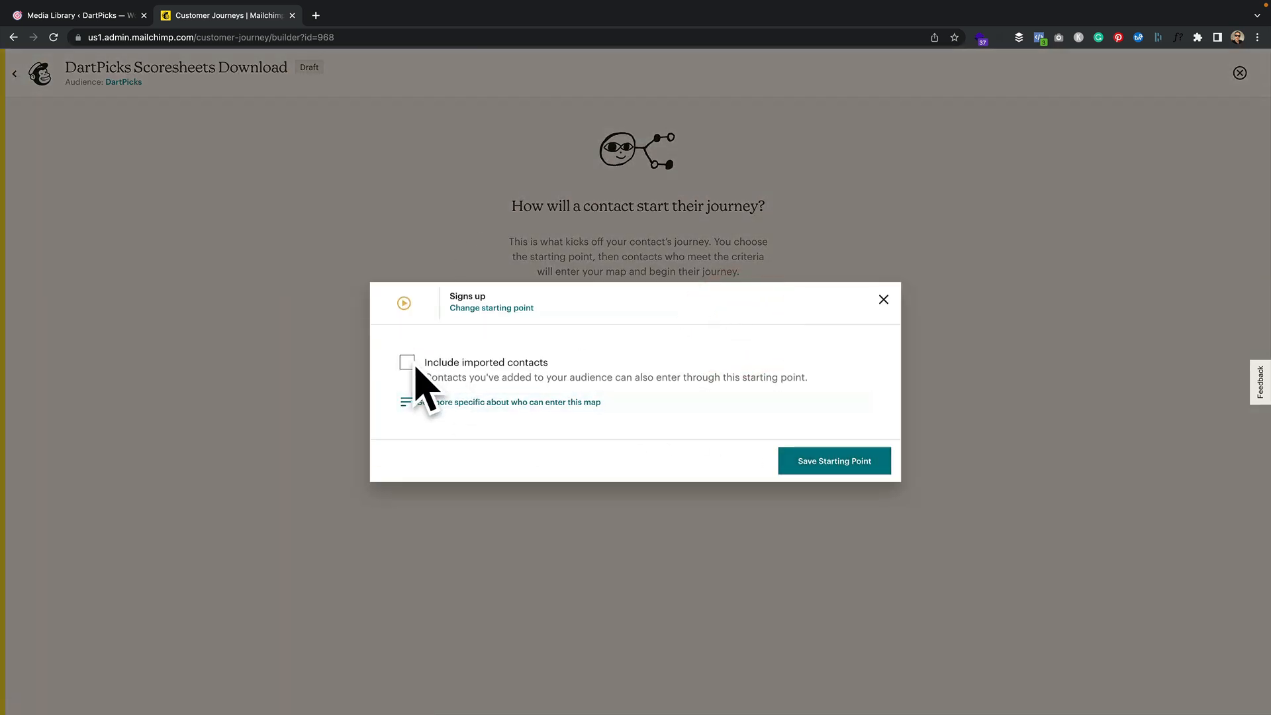
left_click(834, 461)
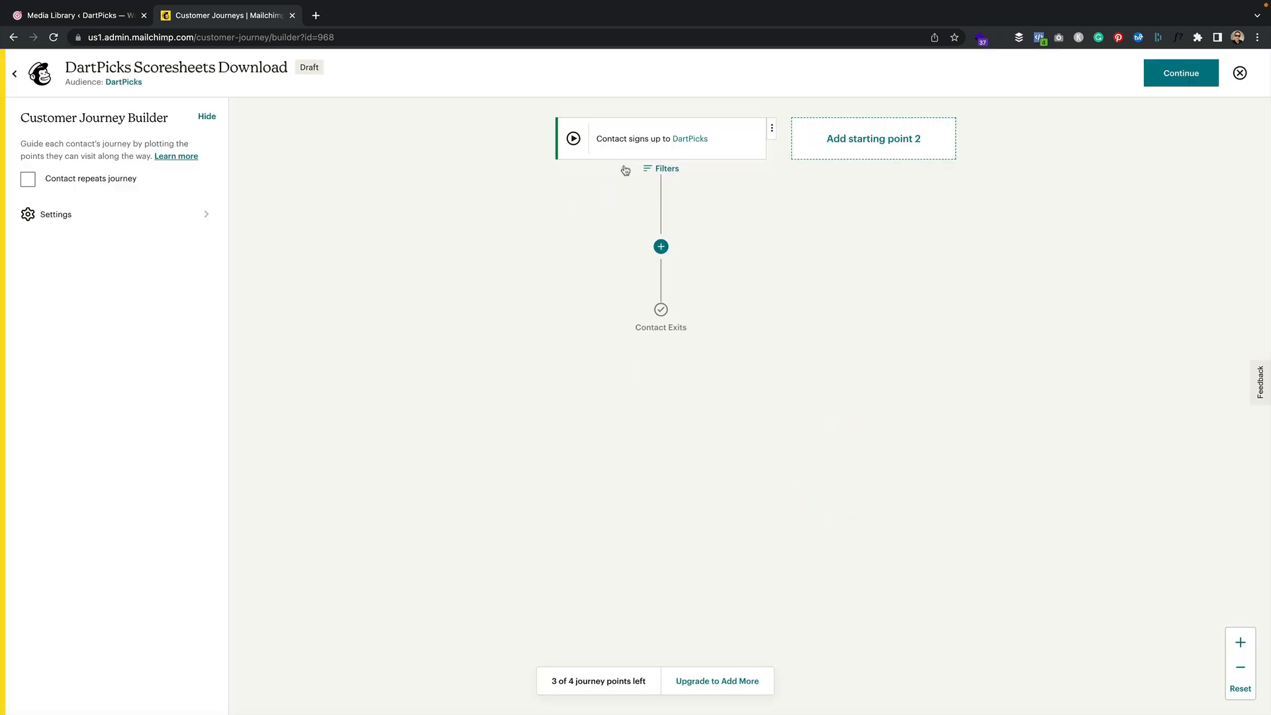
left_click(661, 246)
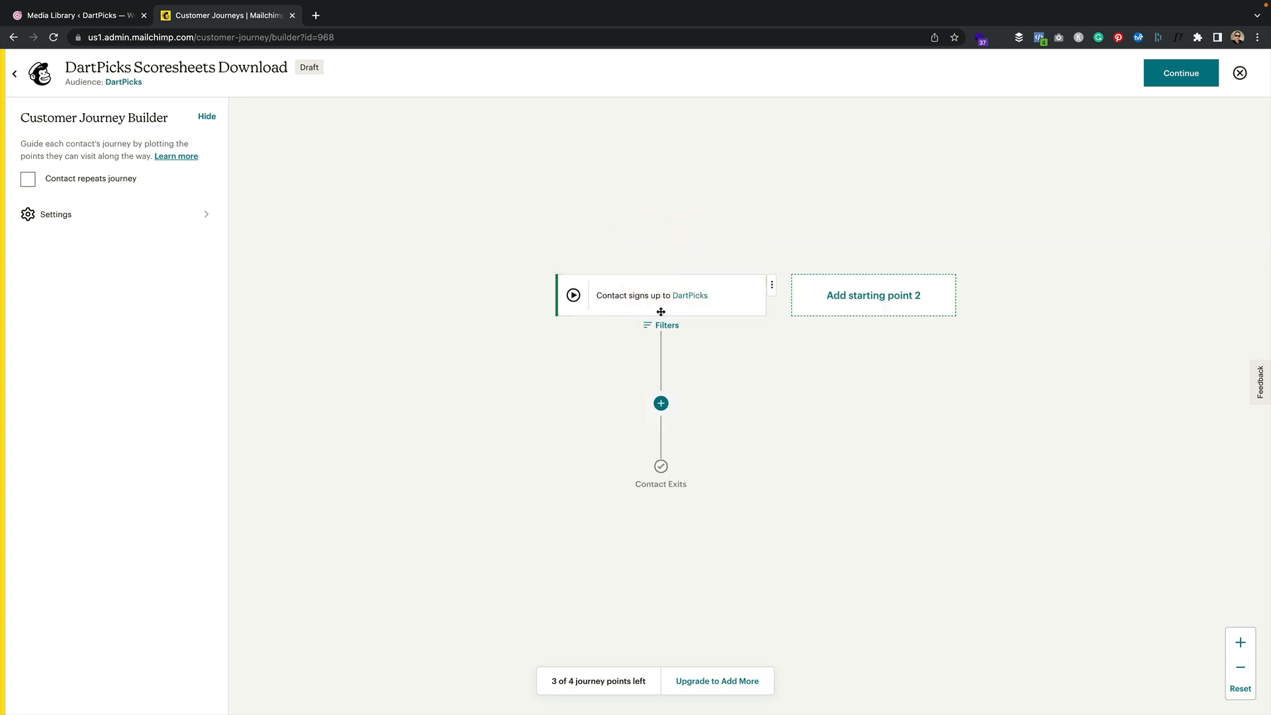
left_click(661, 403)
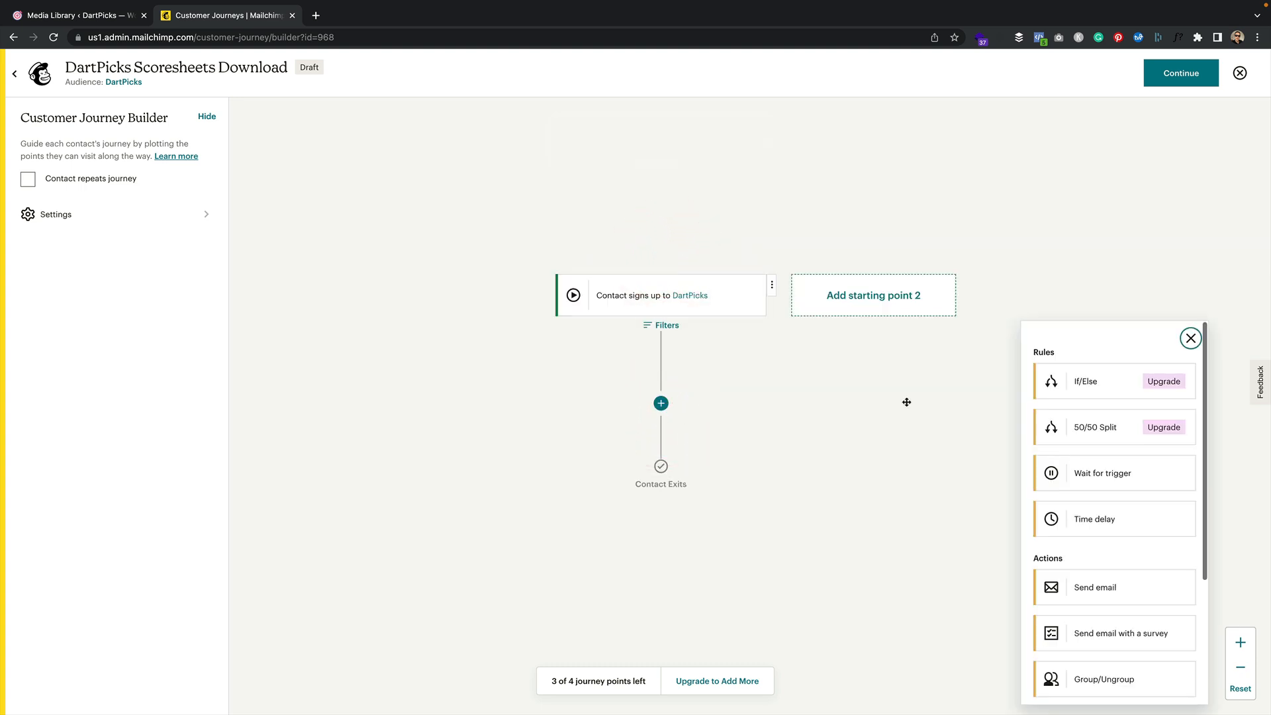
scroll("down", 3)
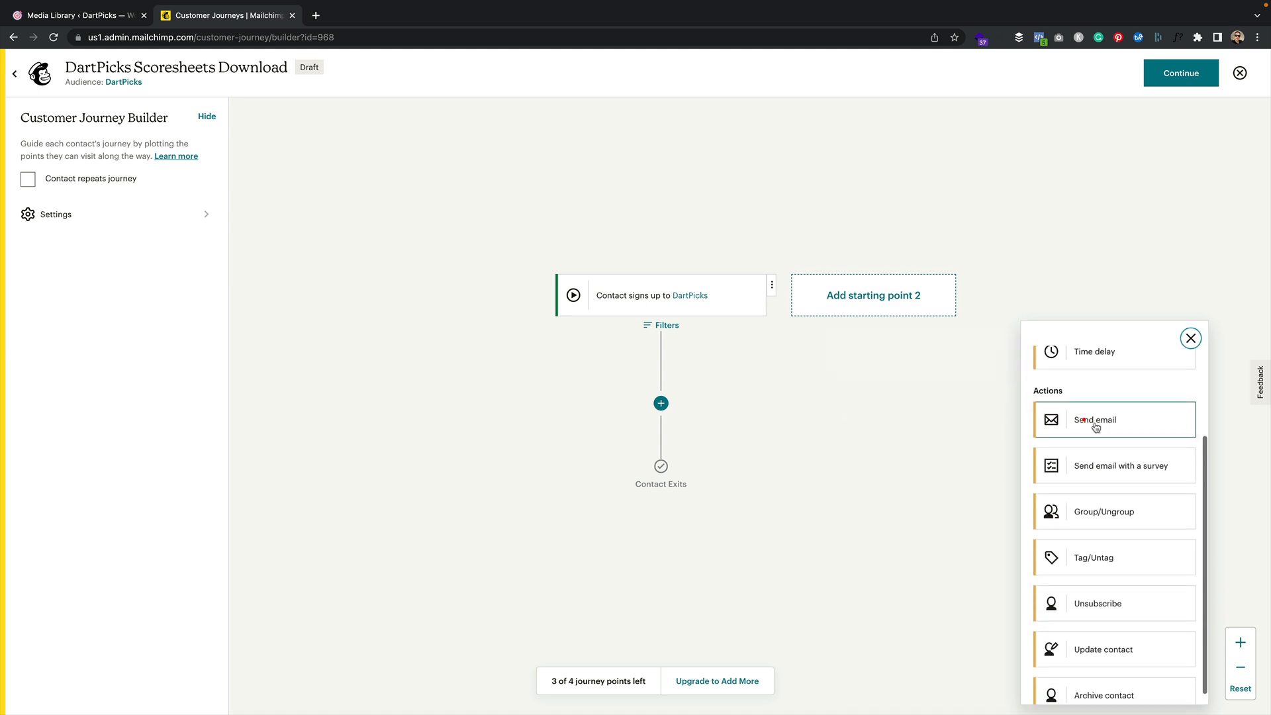
left_click(1096, 420)
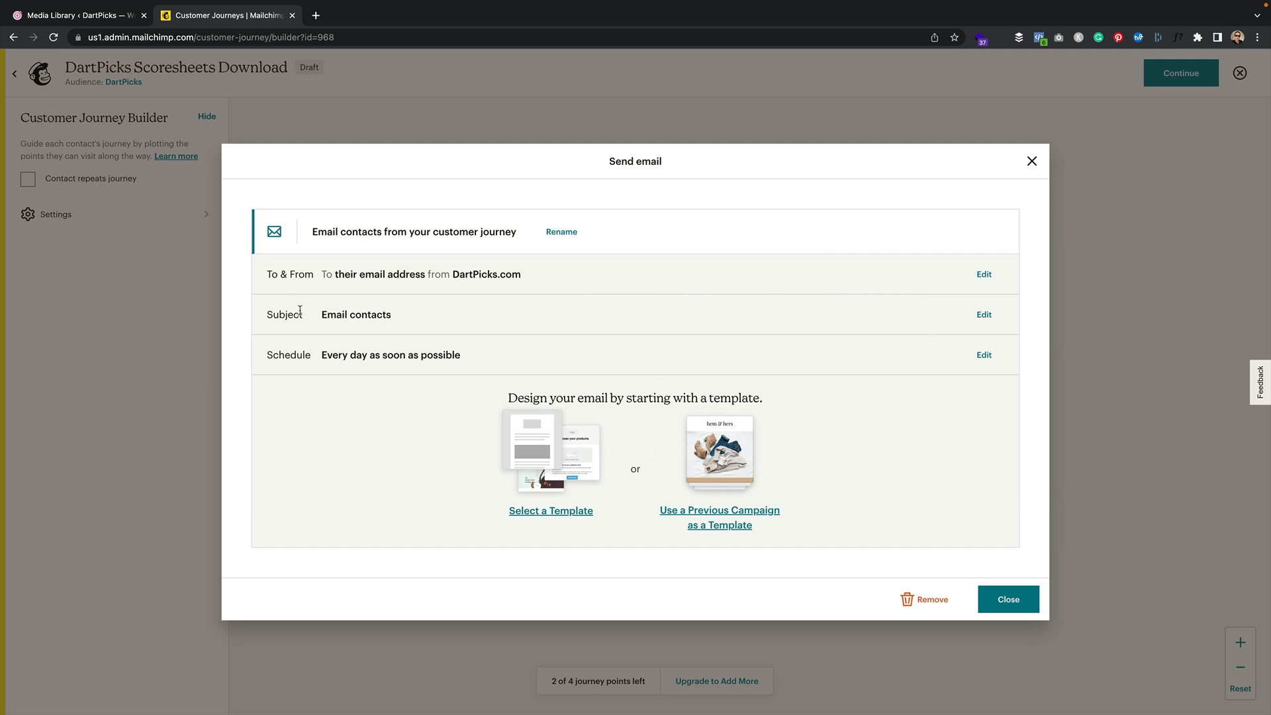
- Set the email subject to 'Your Scoresheet download' with a friendly preview text
left_click(359, 315)
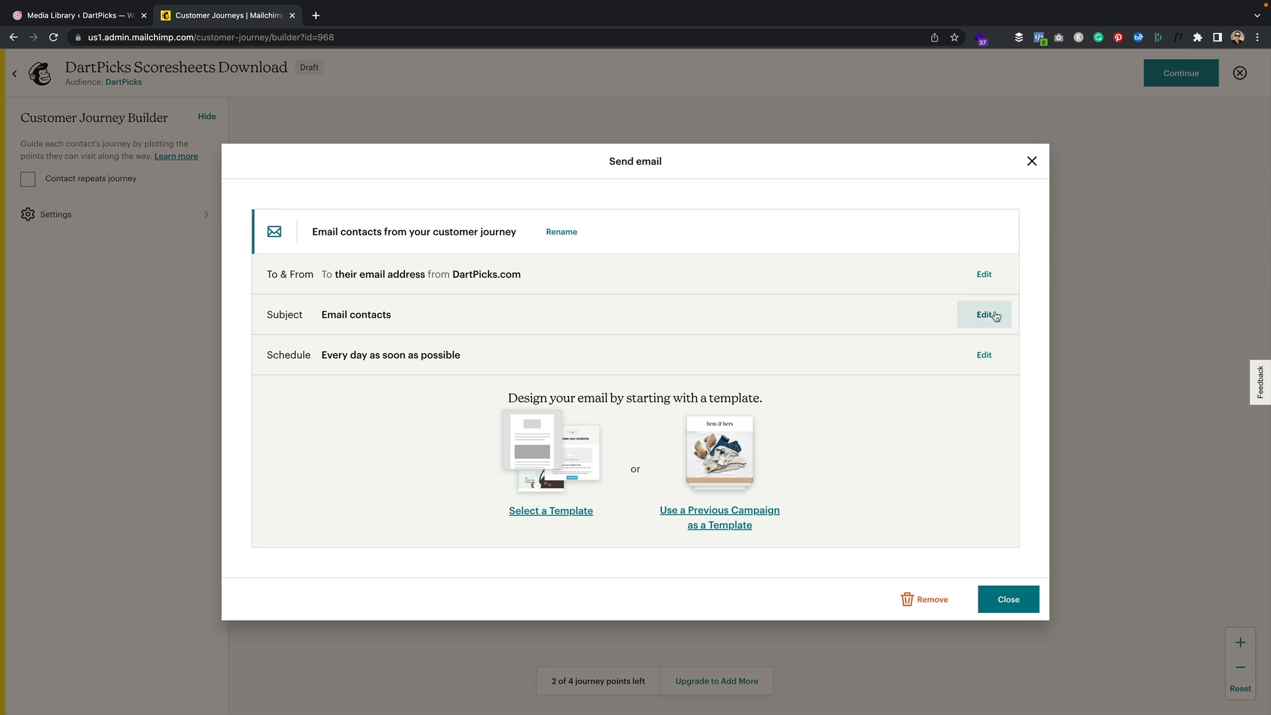
left_click(984, 314)
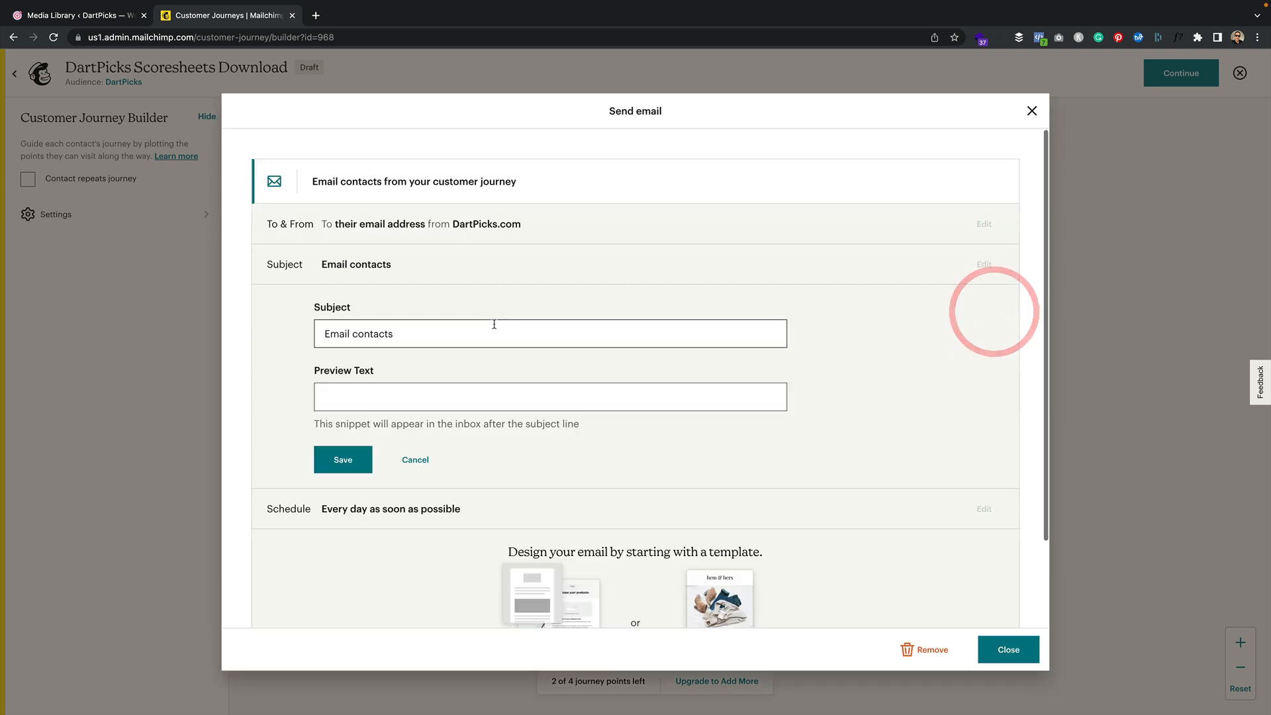
triple_click(359, 334)
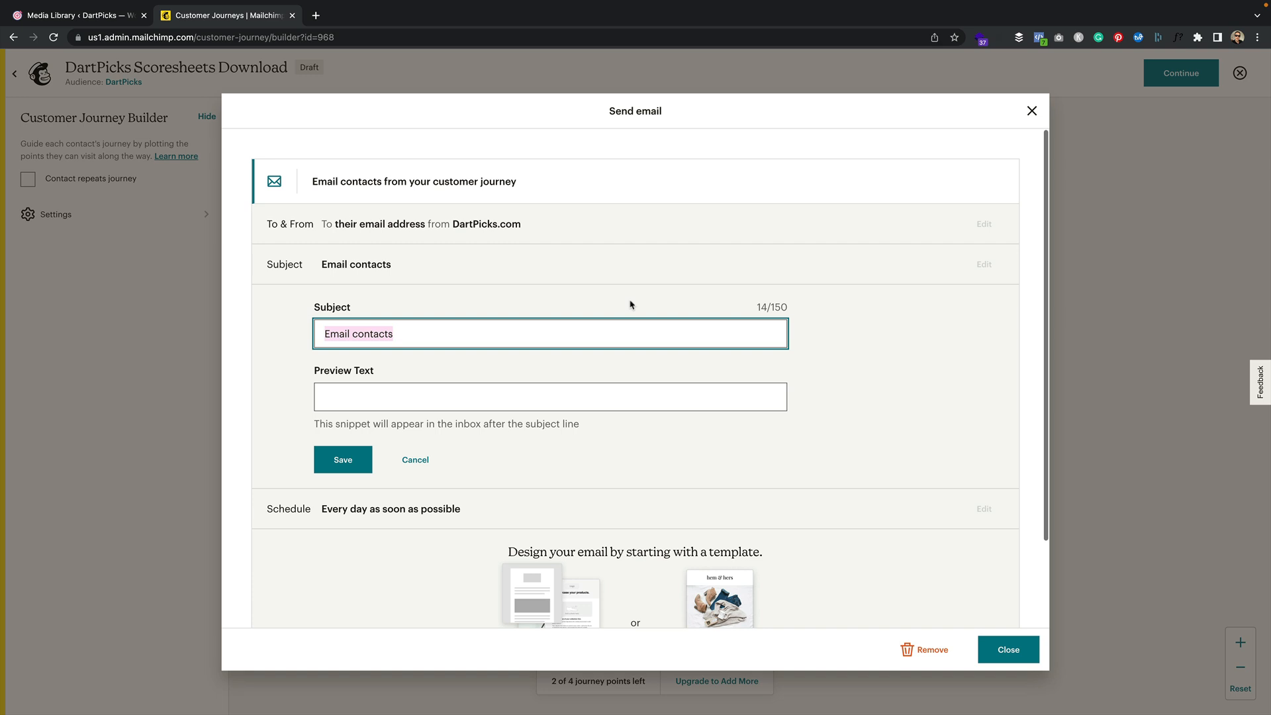
type("Your Scoresheet download")
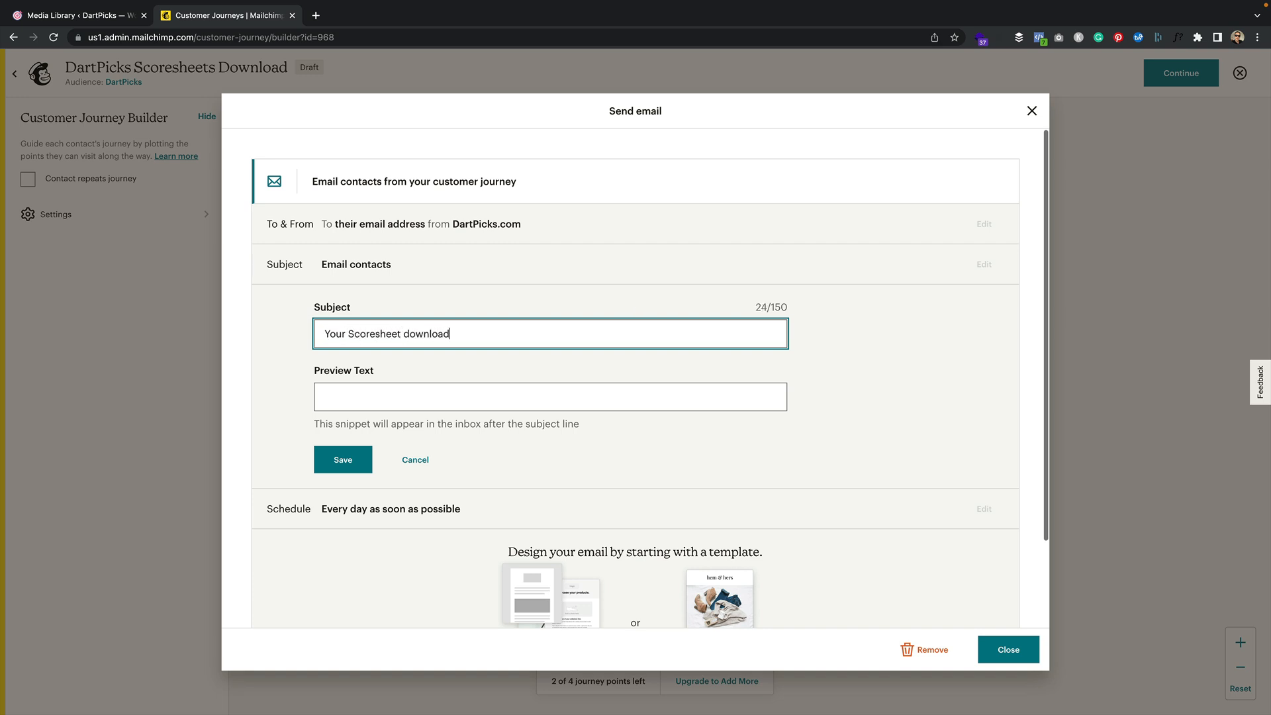
type("Here's you Darts Printable Scoreshee")
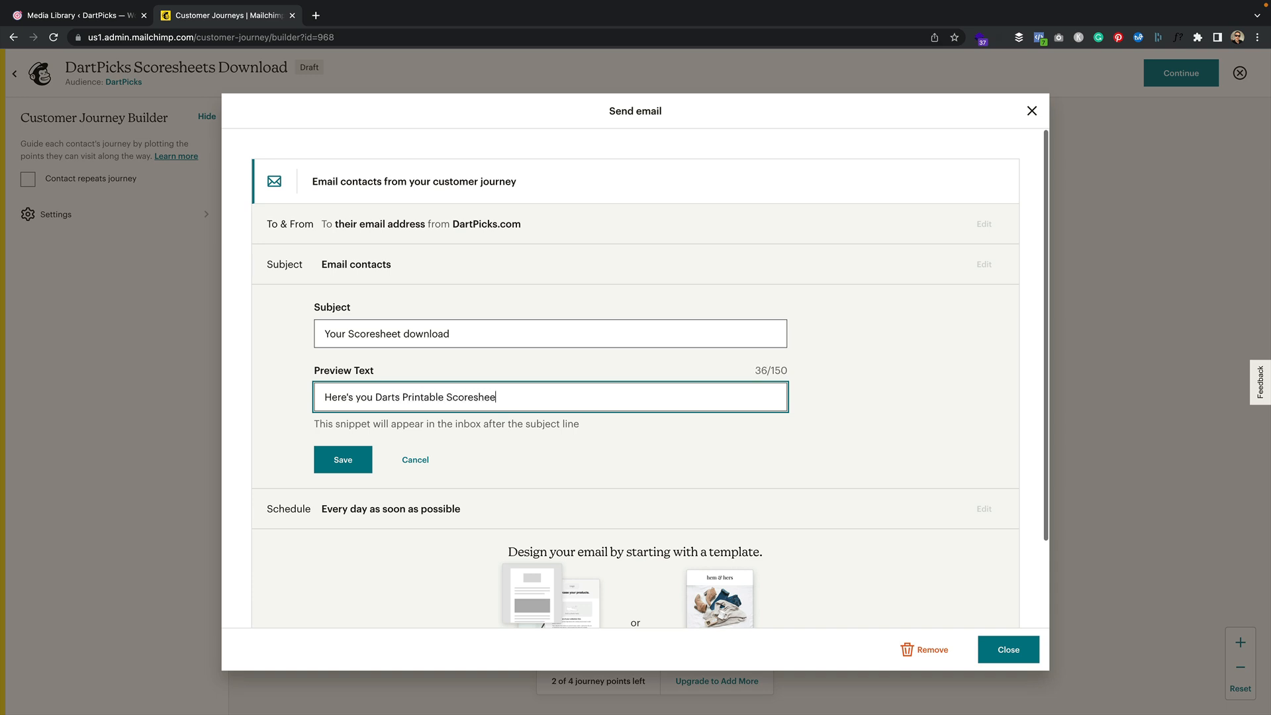
type("ts. Enjoy!")
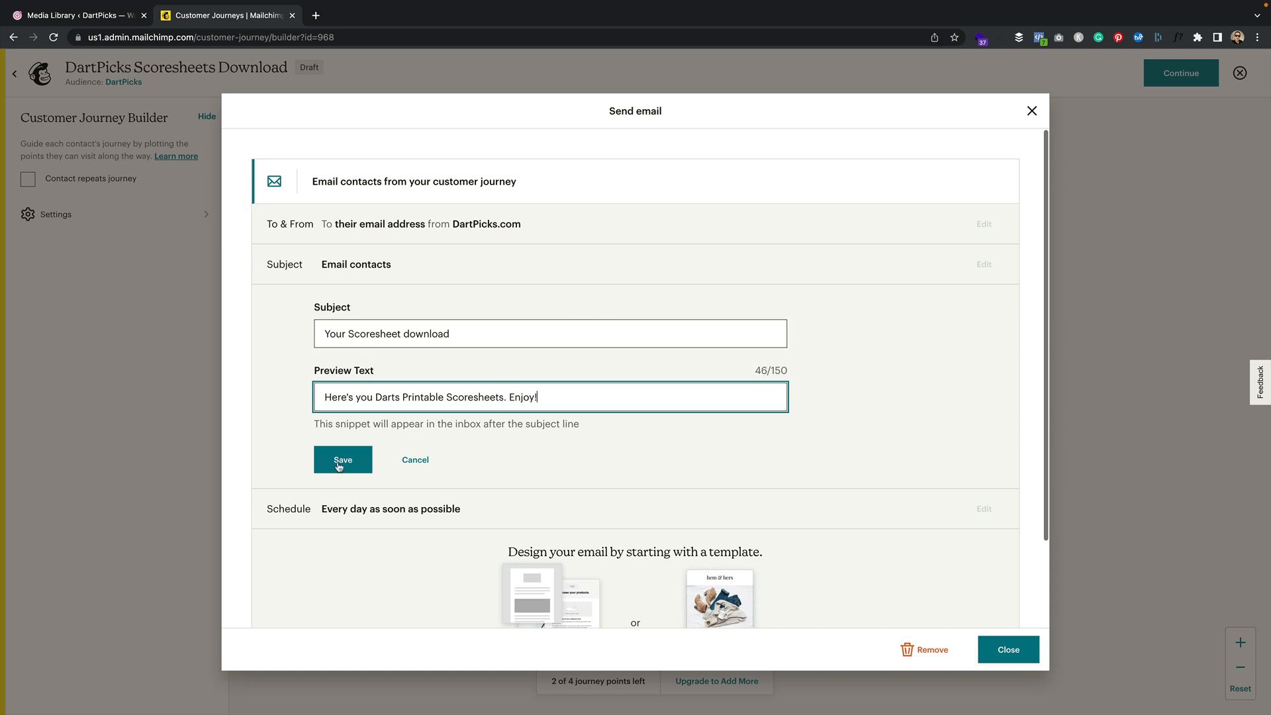
left_click(343, 460)
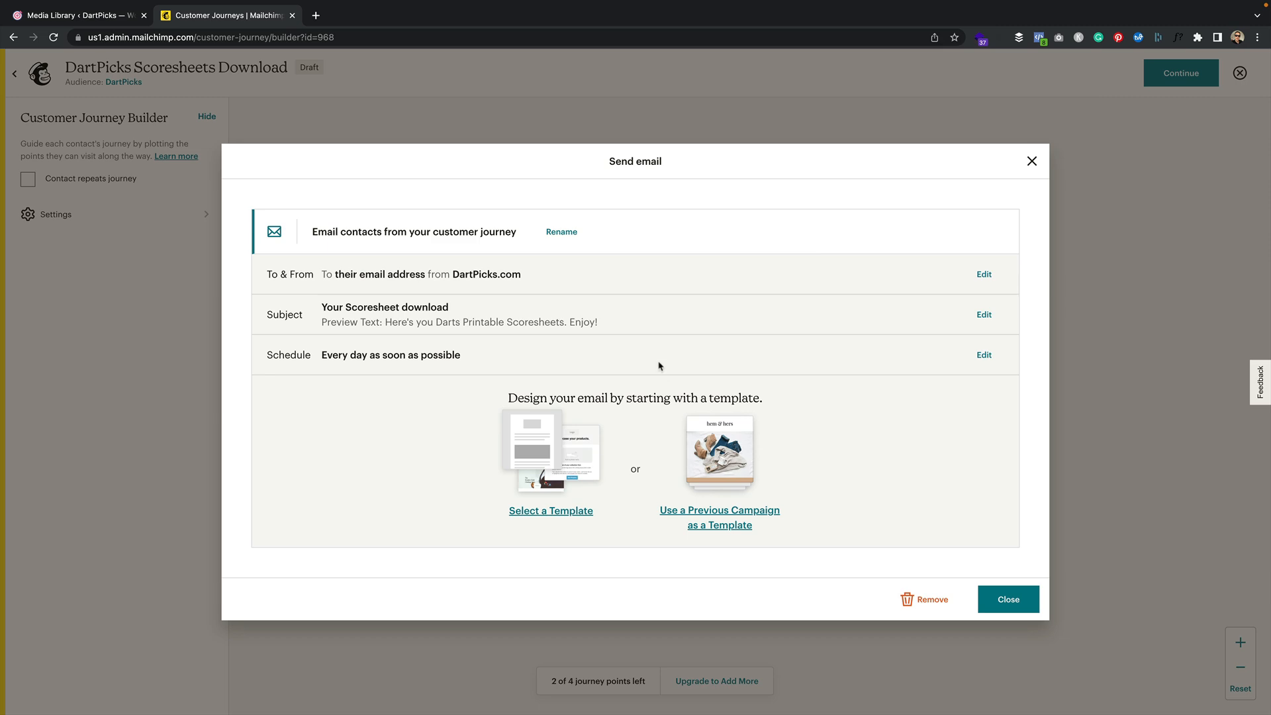
mouse_move(550, 515)
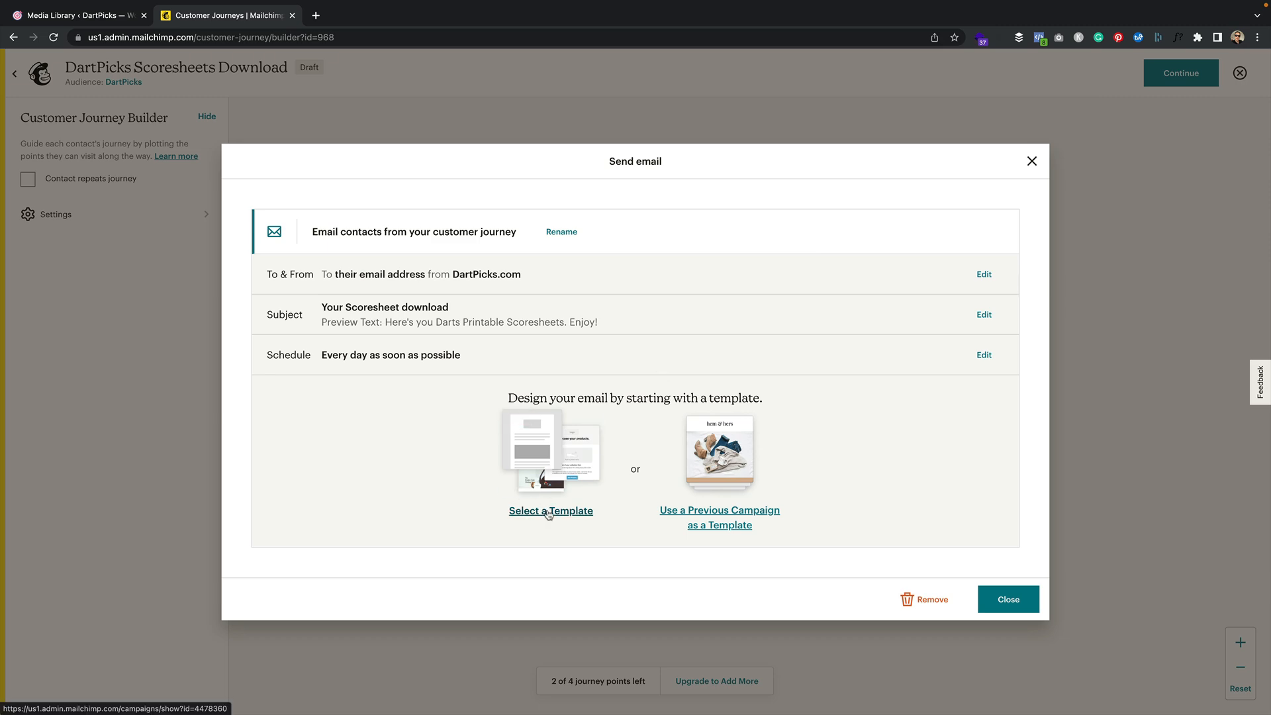
left_click(551, 511)
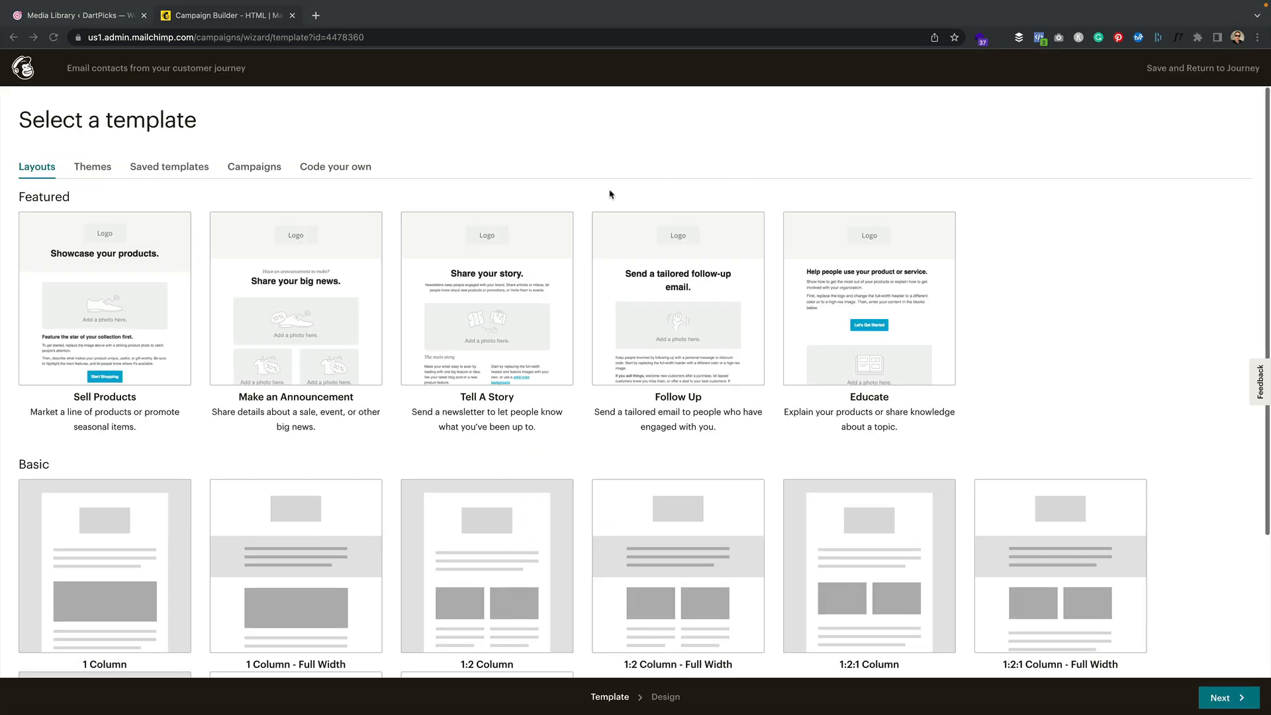
- Scroll the template Layouts down to the Basic layouts through Simple Text
scroll("down", 3)
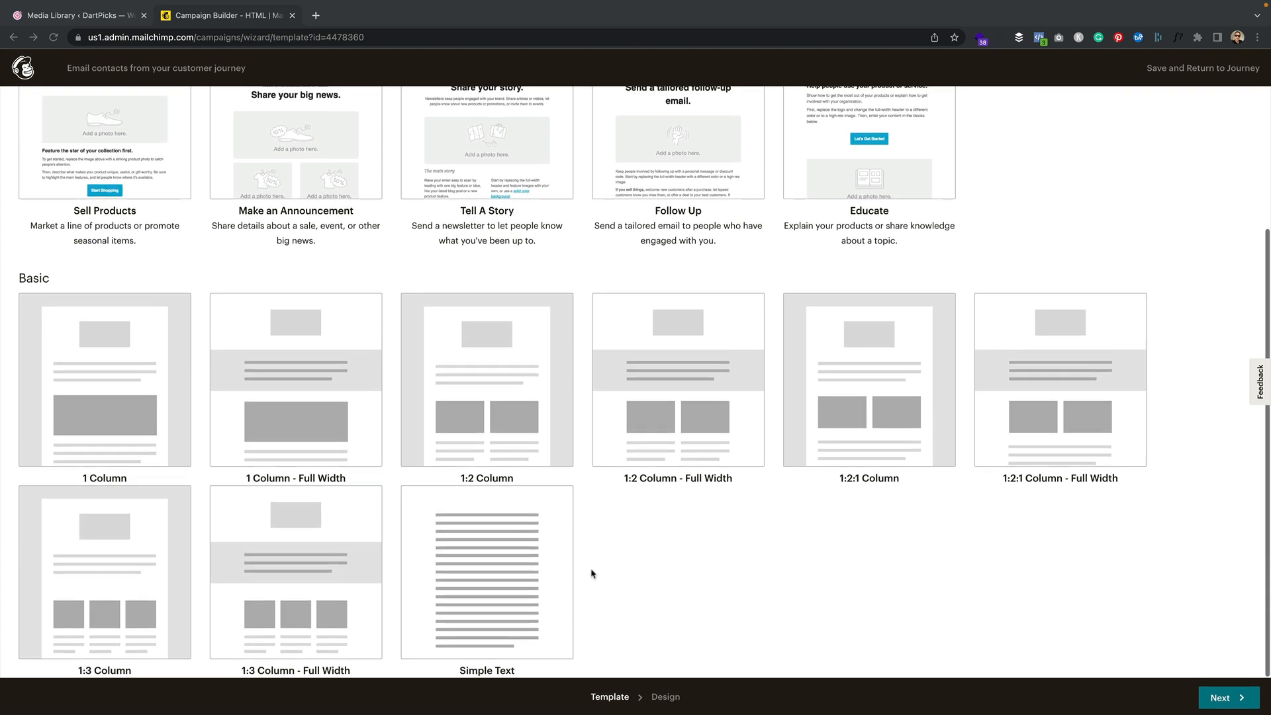
mouse_move(675, 533)
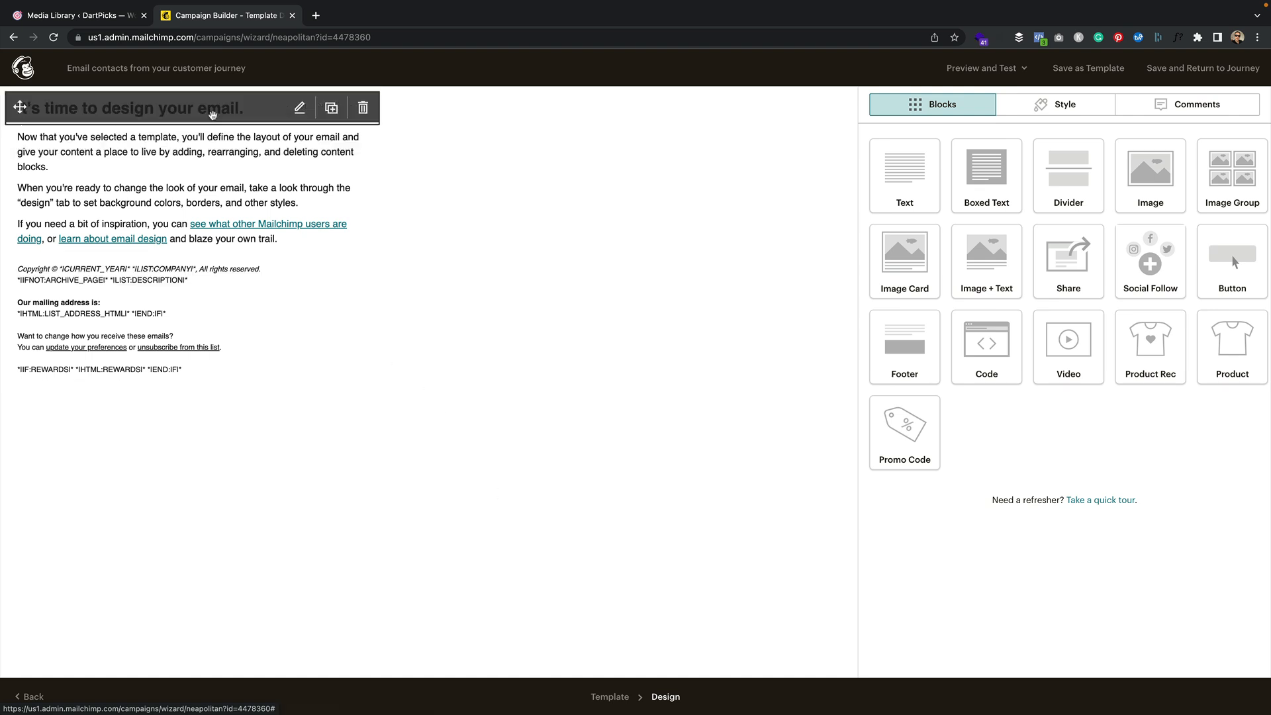
- Set the email heading to 'Here's your Darts Printable Scoresheet'
left_click(219, 107)
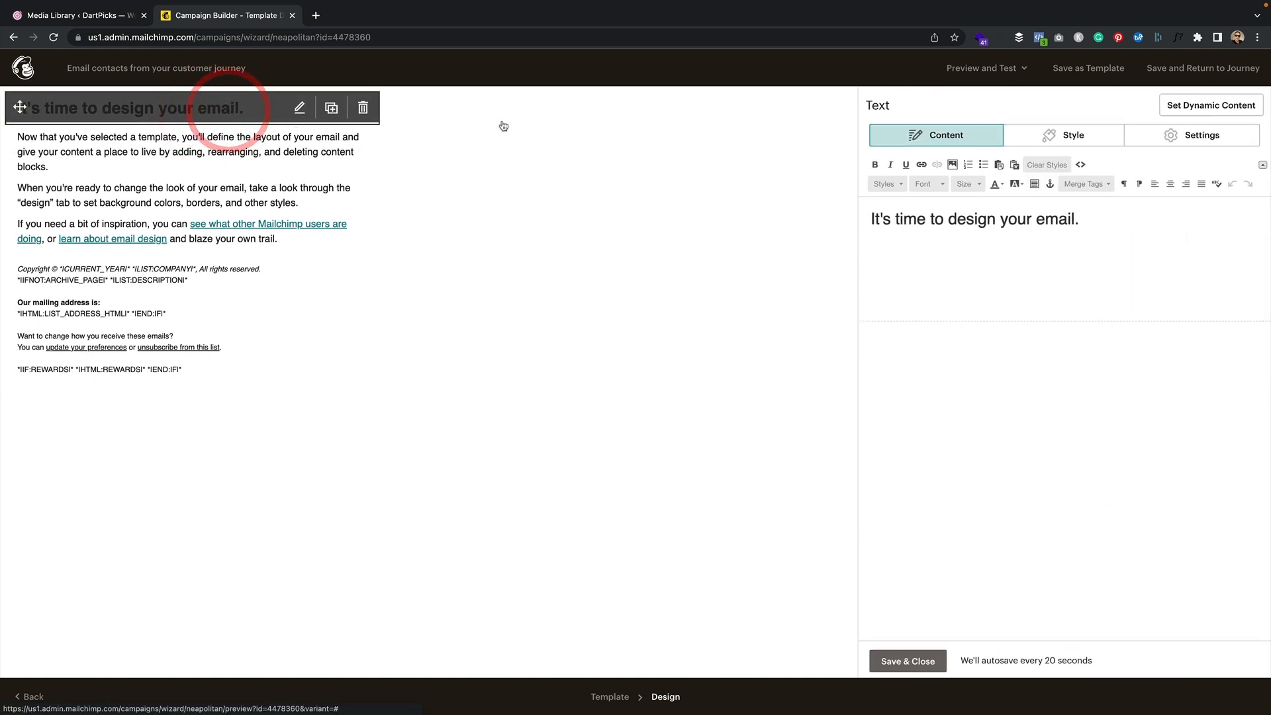
type("Here's")
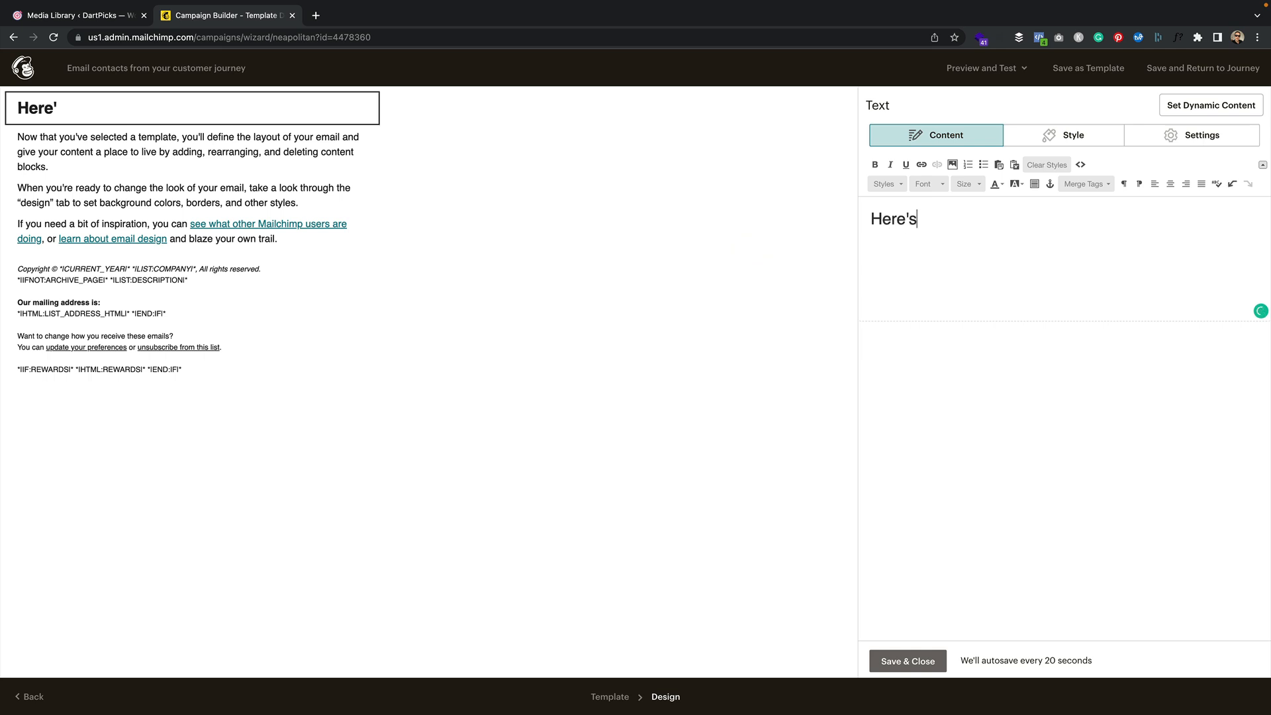
type("your Darts")
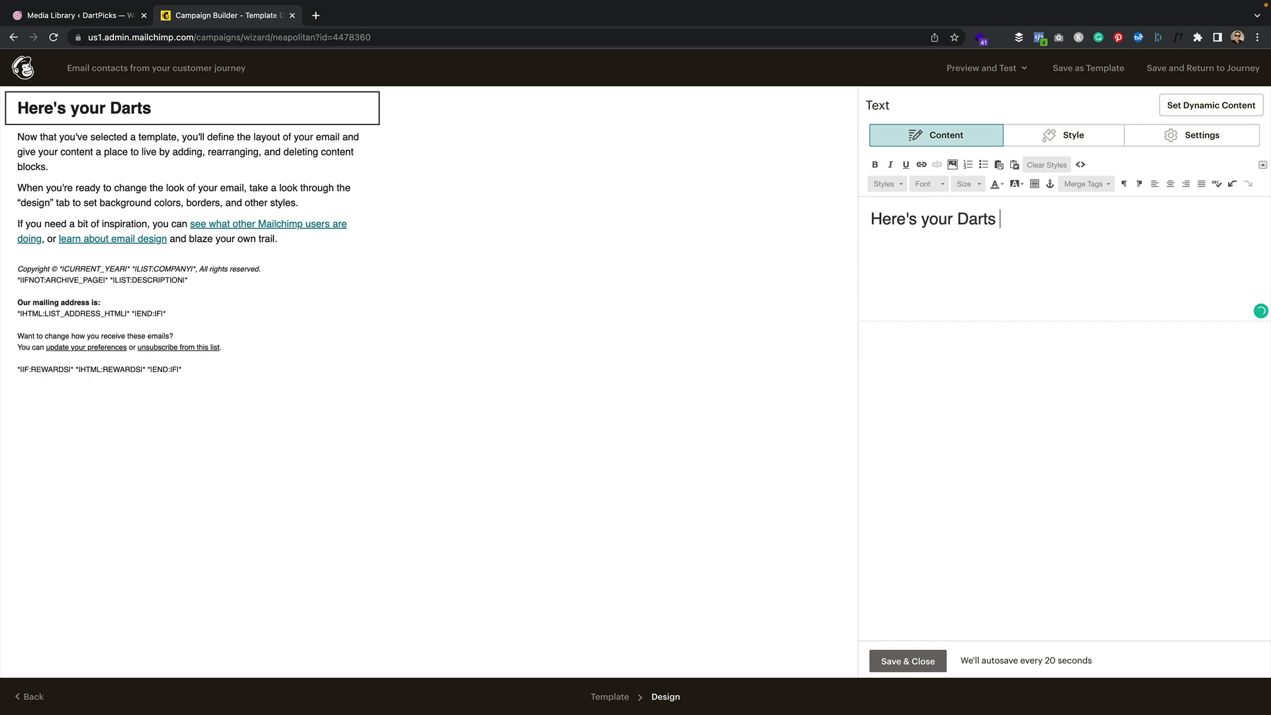
type("Printable Scoresheet")
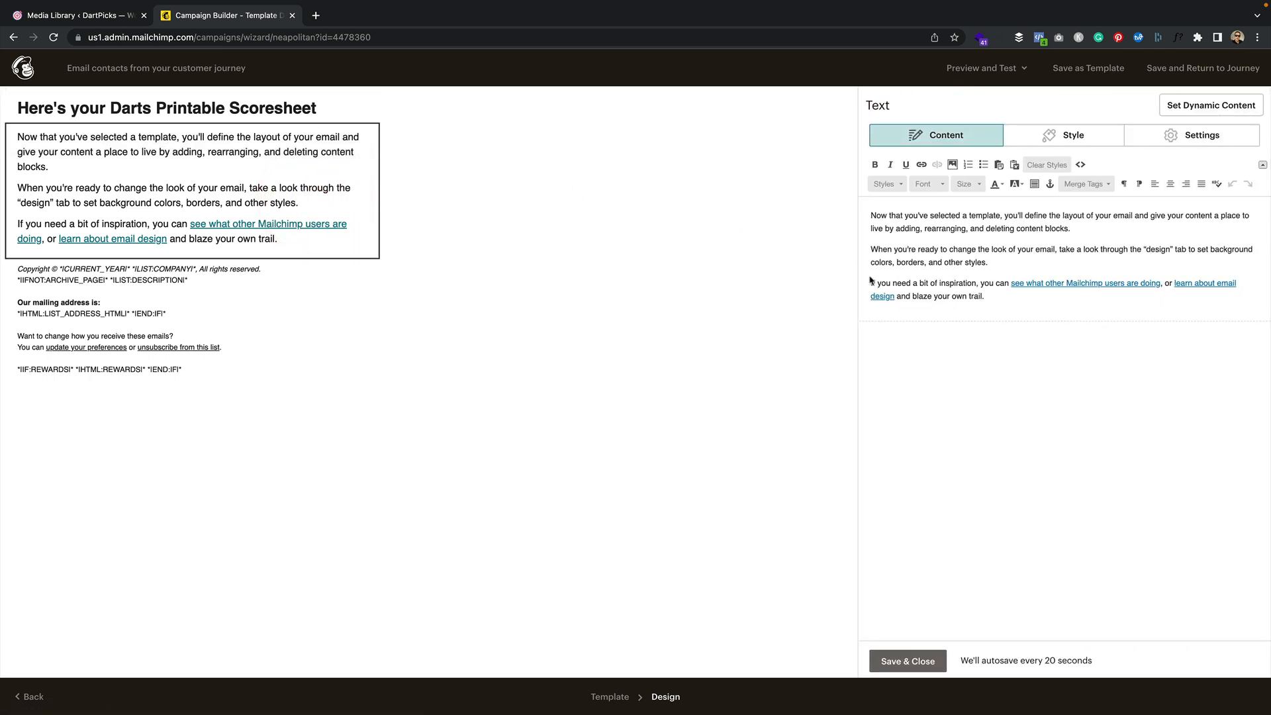
- Write a body thanking subscribers for joining and telling them to click the download link
type("Thanks for jo")
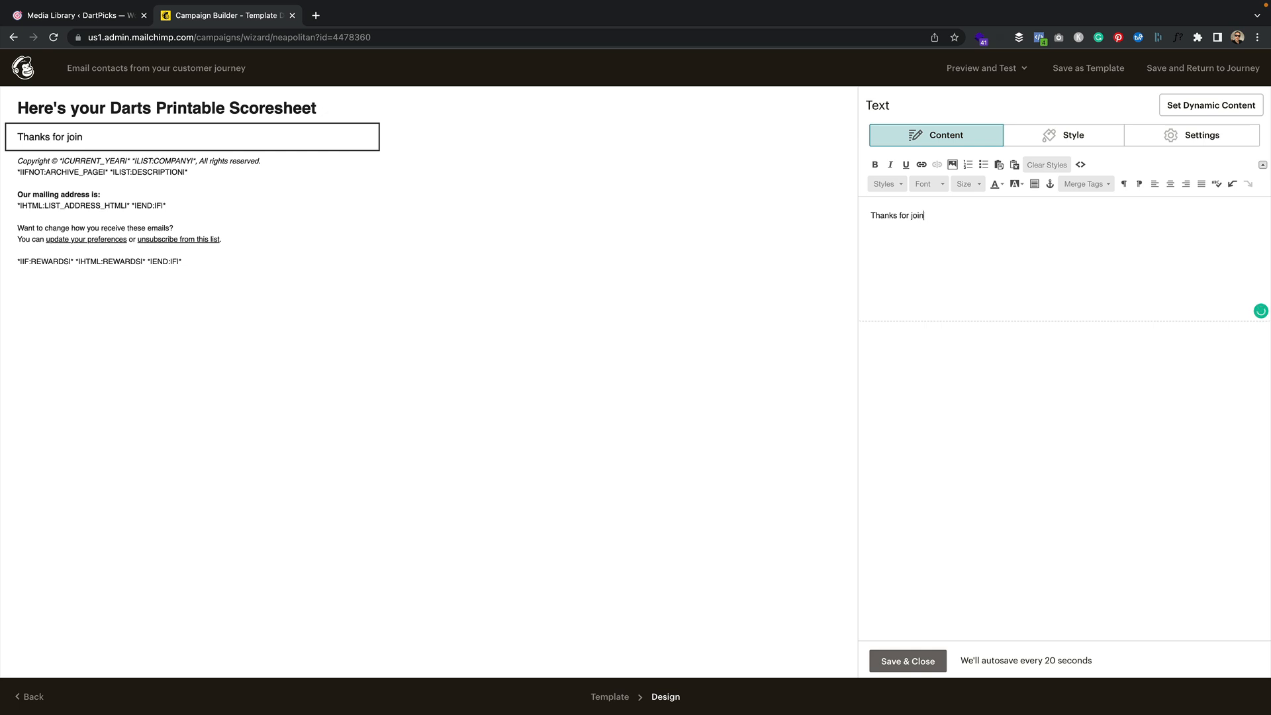
type("ing our n")
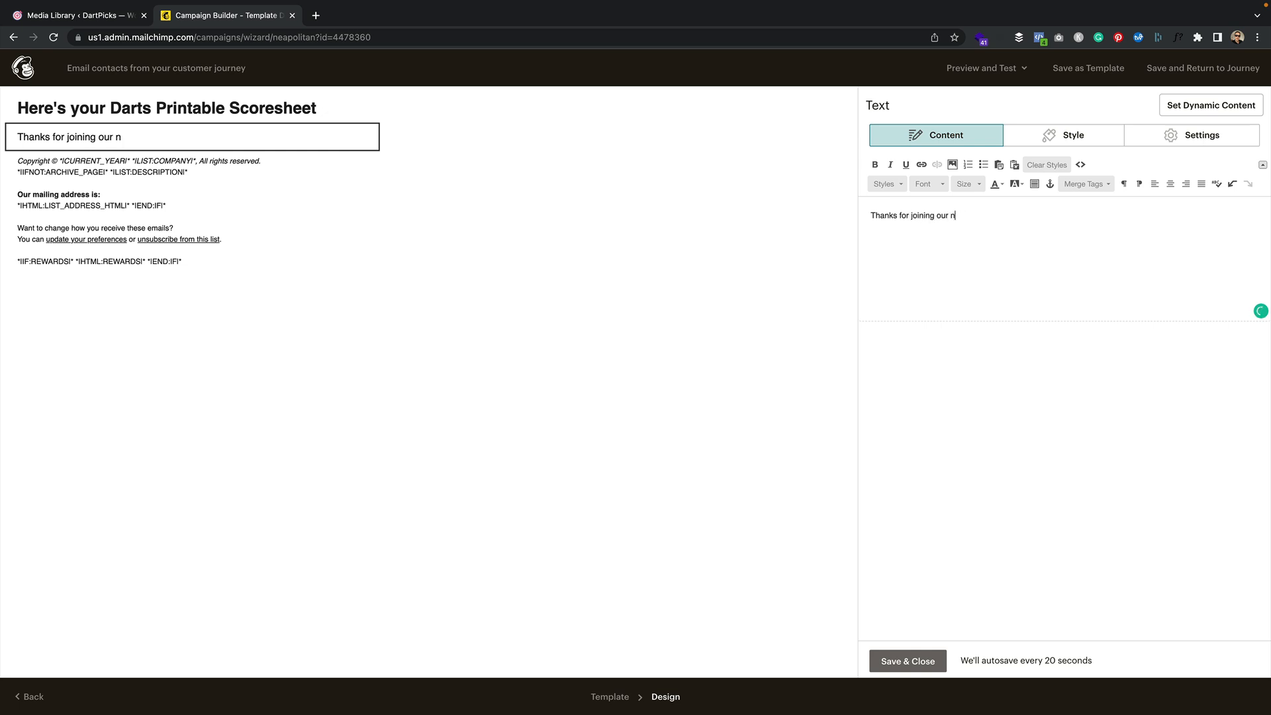
type("ailing list.")
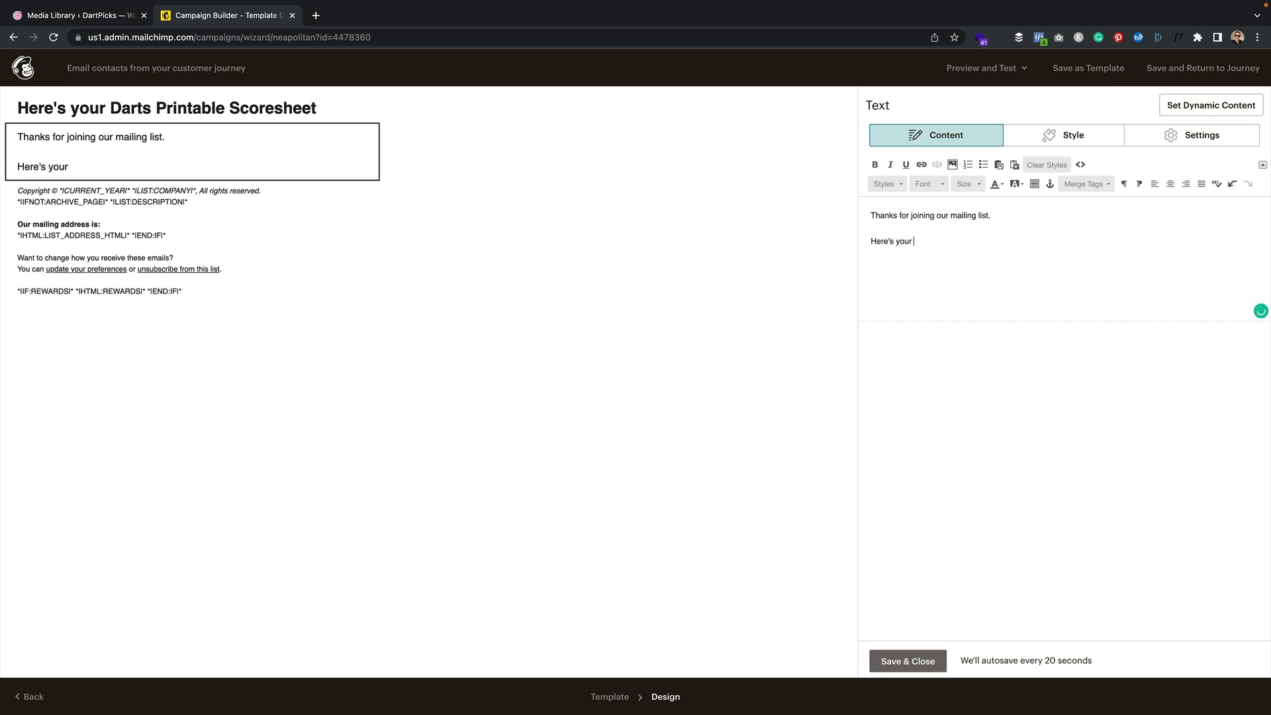
type("sc")
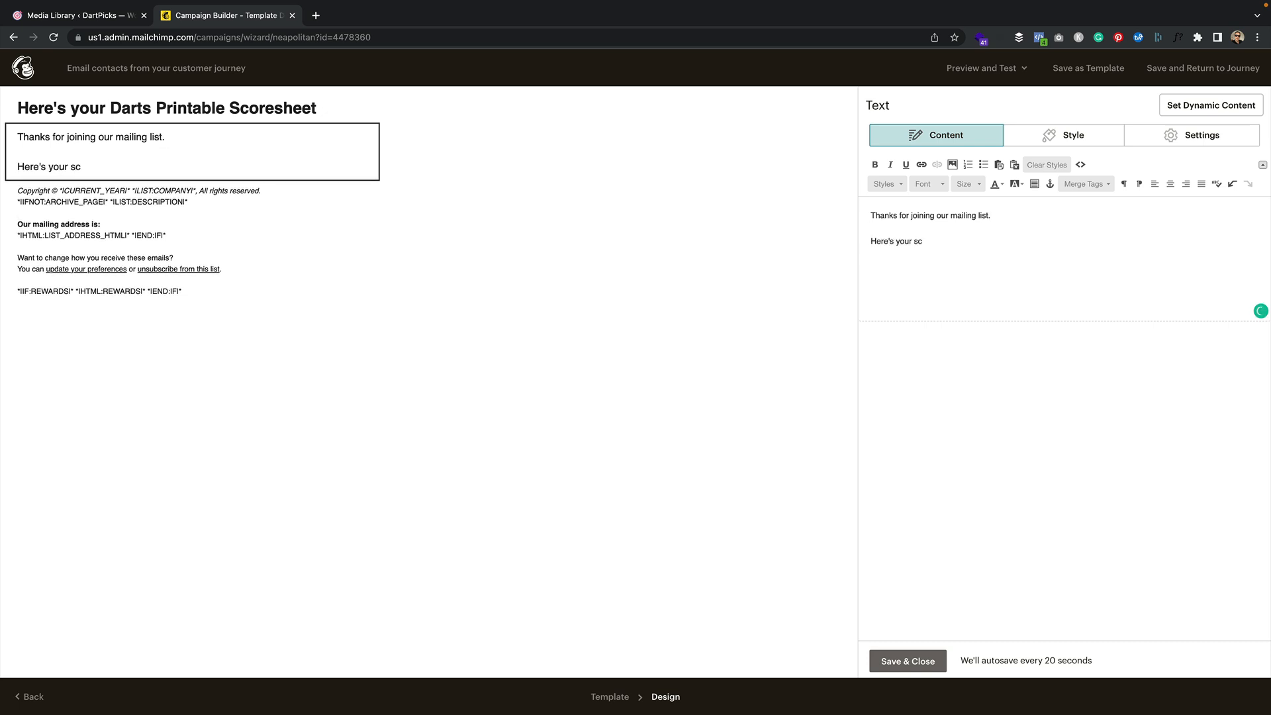
type("oresheets. Just cl")
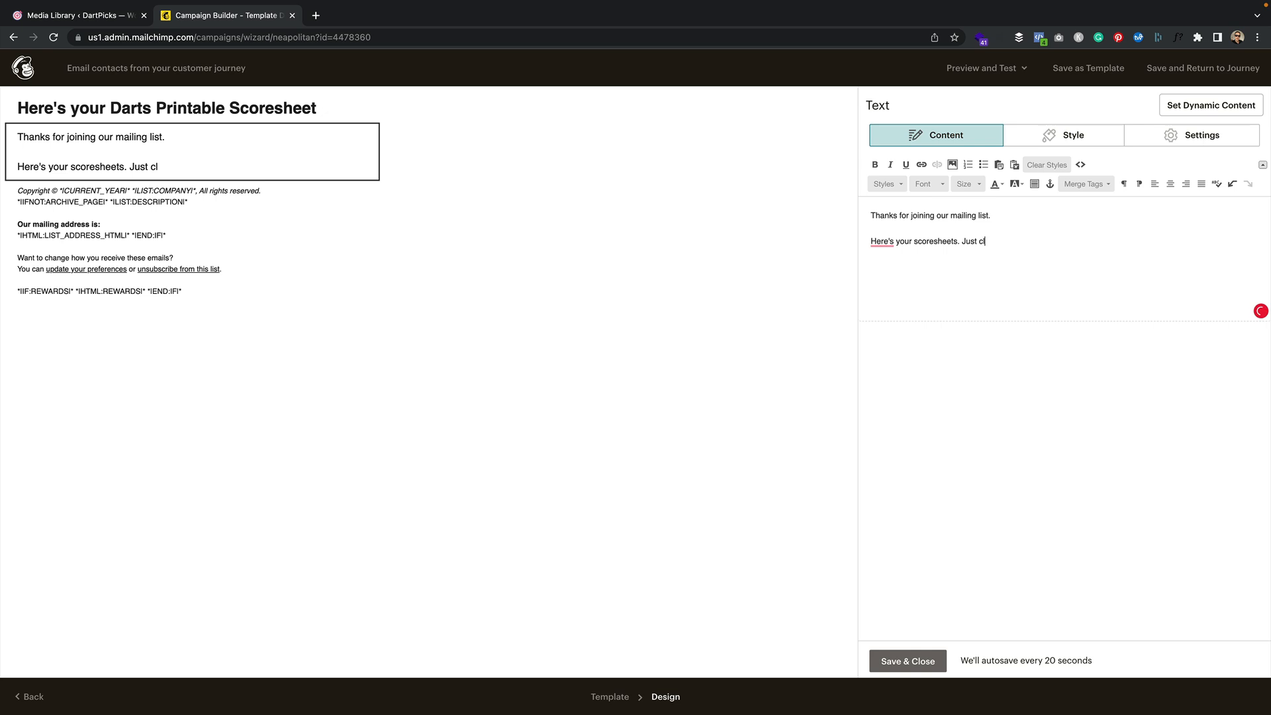
type("ick the link to dow")
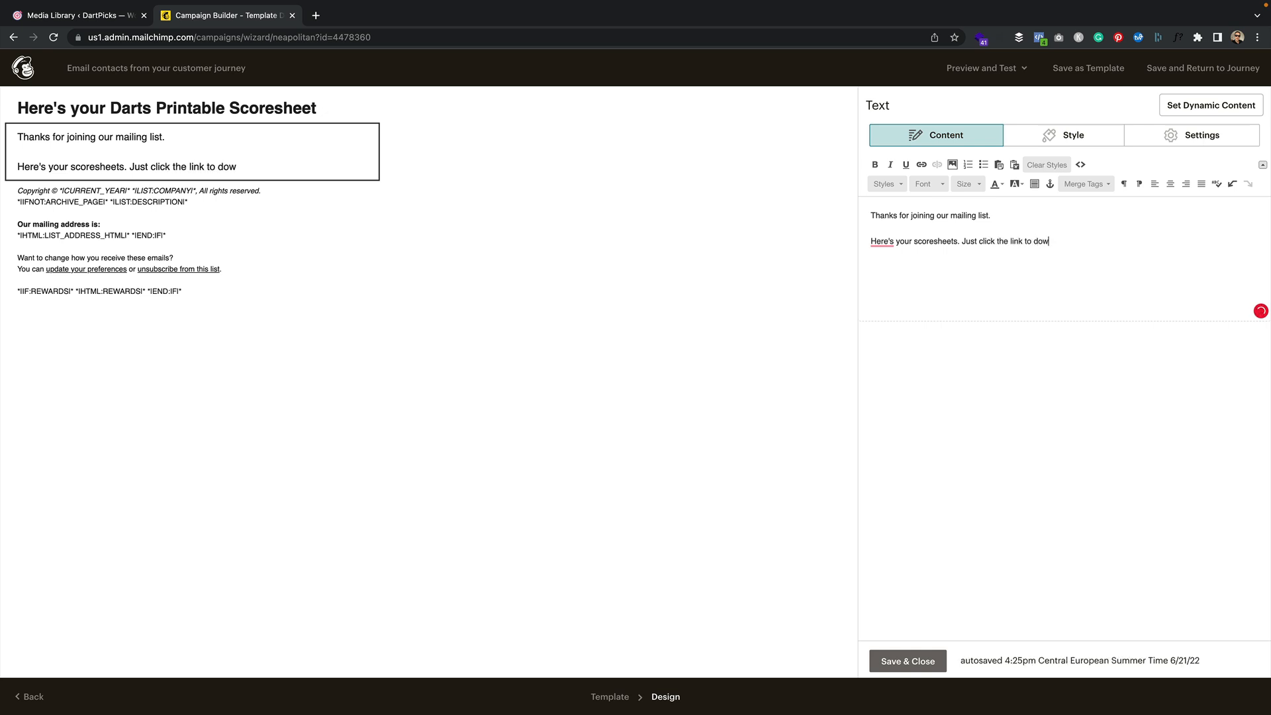
type("nload")
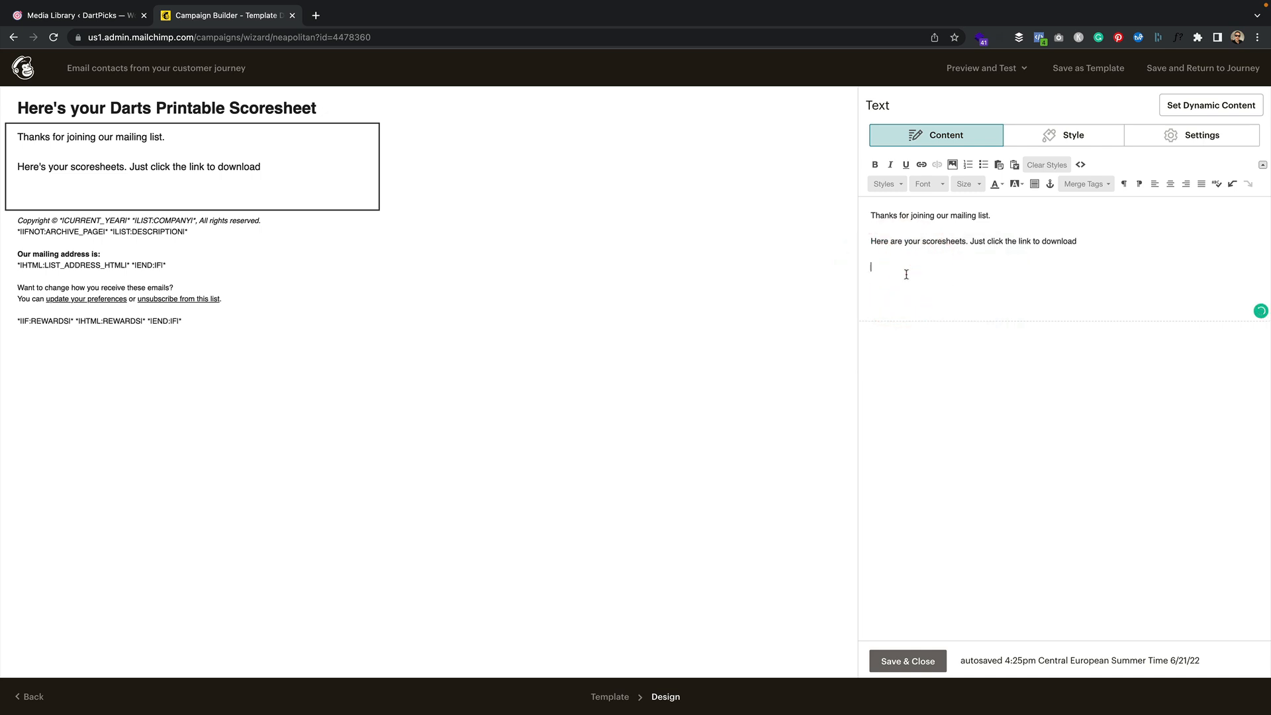
- Copy the scoresheets zip URL from WordPress again and return to the email editor
left_click(79, 15)
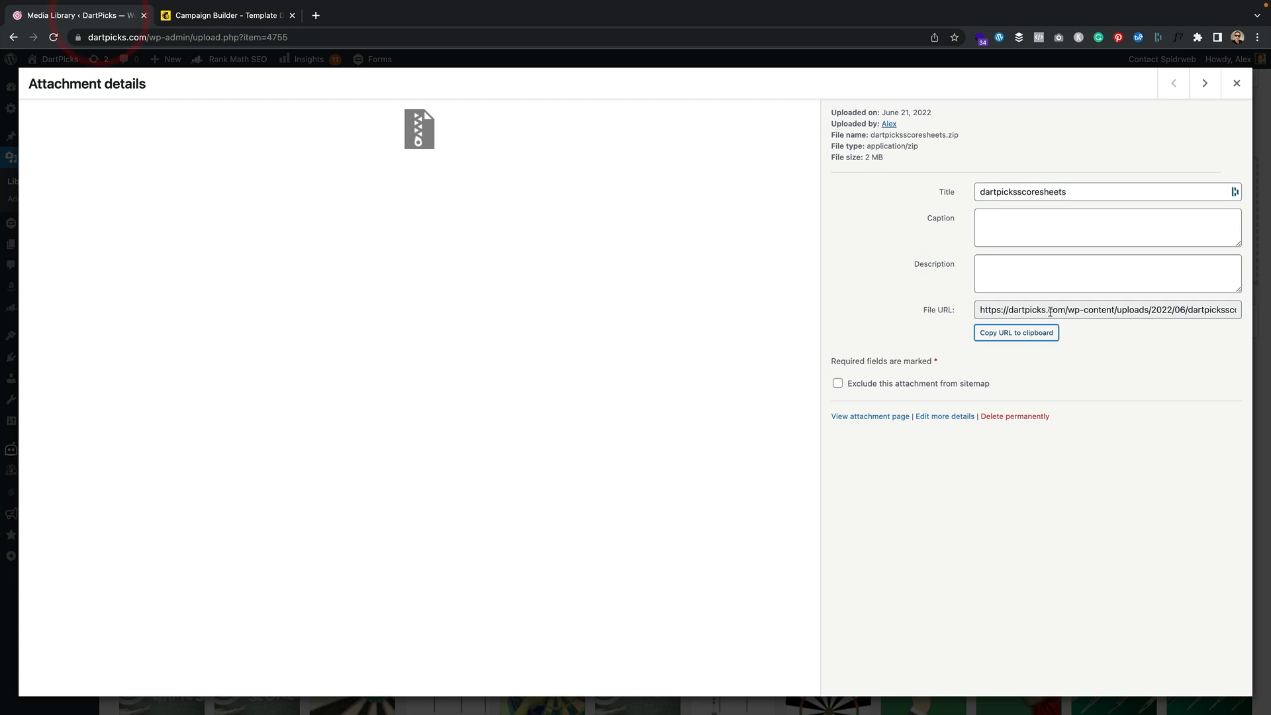
left_click(1016, 332)
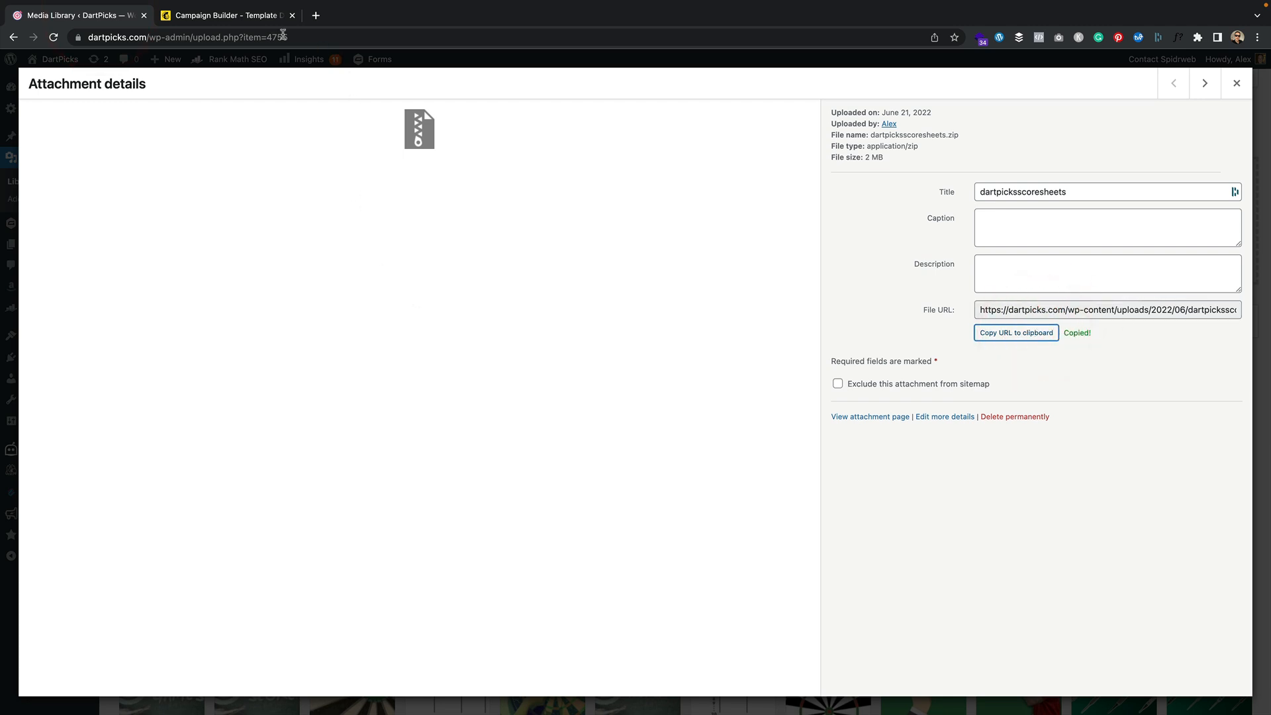
left_click(232, 15)
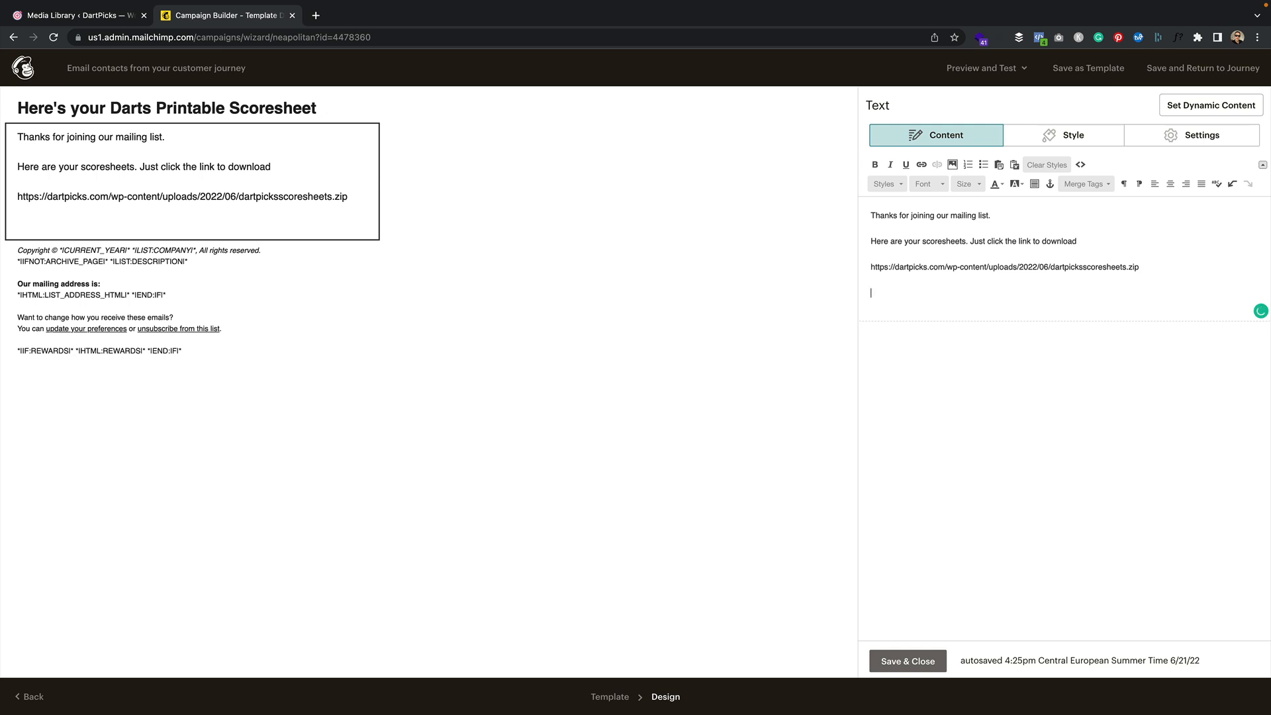
- Add 'Happy throwing!' and the '-DartPicks.com Team' sign-off at the end of the email
type("Happy")
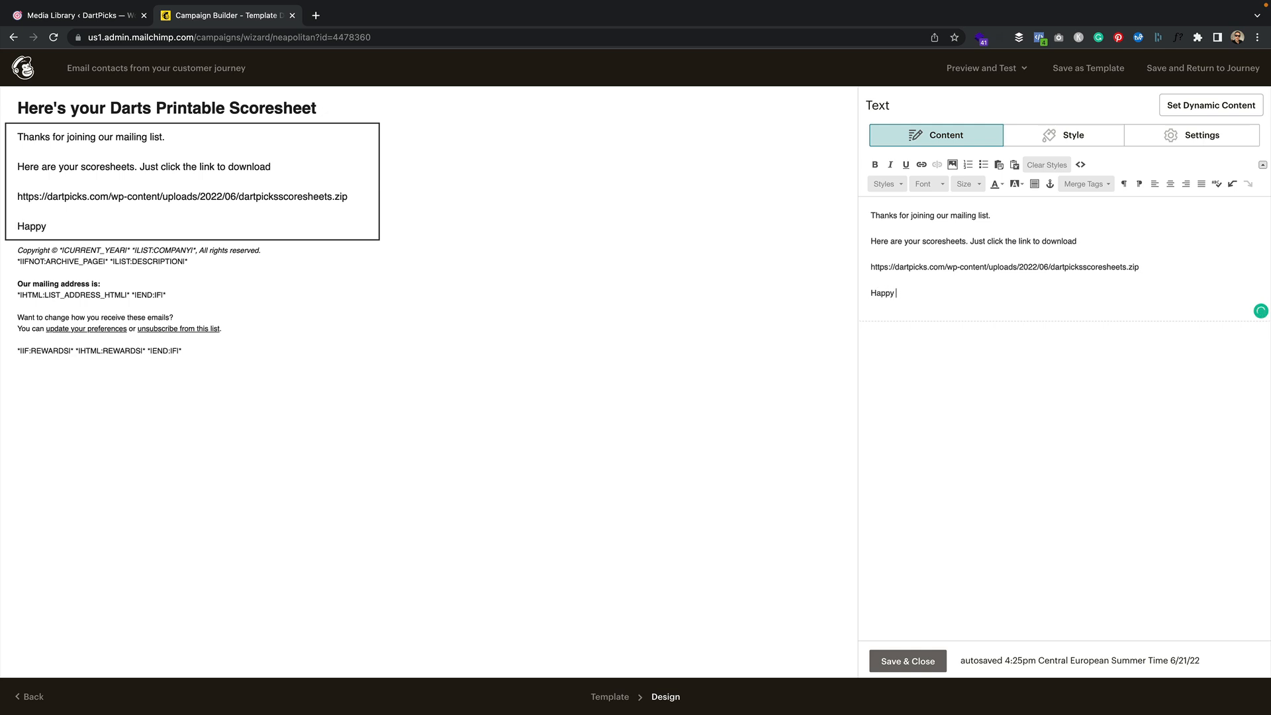
type("thowrin")
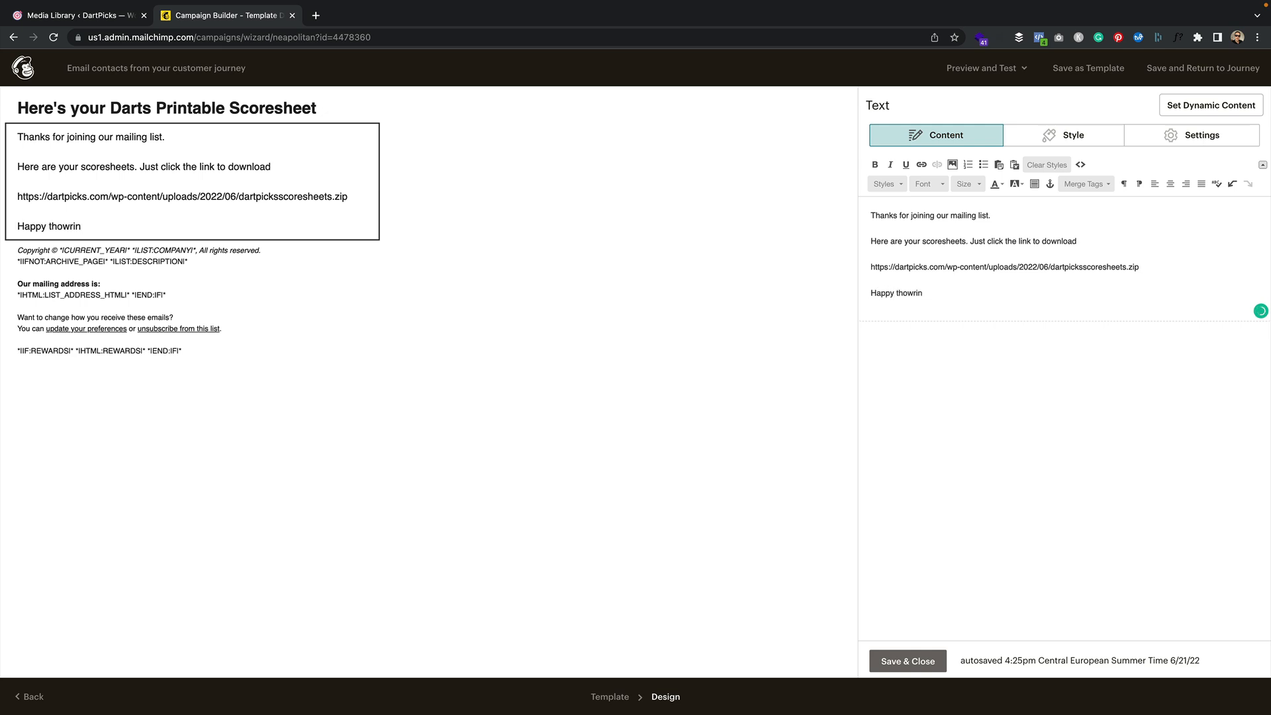
type("throwing")
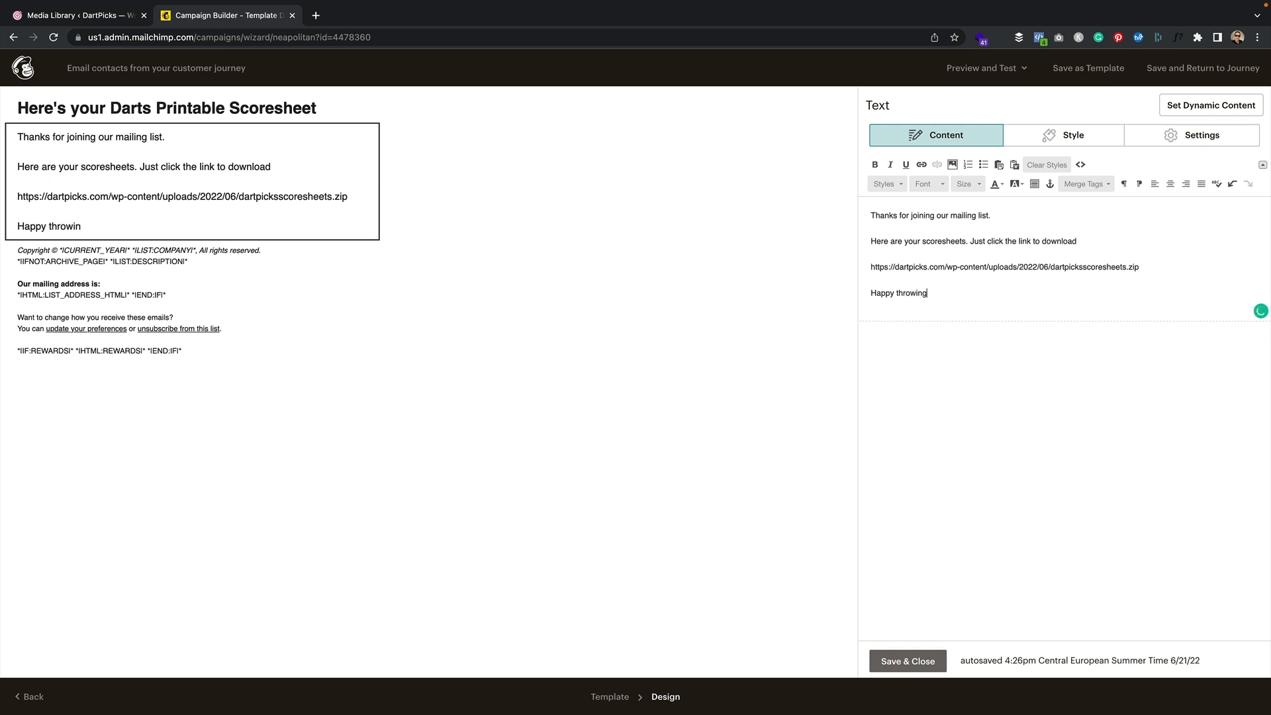
type("g!")
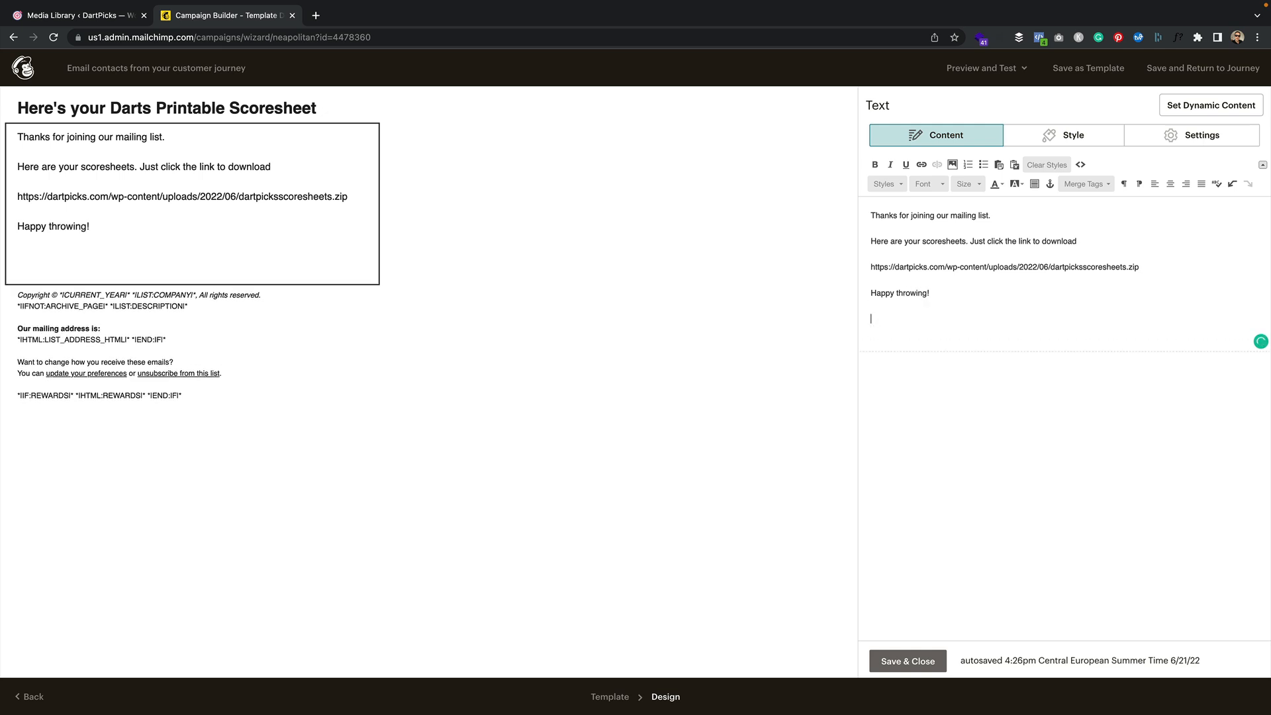
type("-Dart")
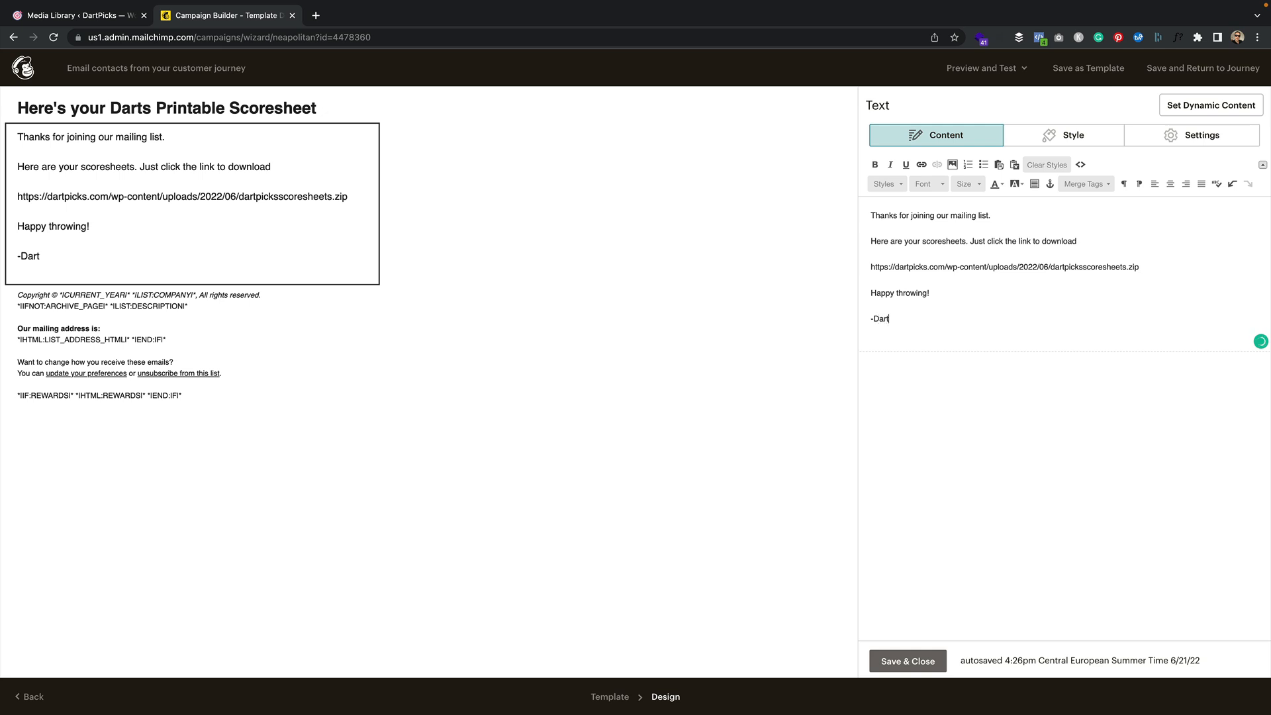
type("Picks.com Te")
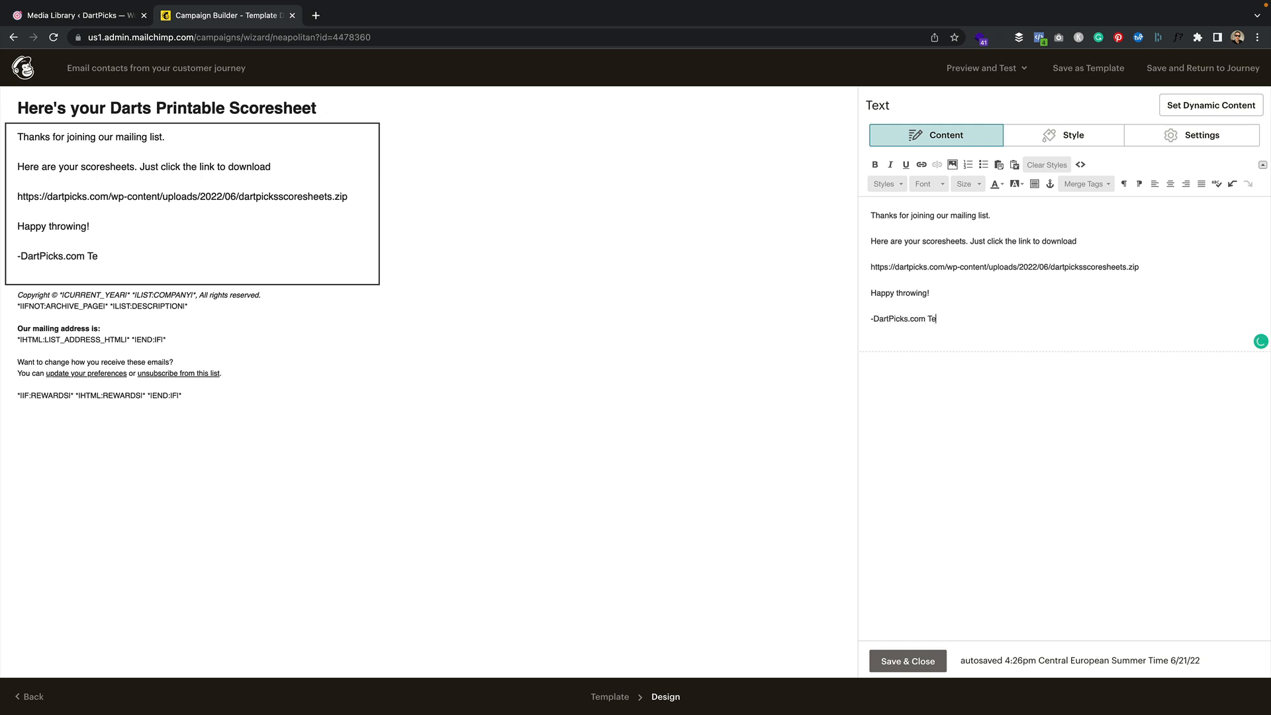
type("am")
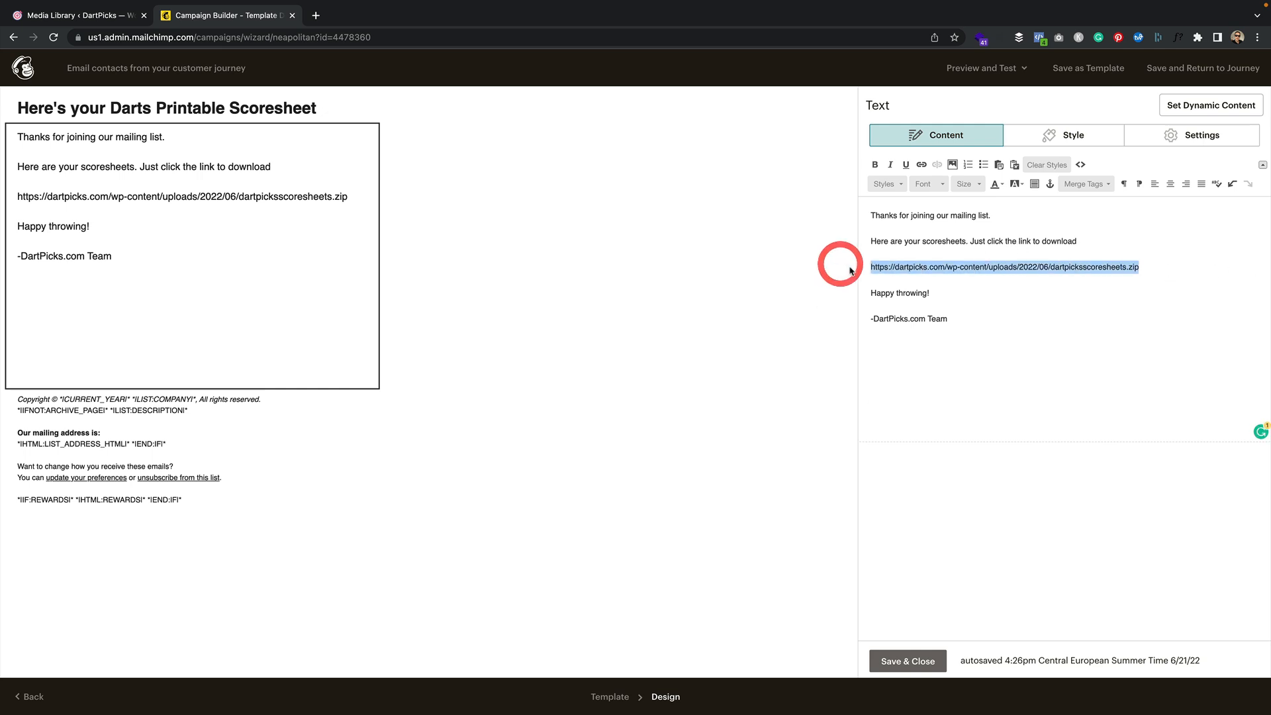
- Link the zip URL, save the text block, and save the email back to the journey
left_click(921, 164)
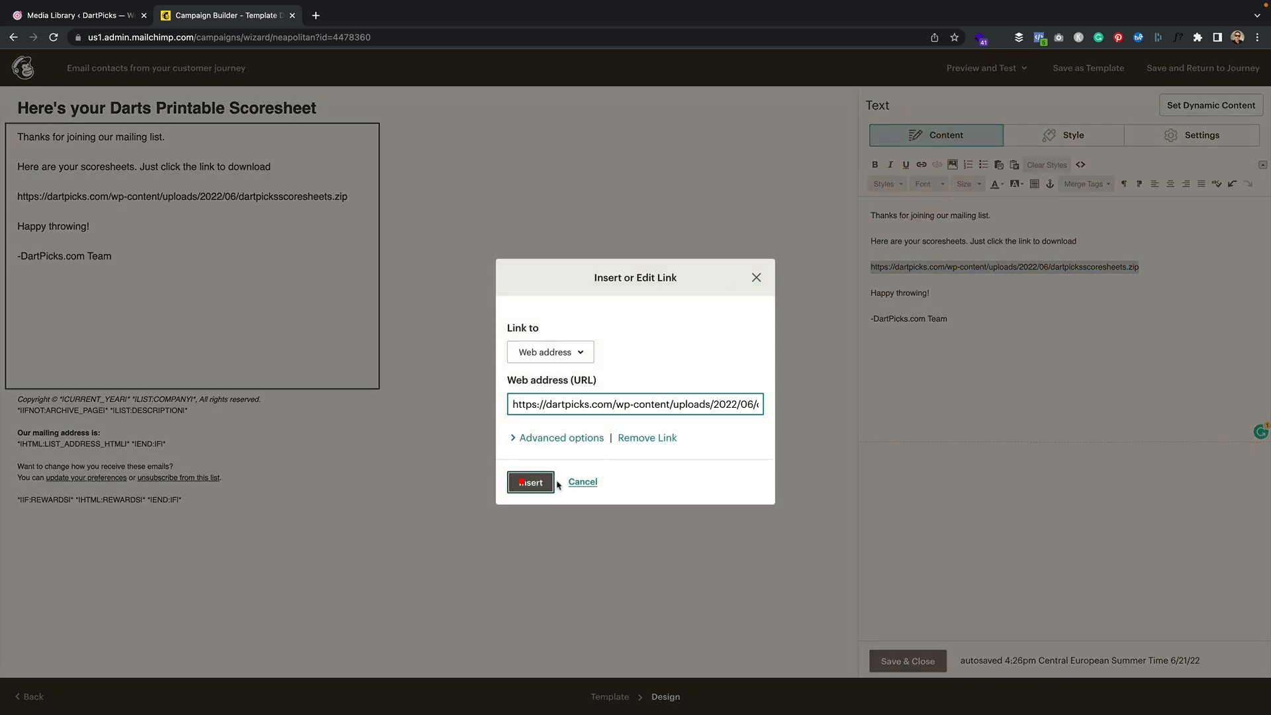
left_click(530, 482)
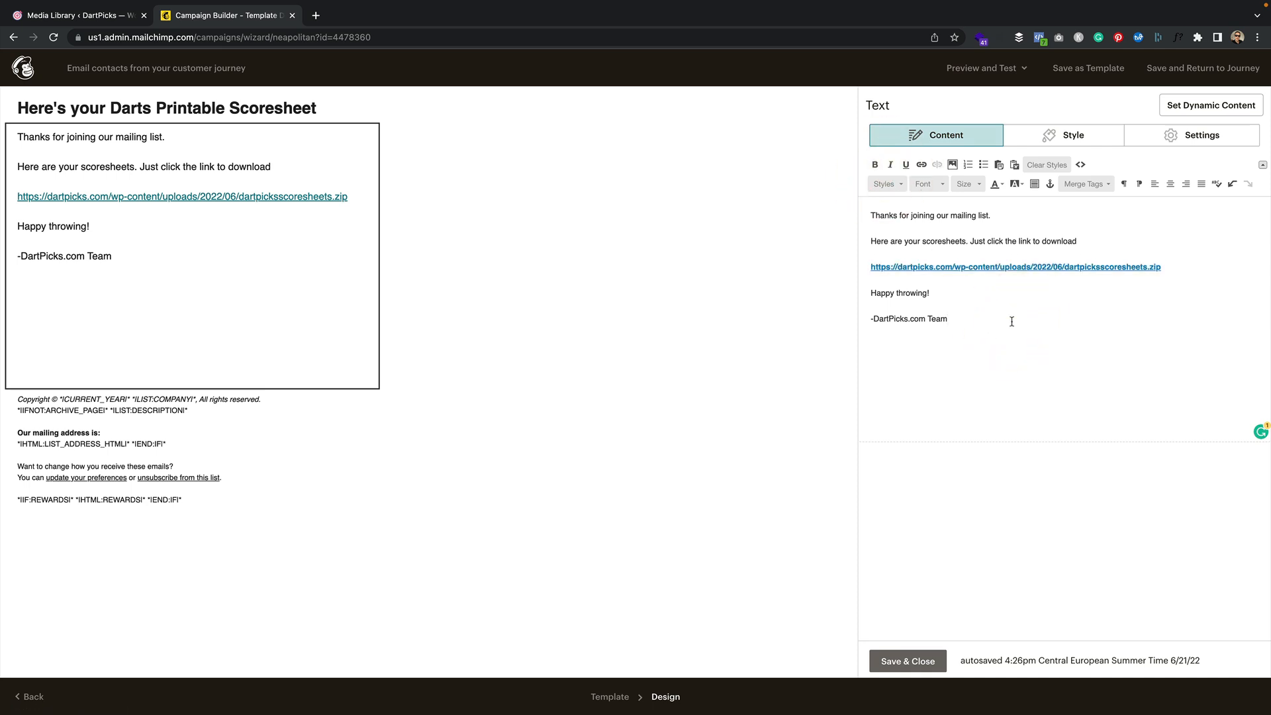
left_click(908, 660)
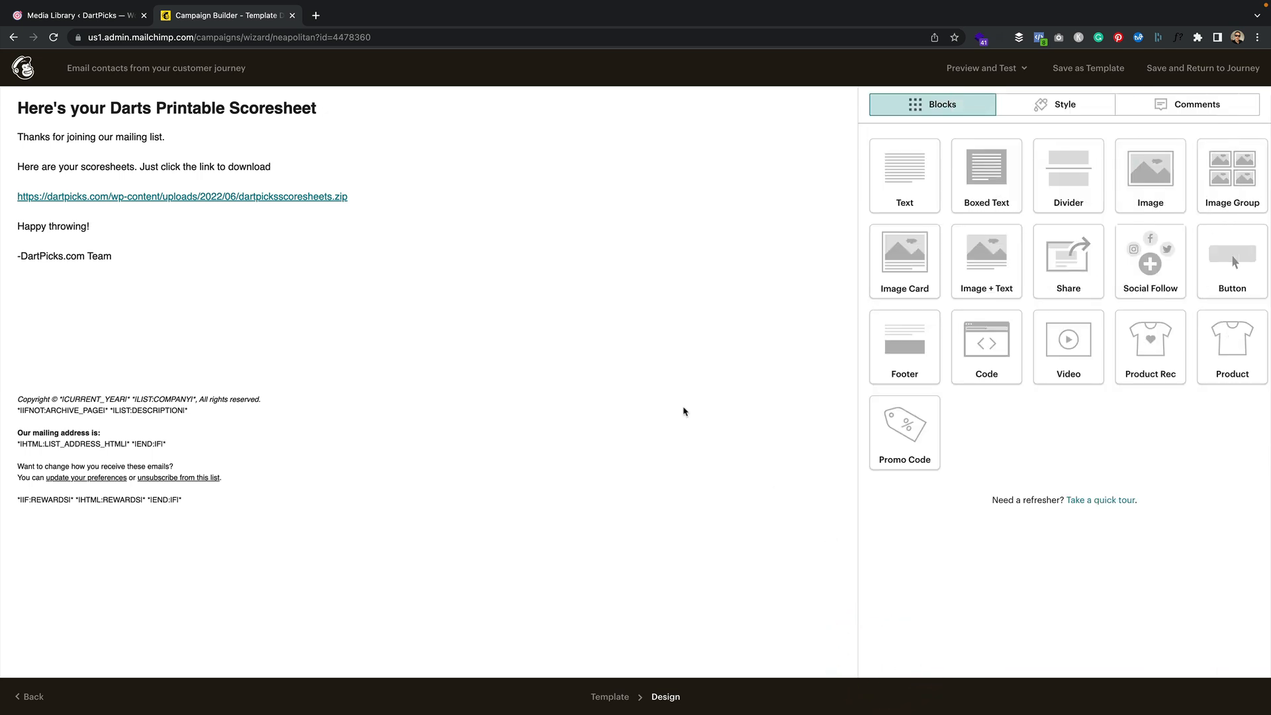
left_click(1197, 67)
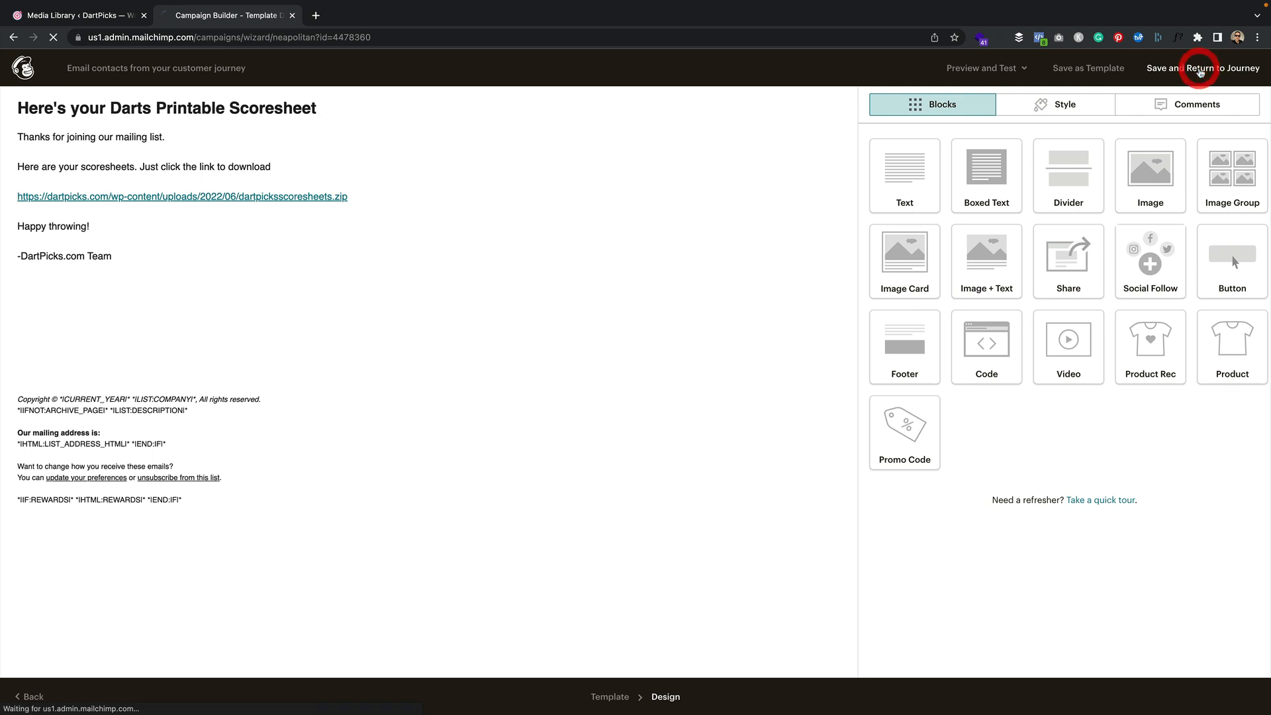
left_click(1202, 68)
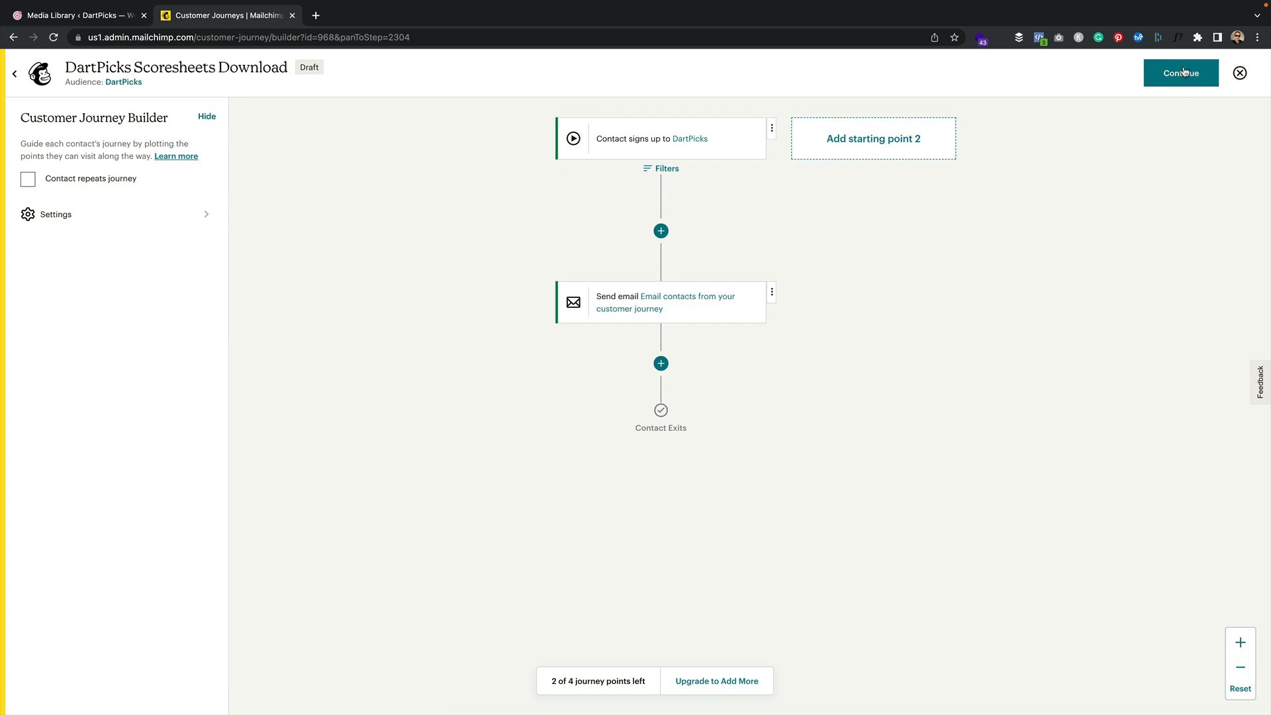
- Turn on the DartPicks Scoresheets Download journey with its purpose set to 'Something else'
left_click(1181, 71)
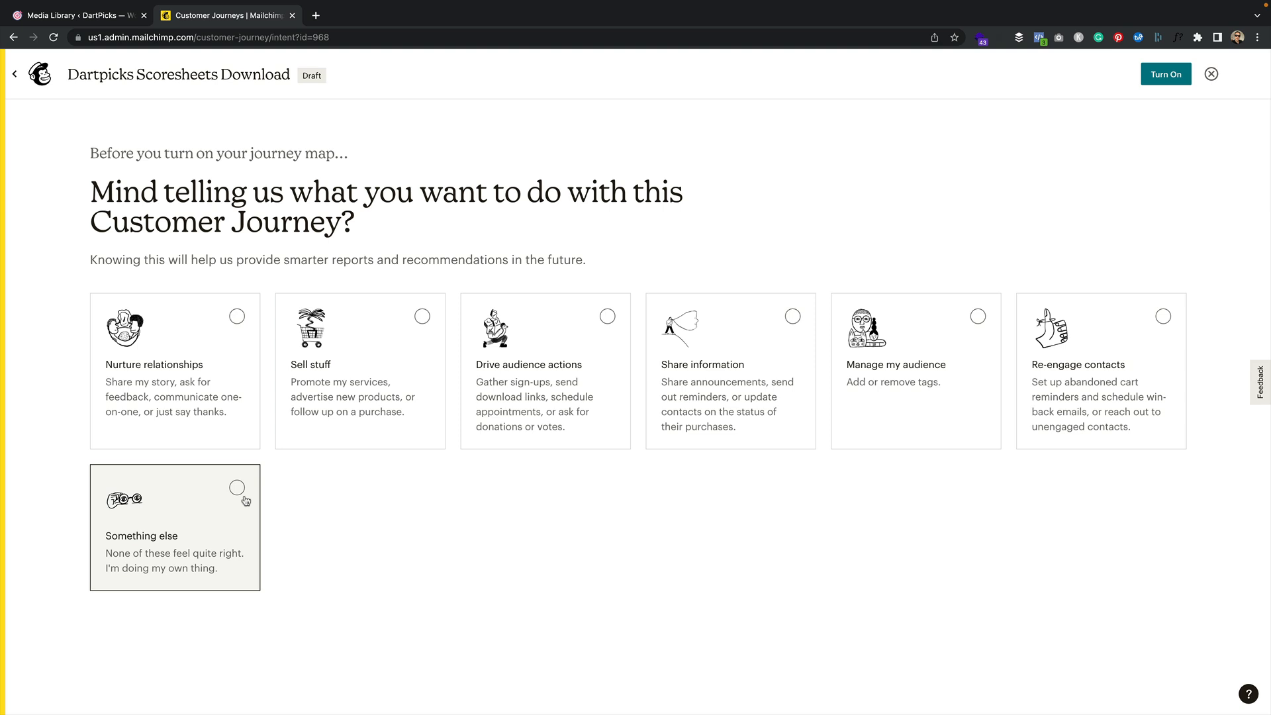
left_click(238, 487)
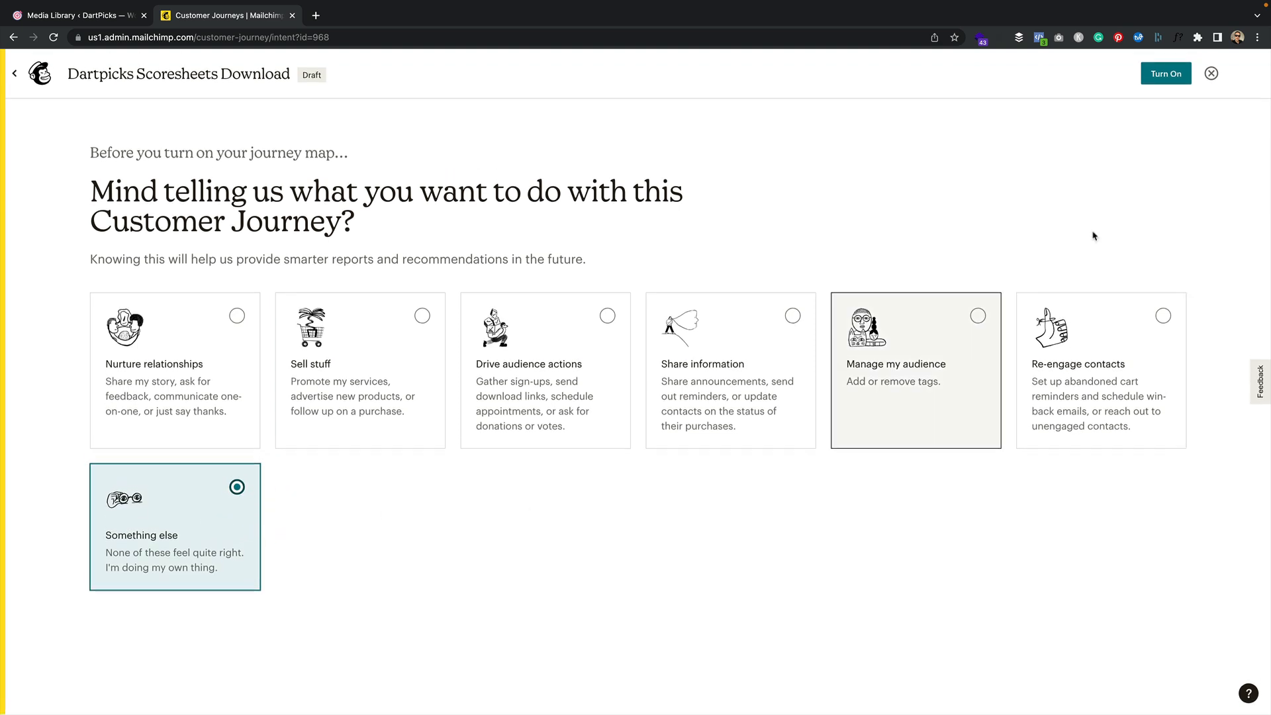
left_click(1166, 74)
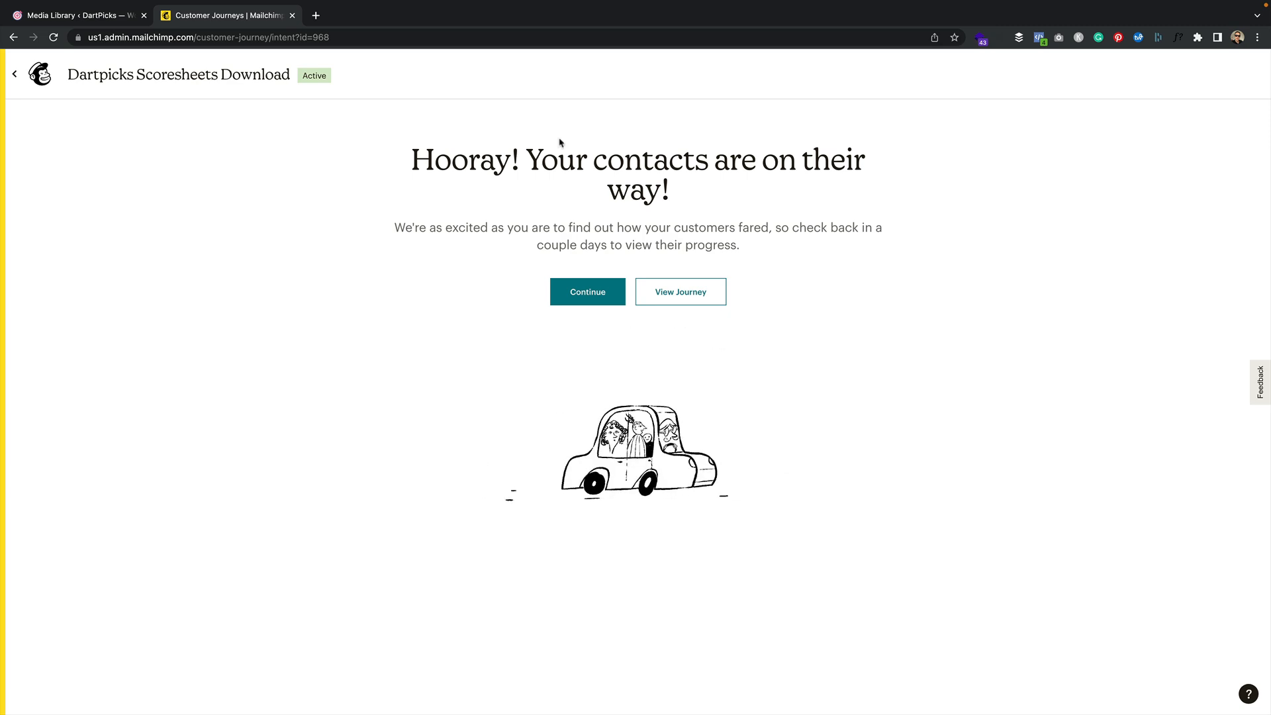
left_click(80, 14)
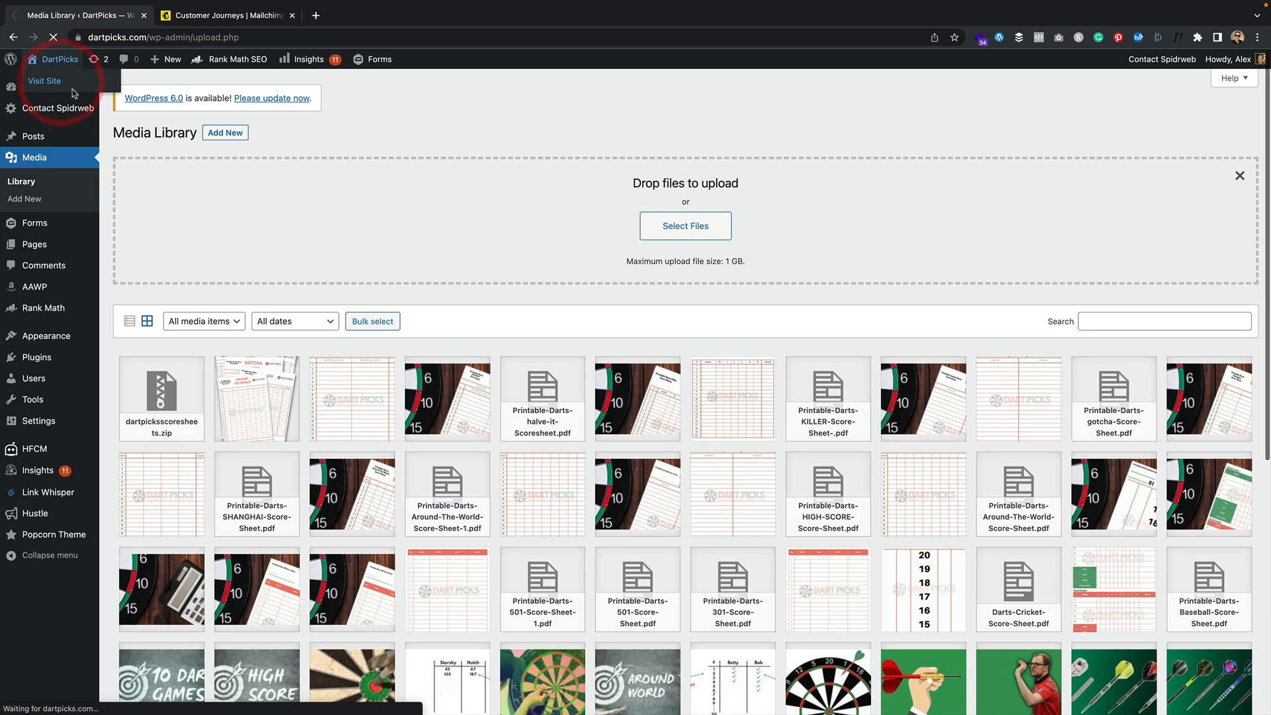
- Sign up for the scoresheets via Get Scoresheets on the live Printable Darts Killer Scoresheet post
left_click(44, 81)
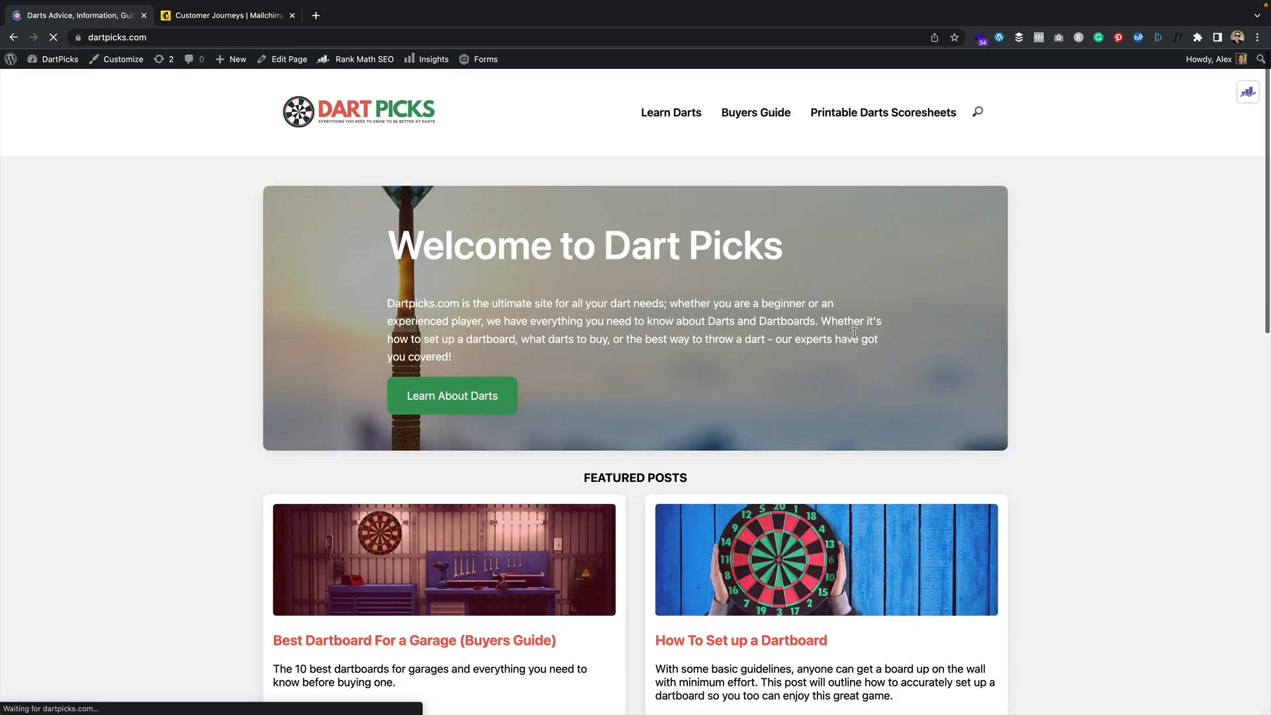
scroll("down", 3)
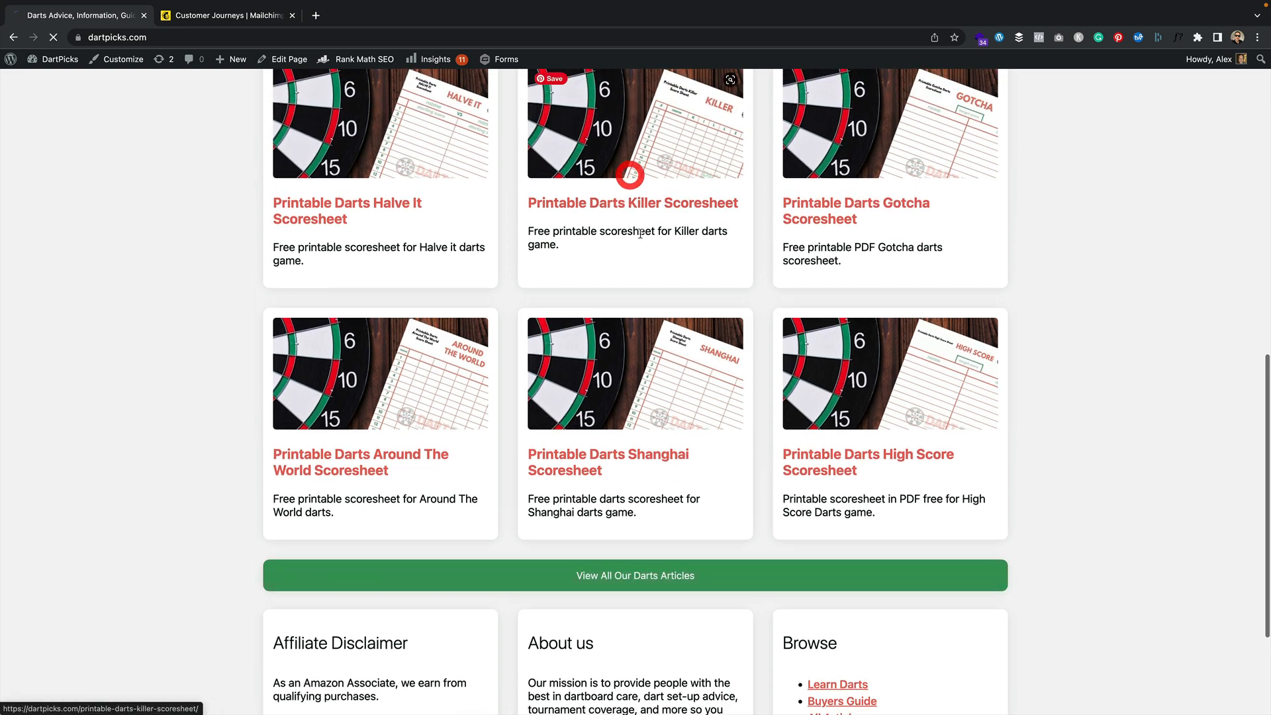
left_click(632, 203)
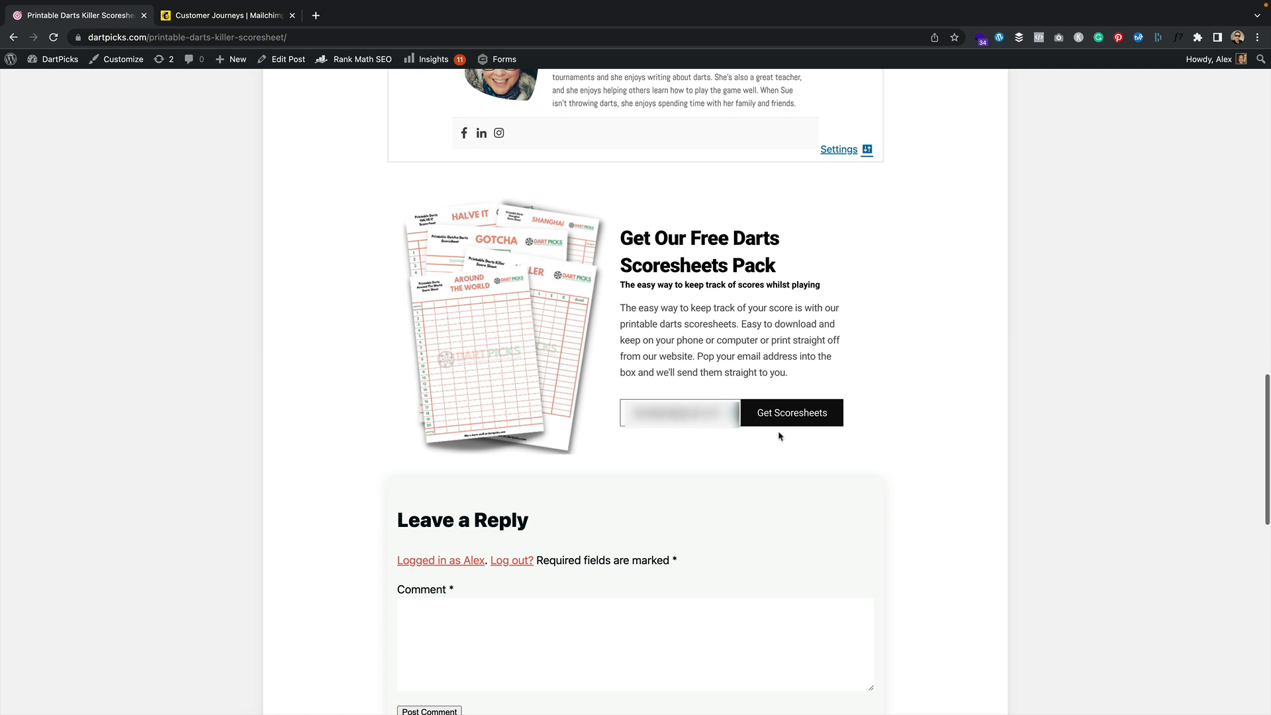
left_click(792, 413)
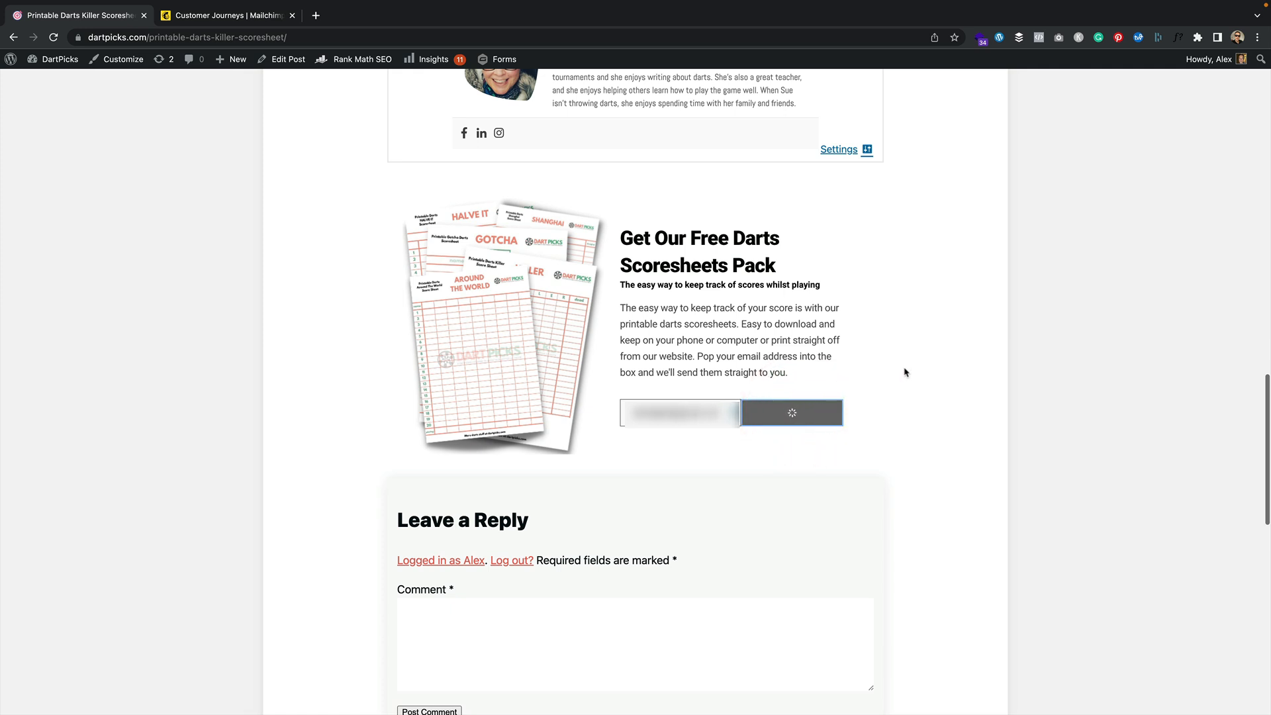
left_click(792, 413)
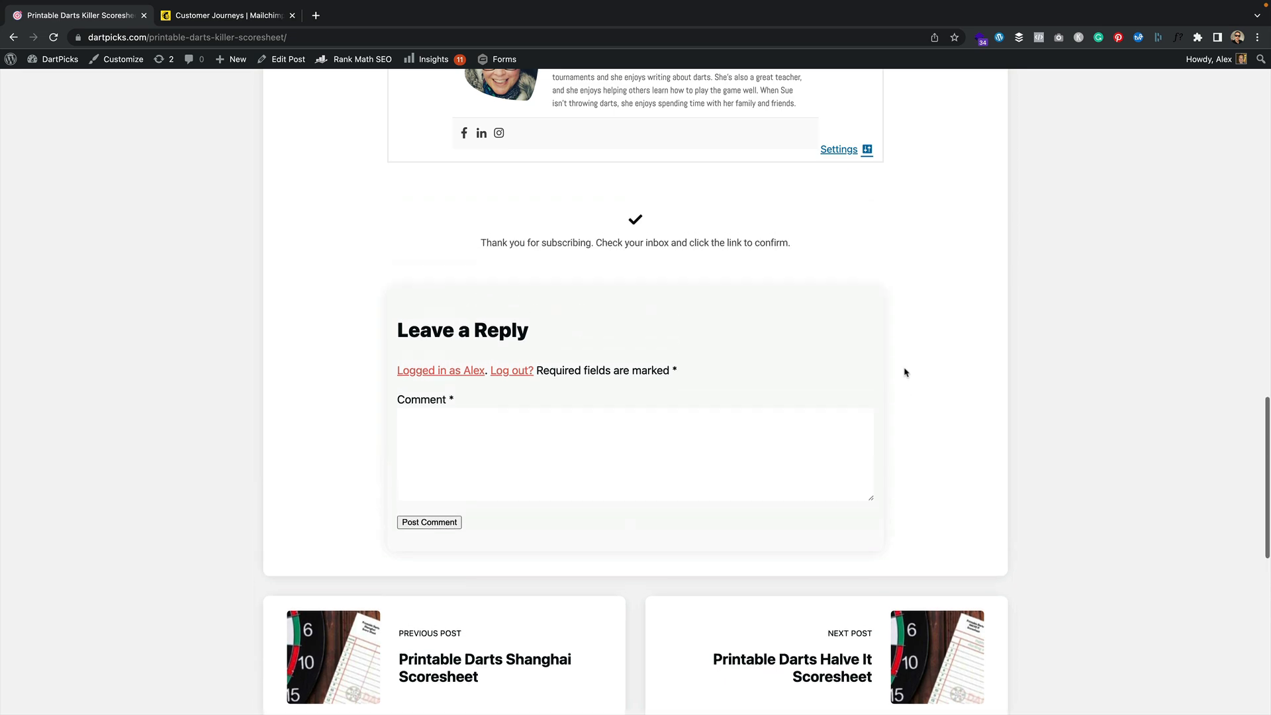
mouse_move(316, 13)
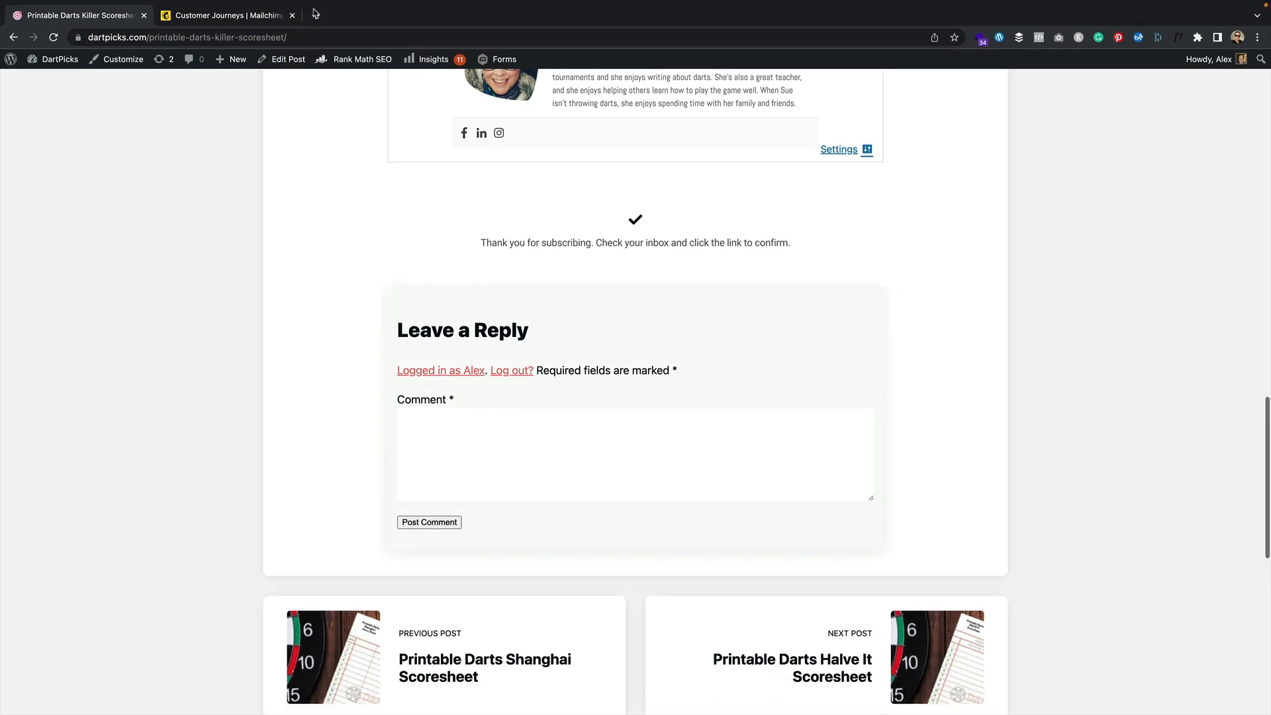
type("gmail.com")
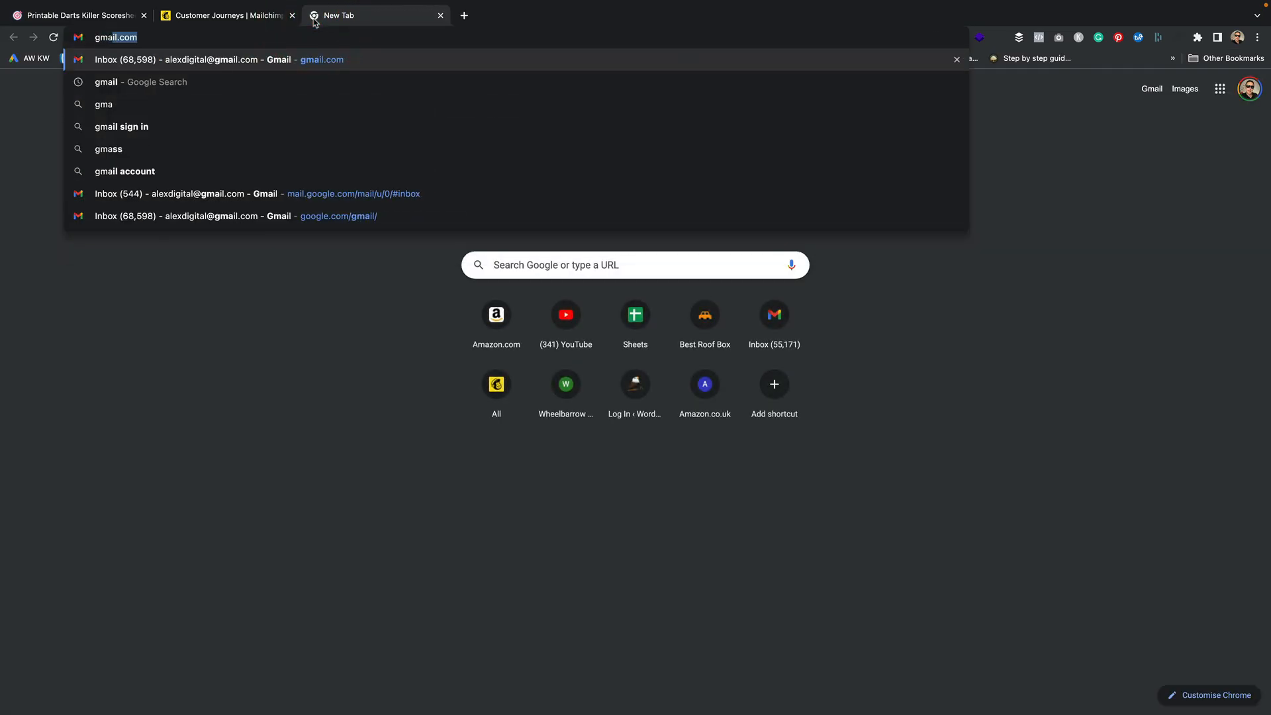
- Confirm the DartPicks list subscription from the Gmail email, passing reCAPTCHA and submitting
left_click(198, 59)
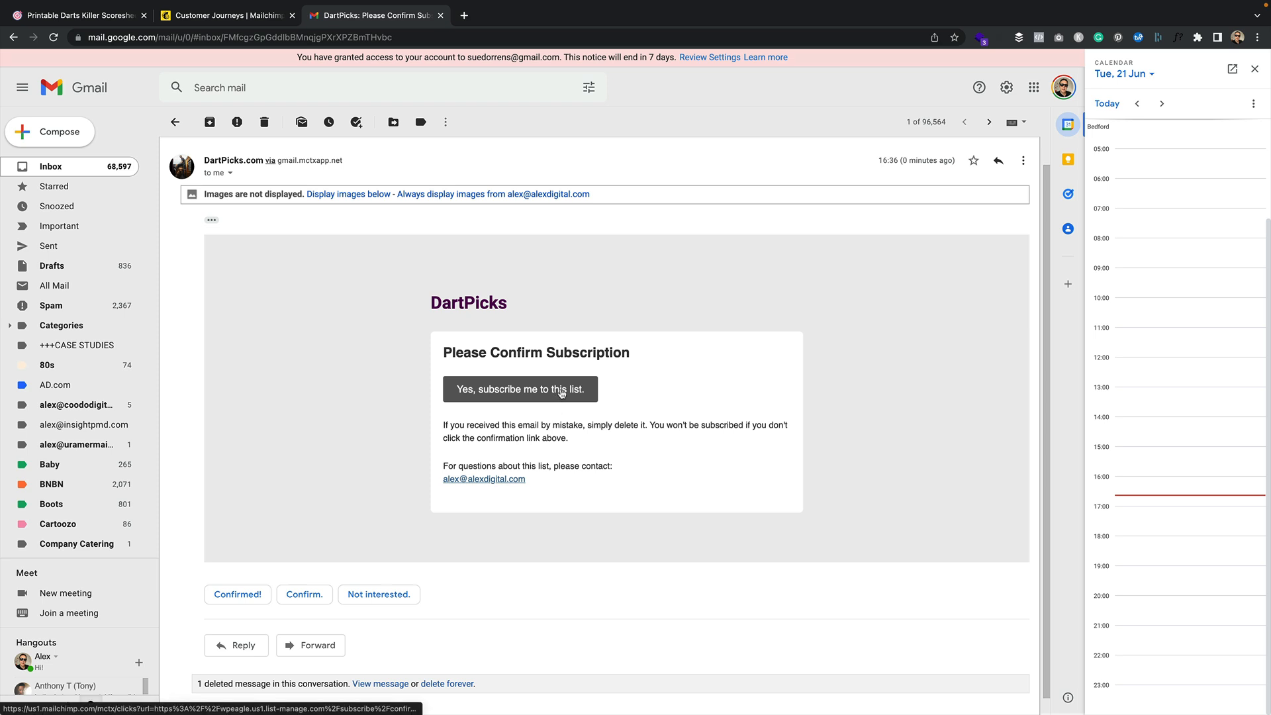
left_click(519, 388)
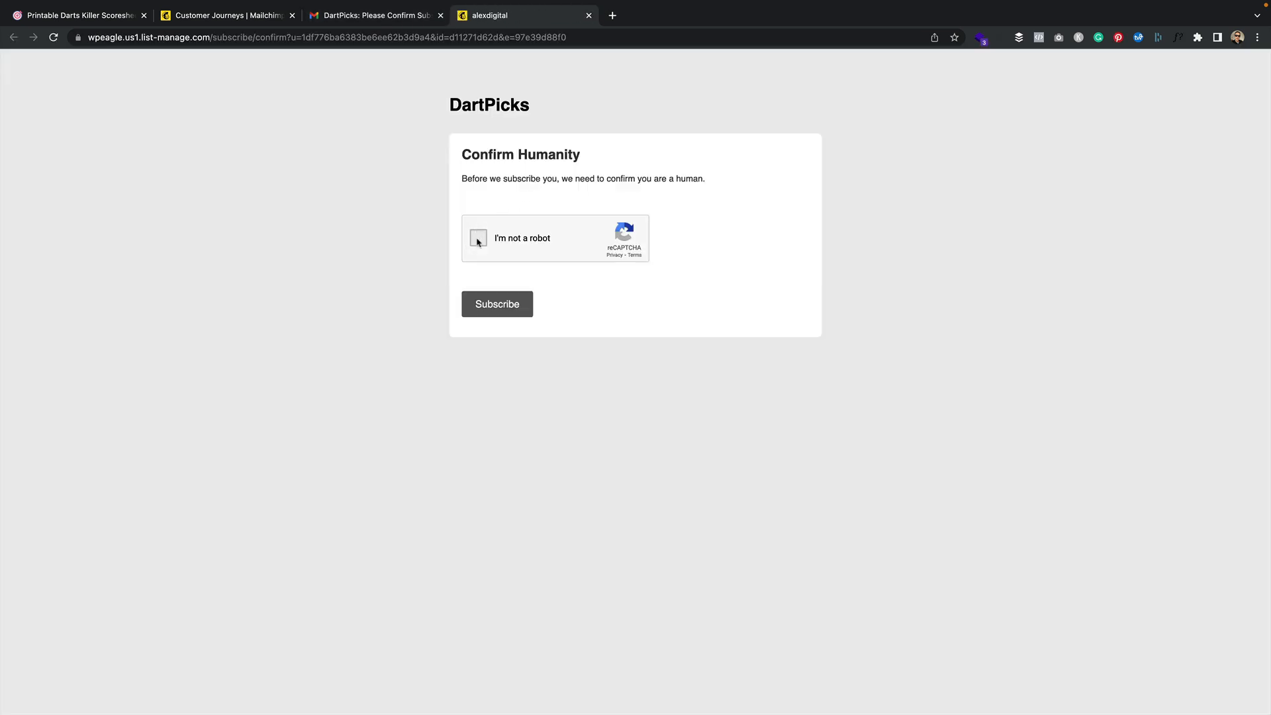
left_click(498, 304)
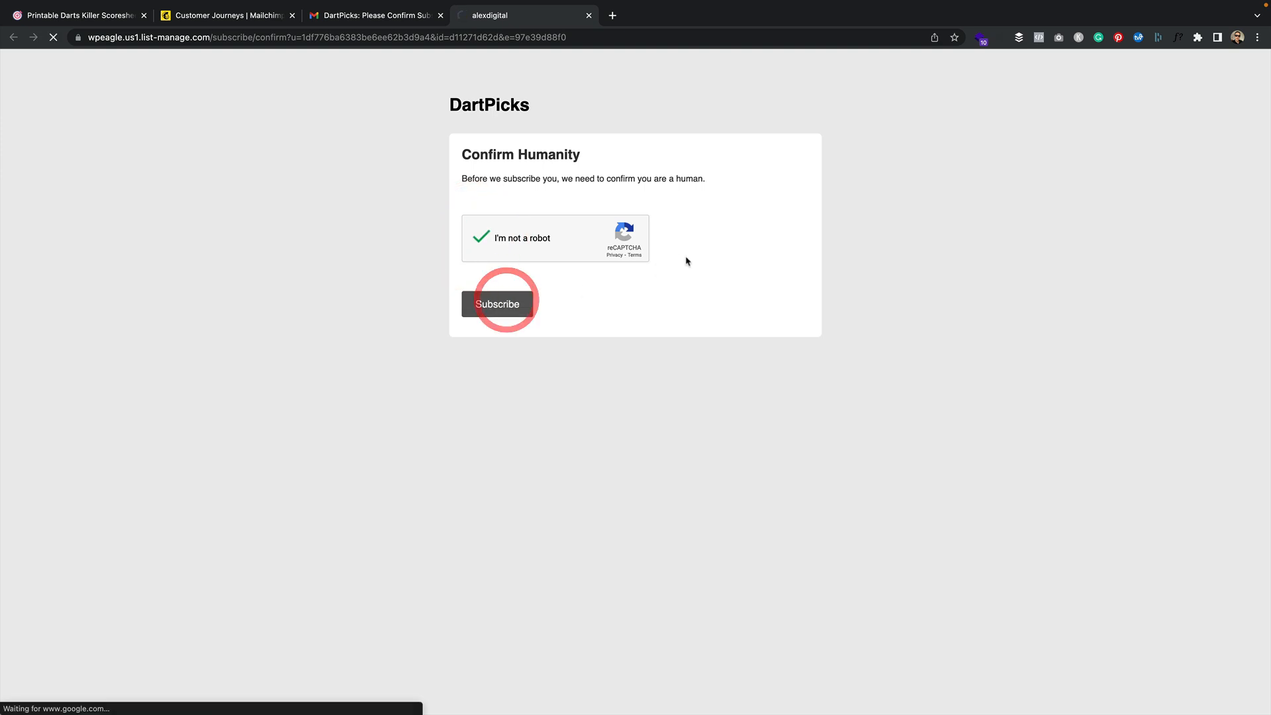
left_click(498, 304)
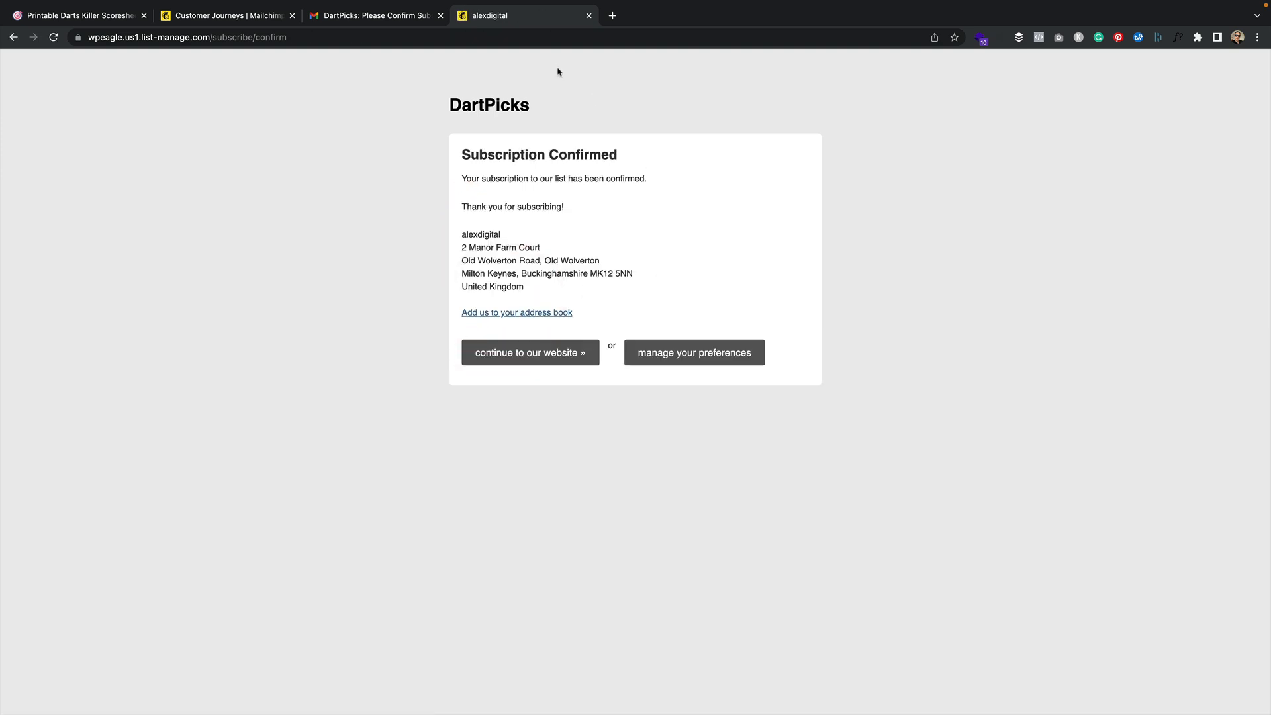
mouse_move(535, 71)
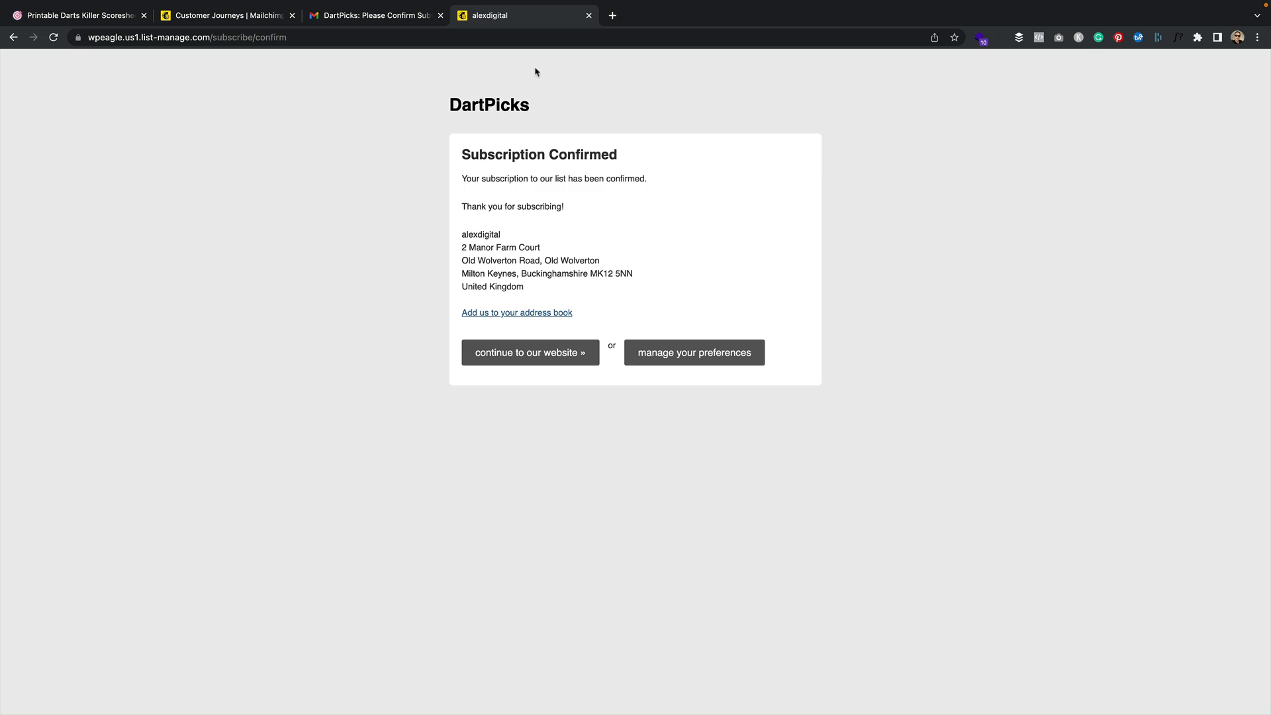
left_click(378, 15)
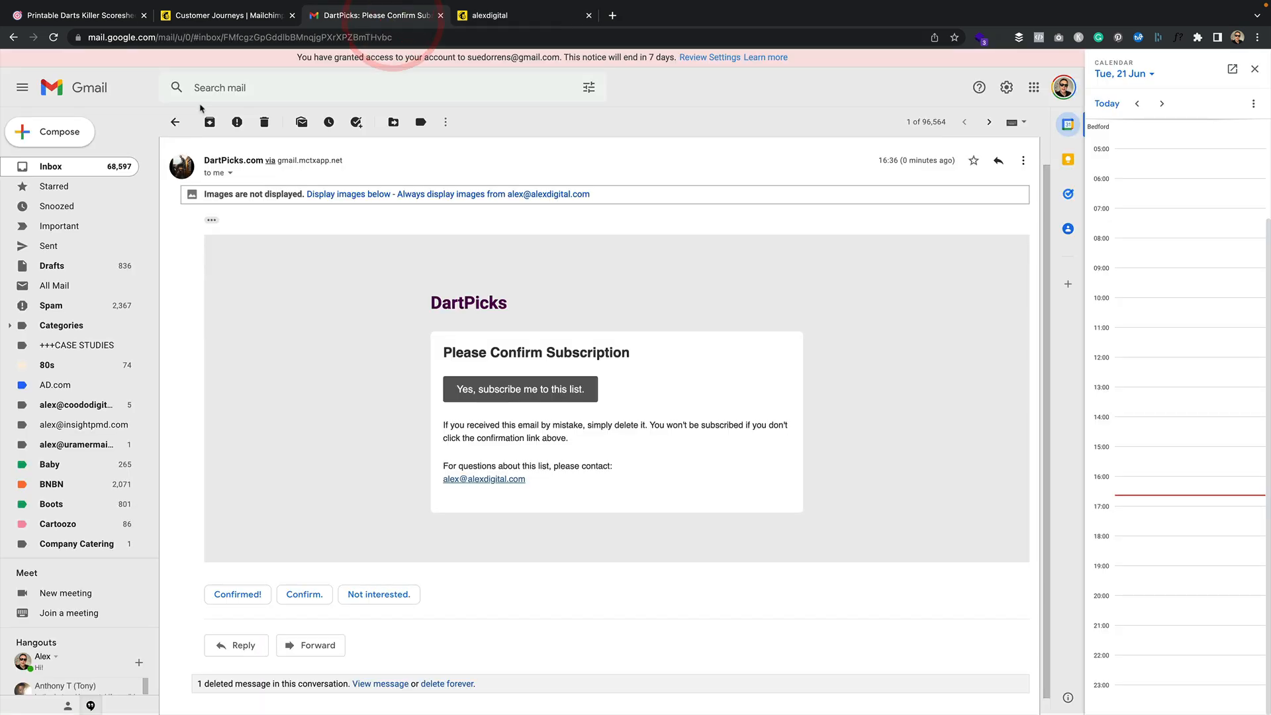
- Refresh the inbox and follow the dartpicksscoresheets.zip link in 'Your Scoresheet download'
left_click(176, 122)
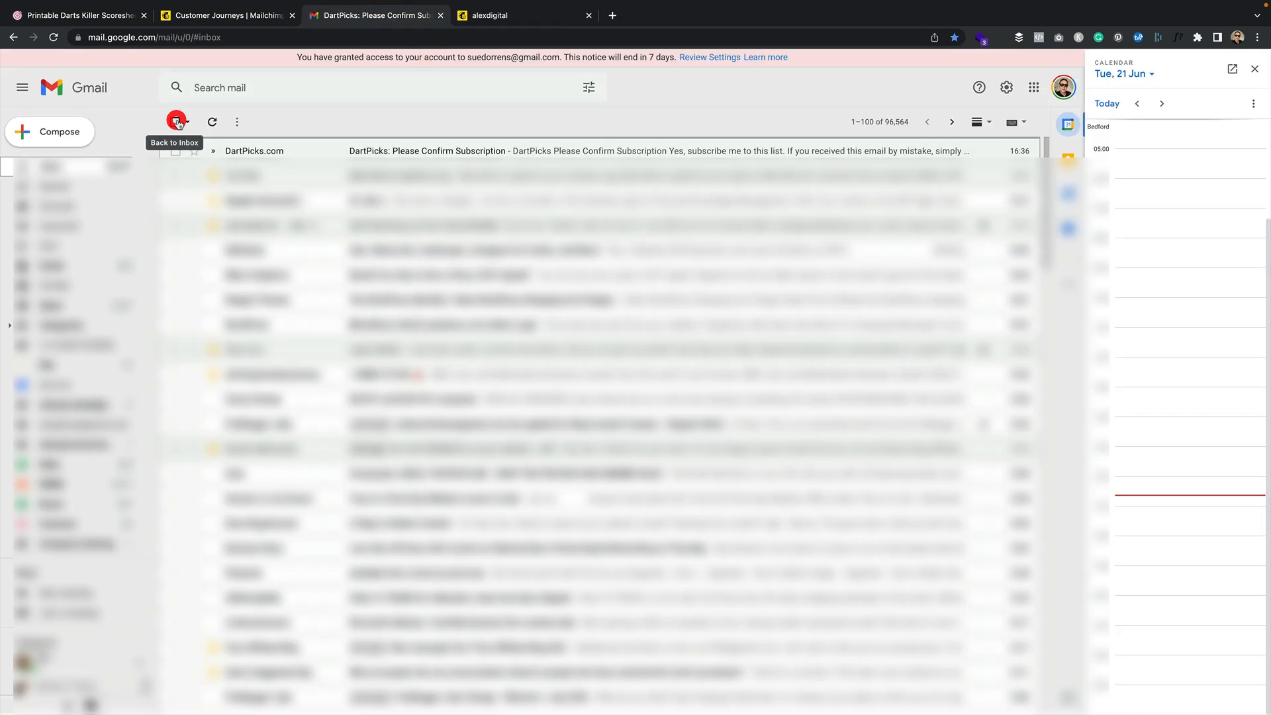
left_click(177, 122)
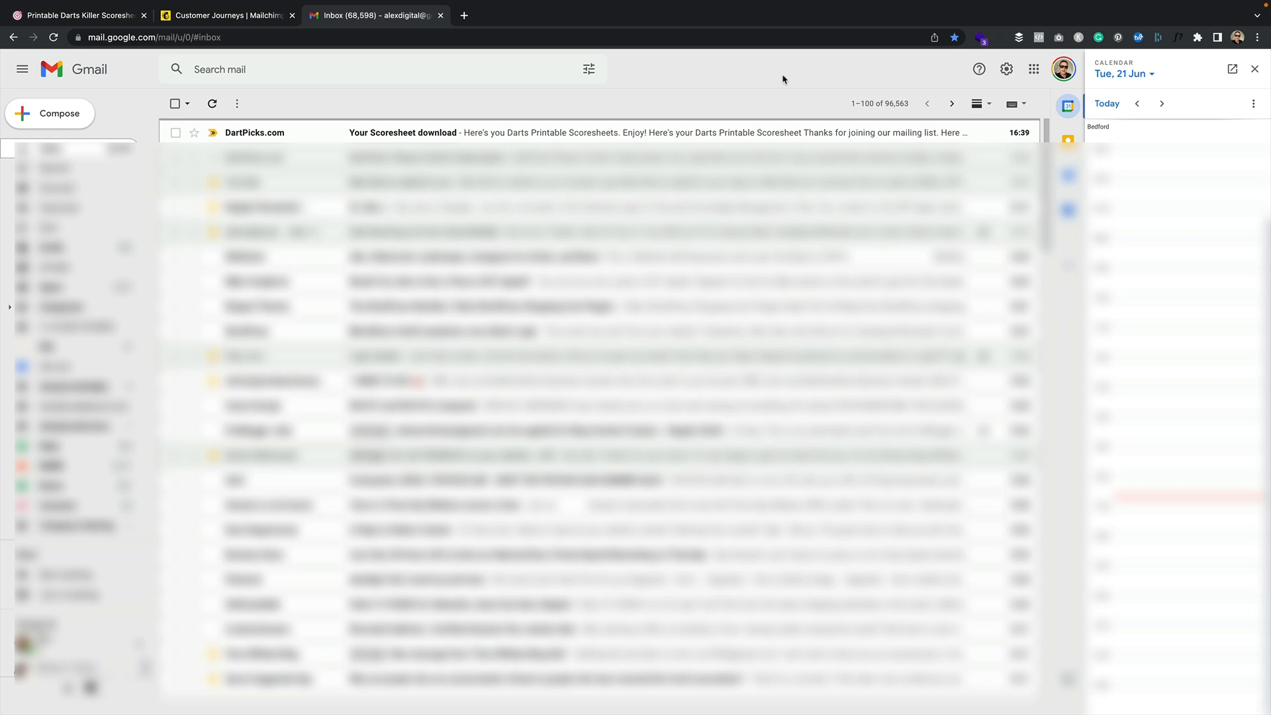
mouse_move(722, 140)
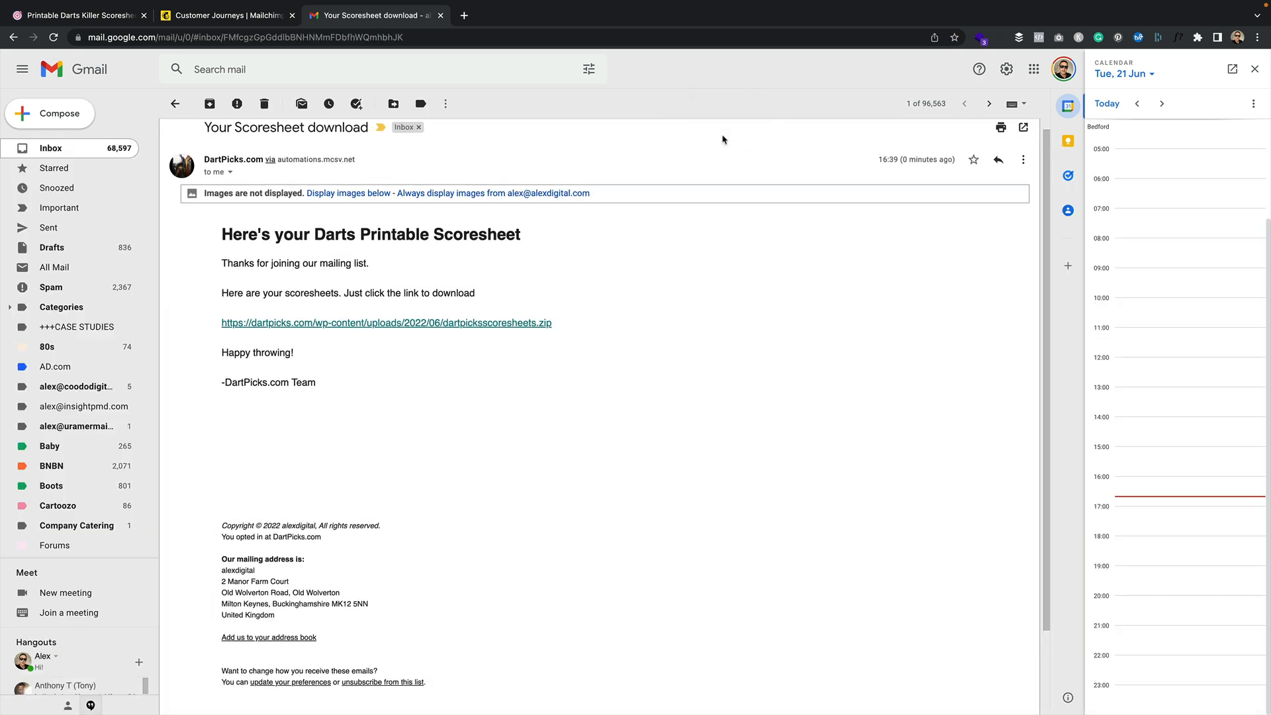
mouse_move(717, 135)
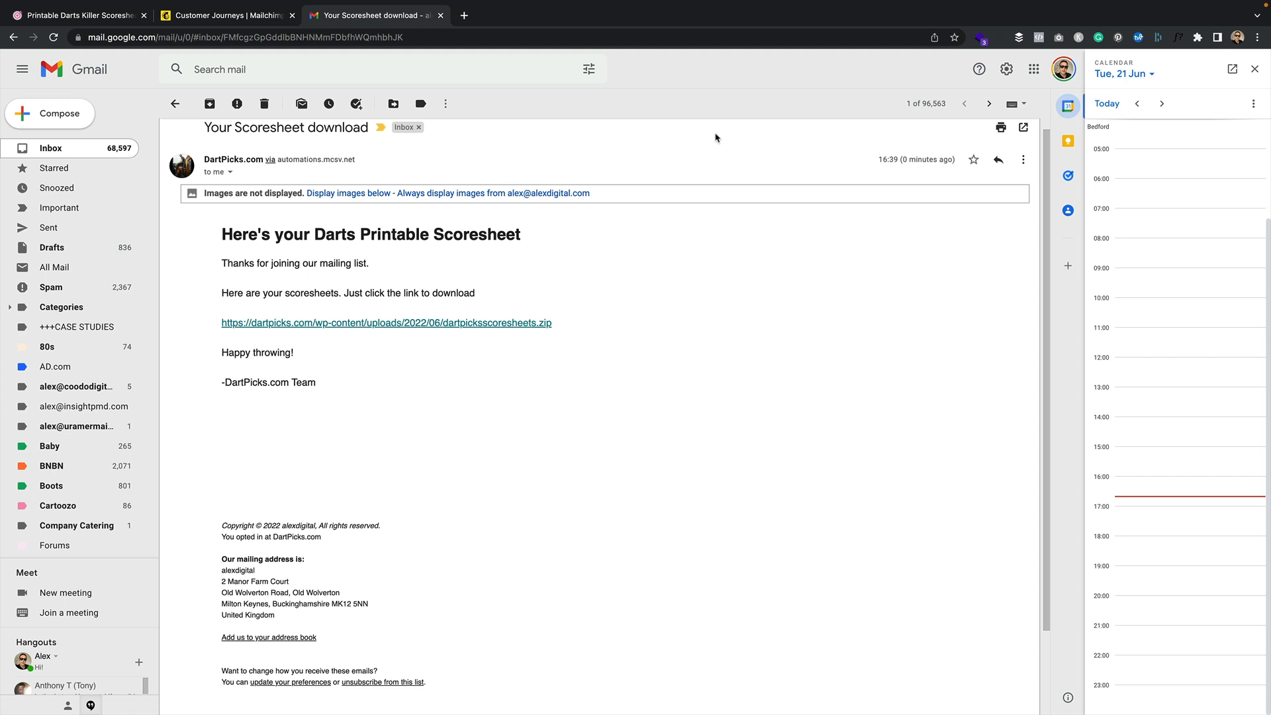
scroll("down", 3)
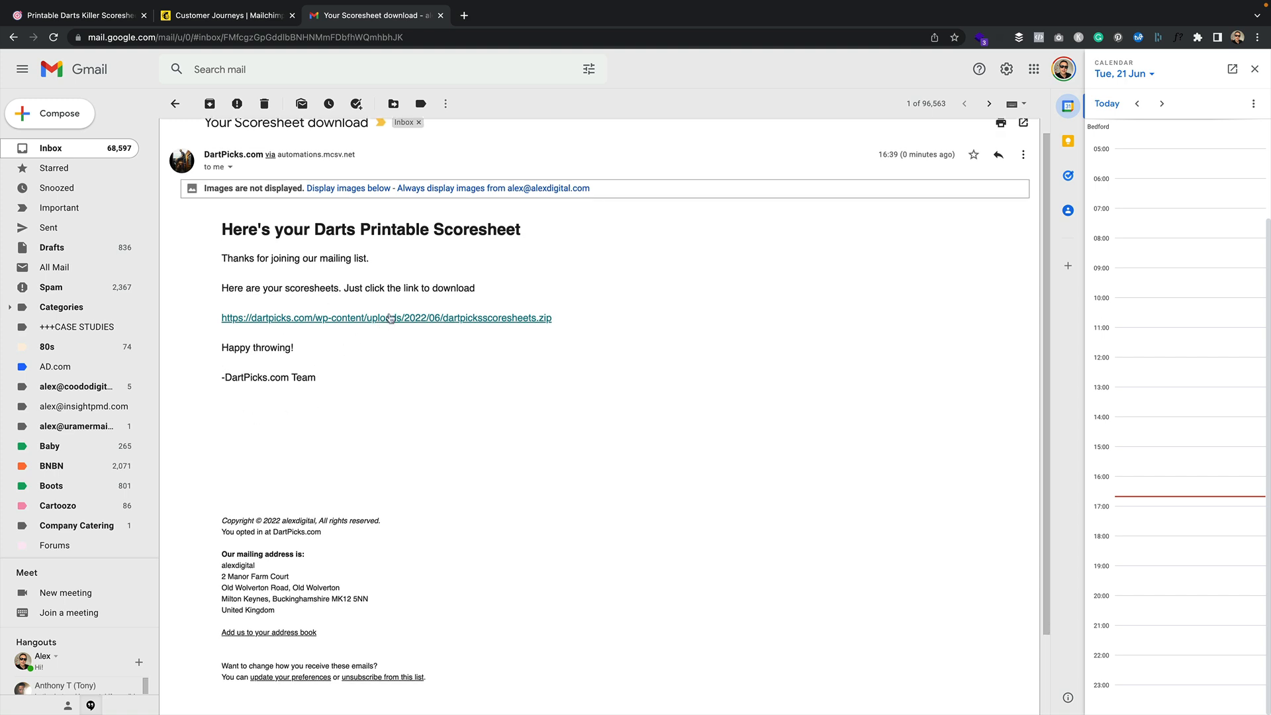
left_click(387, 318)
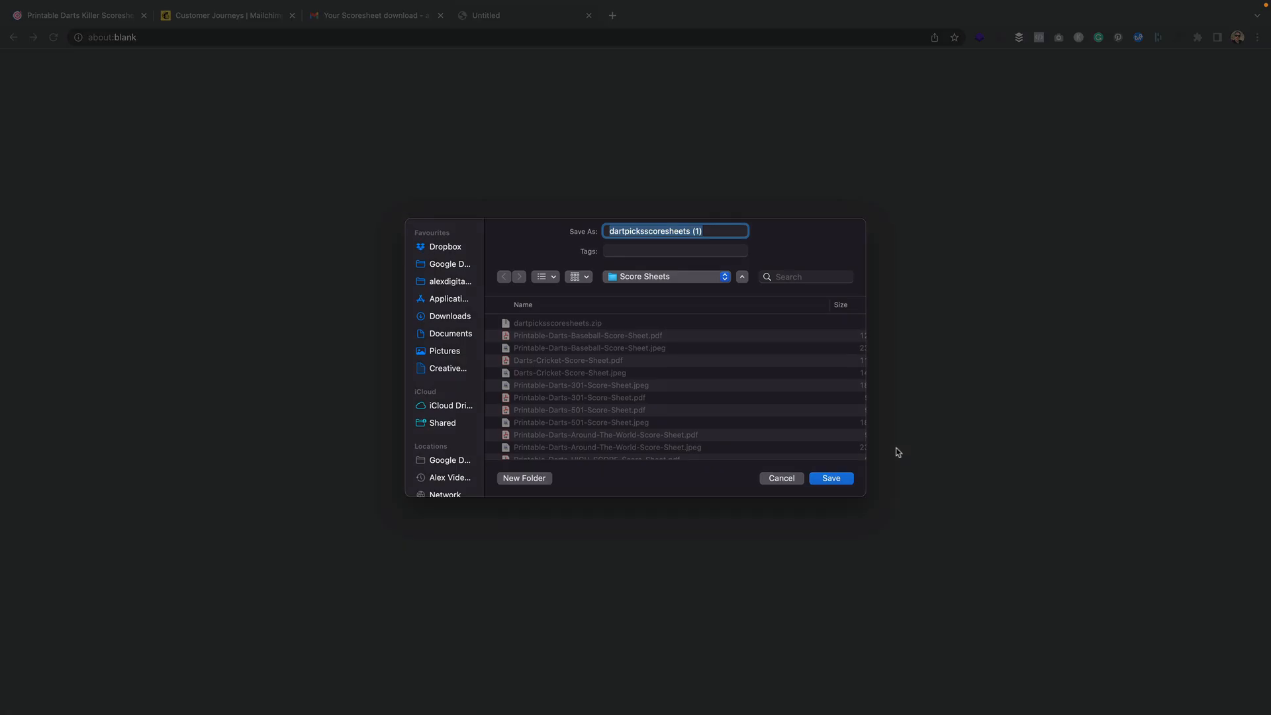